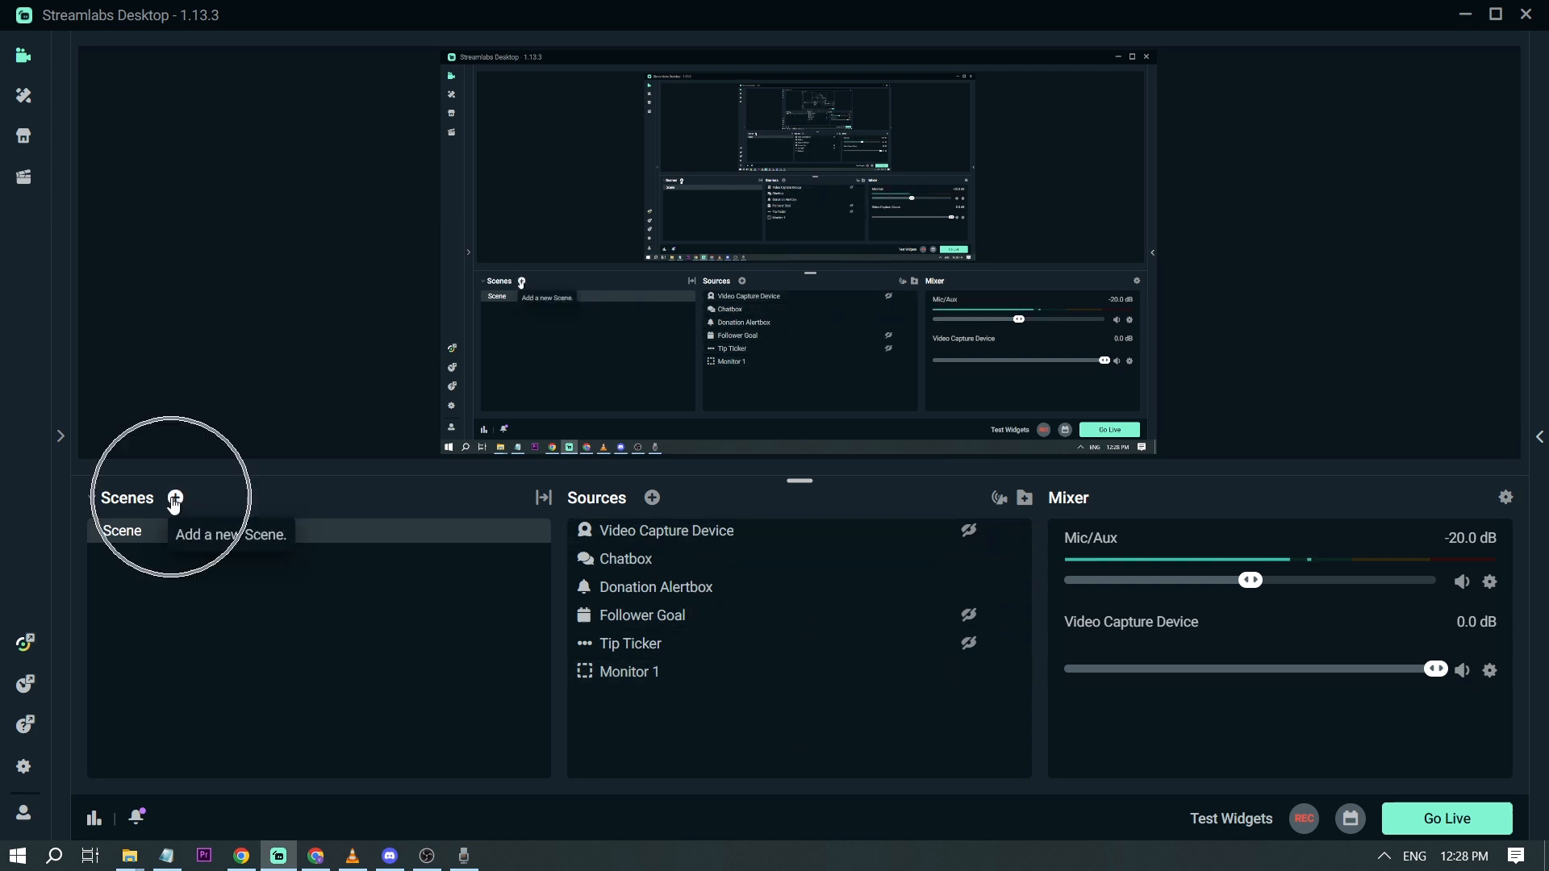
Step: Add a second scene, keeping the default name 'New Scene'
{"action": "left_click", "coordinate": [175, 497]}
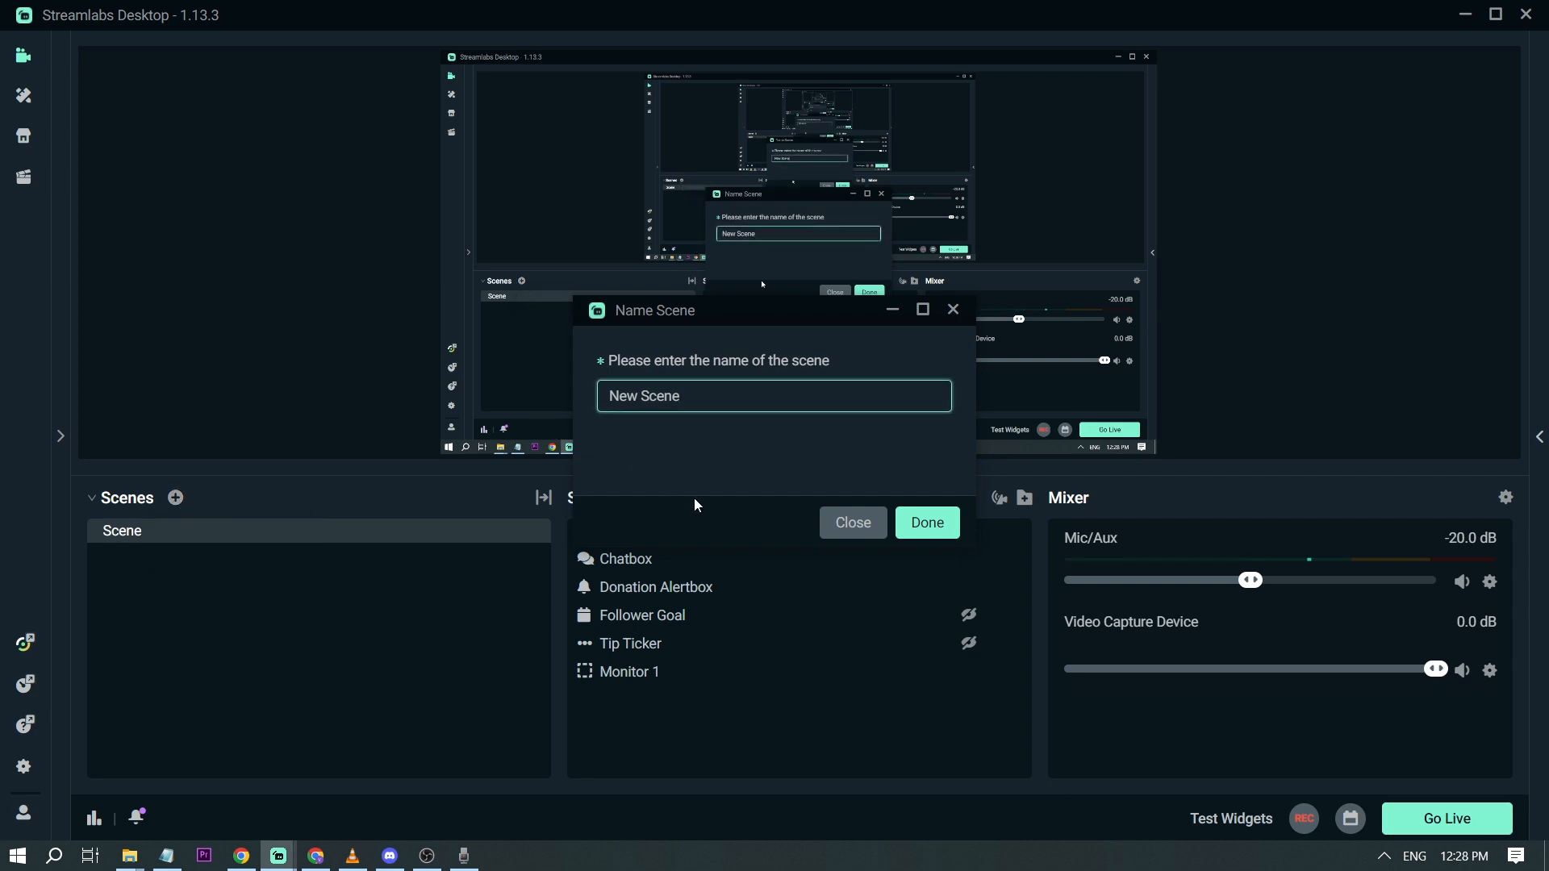
{"action": "left_click", "coordinate": [925, 522]}
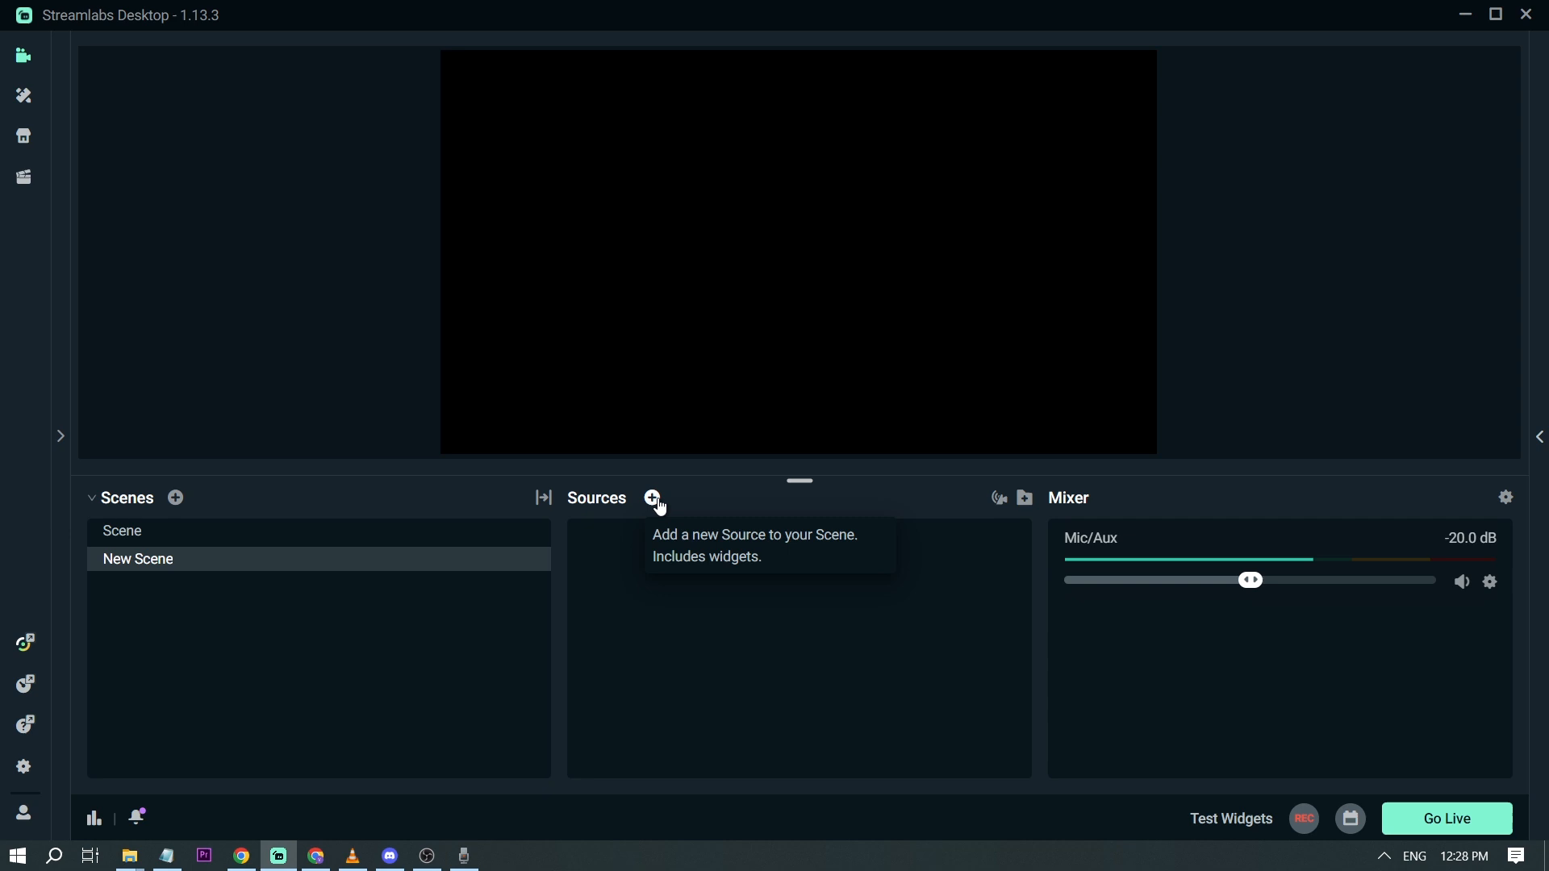
Step: Add an Application Audio Capture source named 'Chrome Sounds'
{"action": "left_click", "coordinate": [651, 497]}
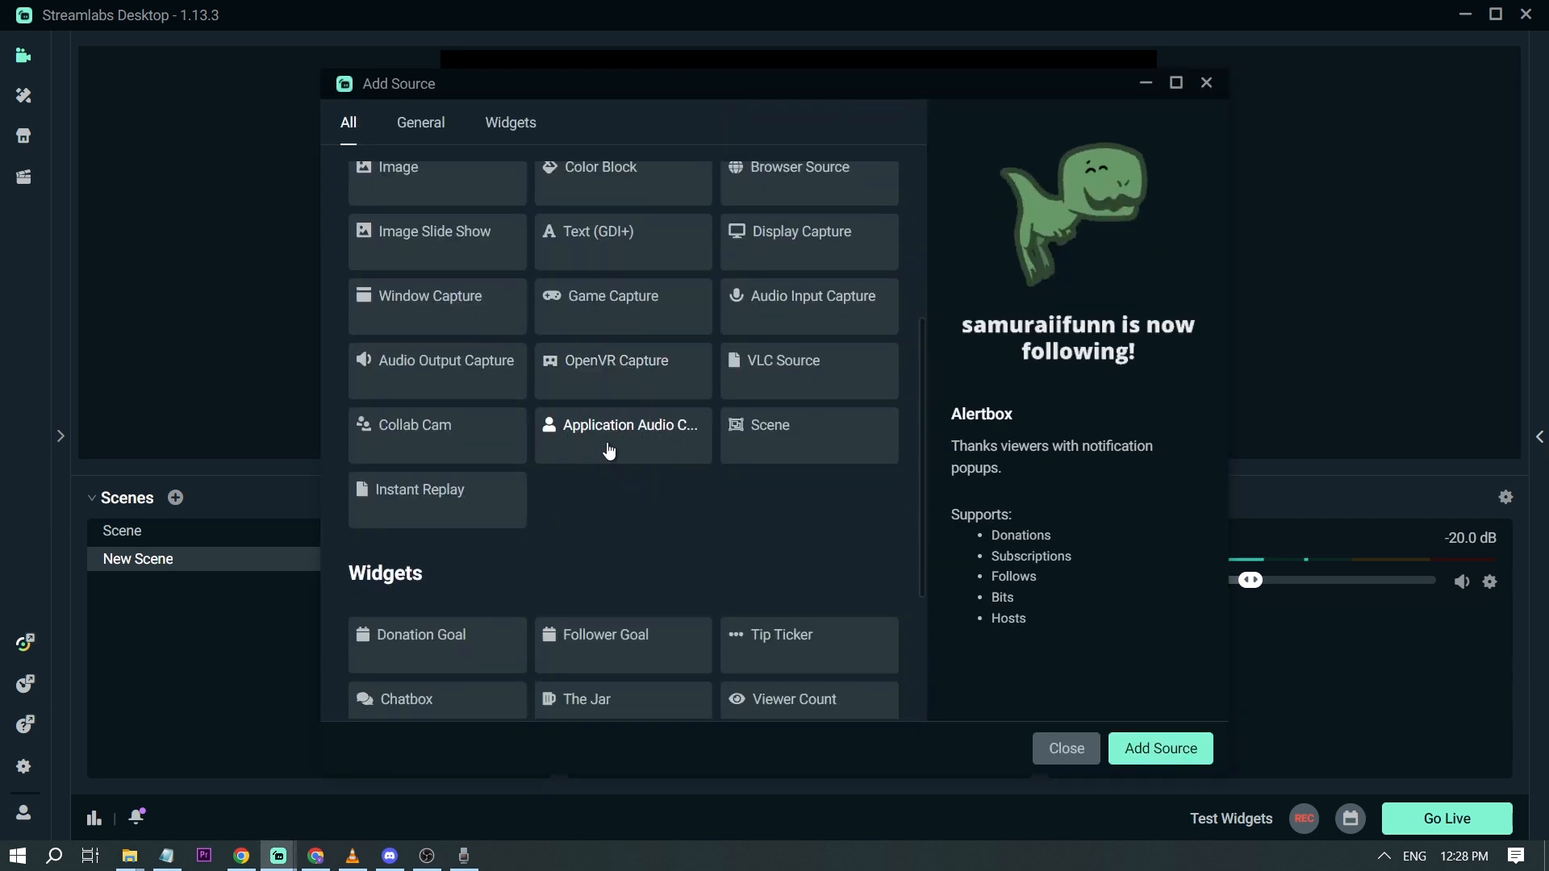
{"action": "left_click", "coordinate": [622, 426]}
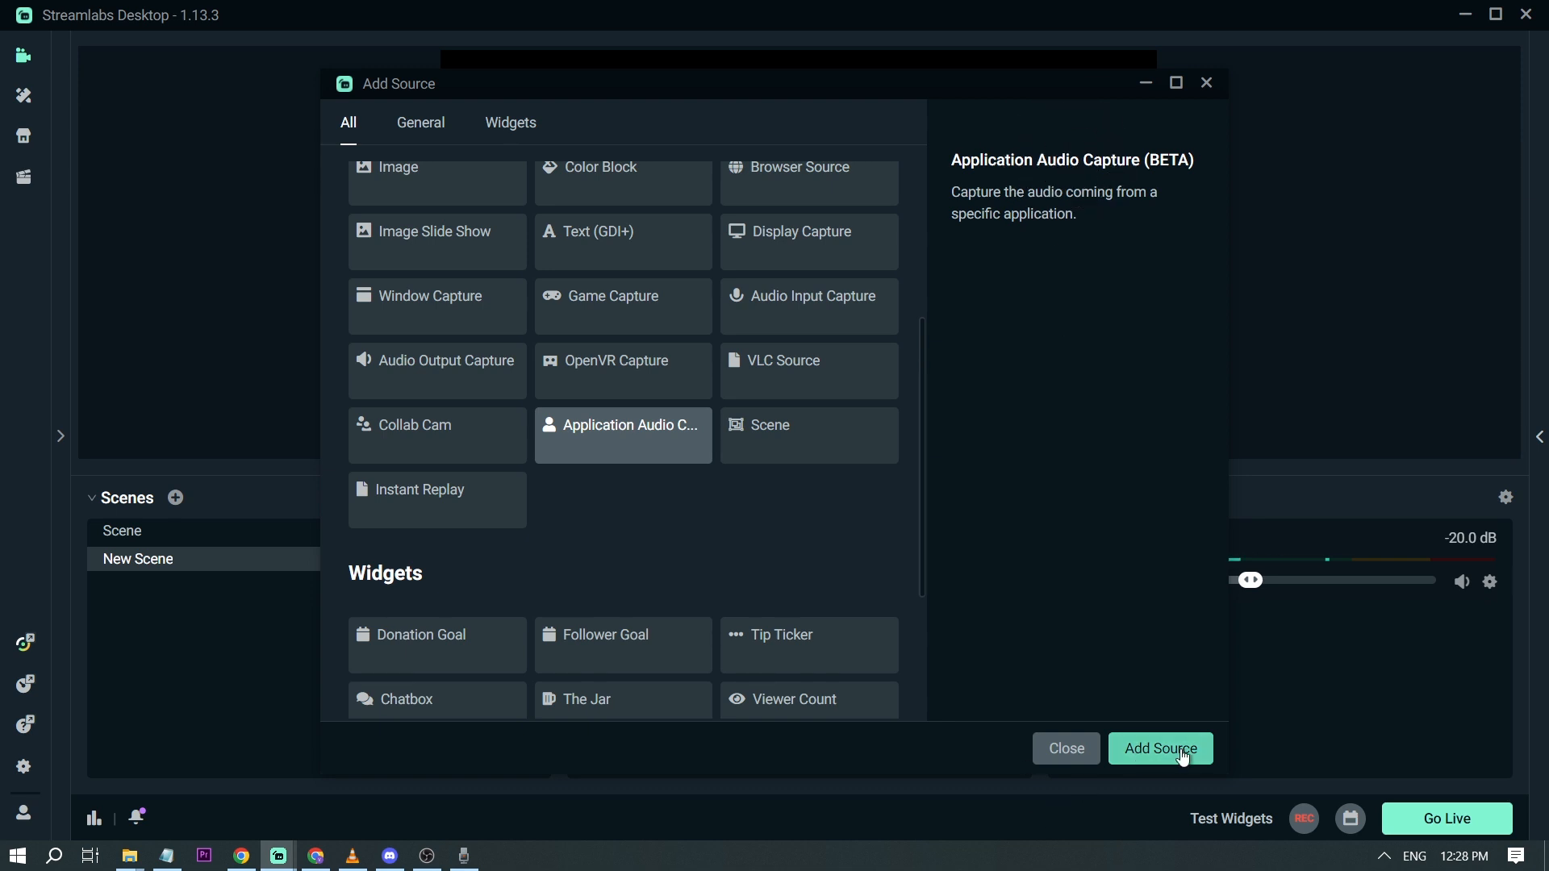
{"action": "left_click", "coordinate": [1159, 748]}
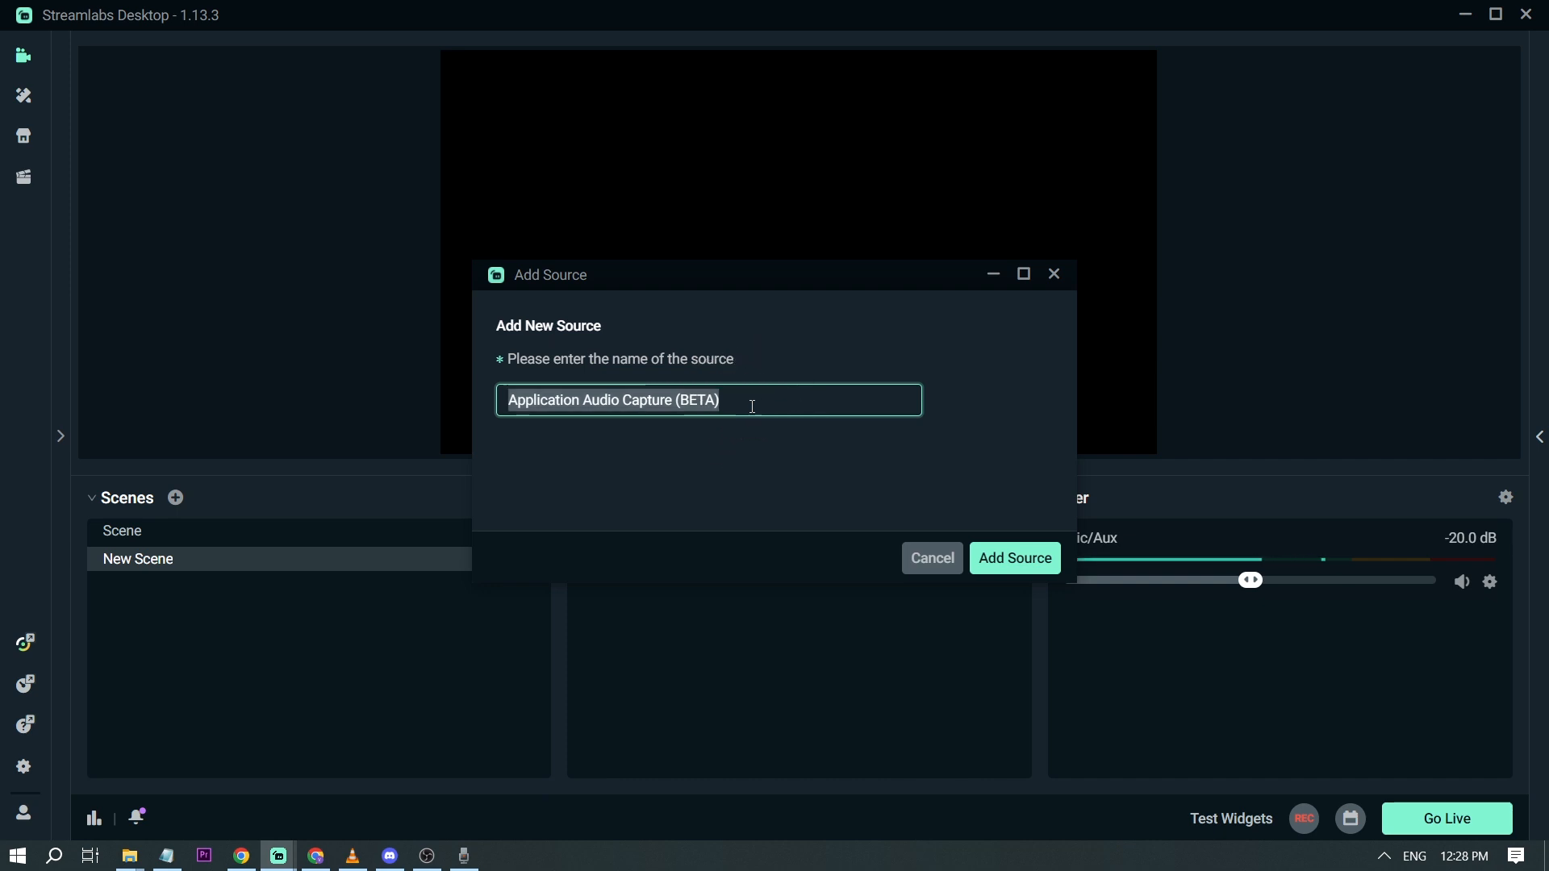
{"action": "type", "text": "Chrome S"}
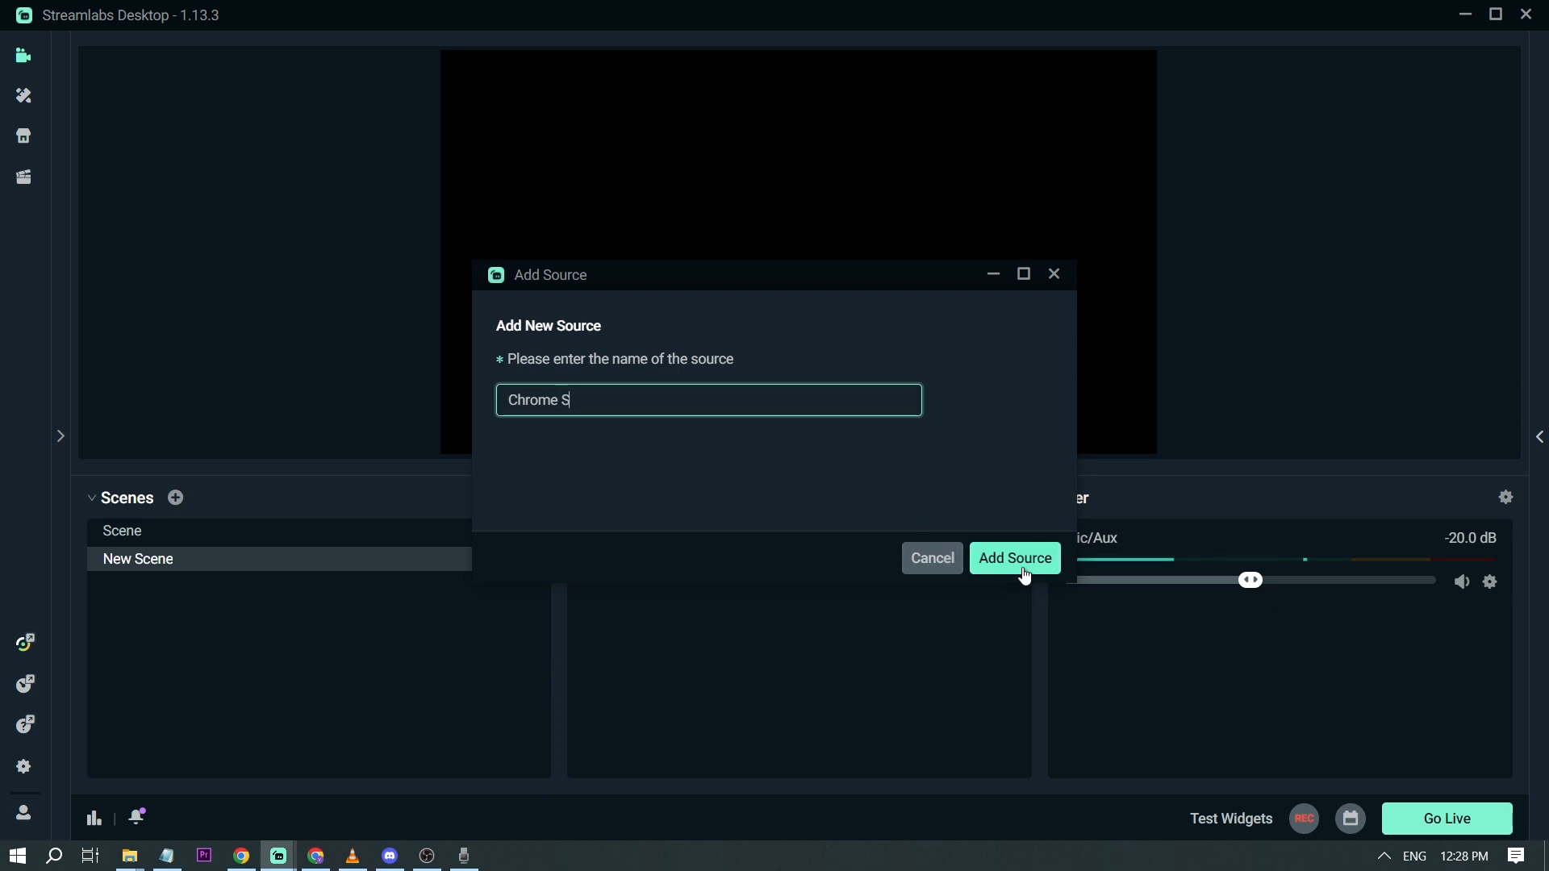
{"action": "type", "text": "ounds"}
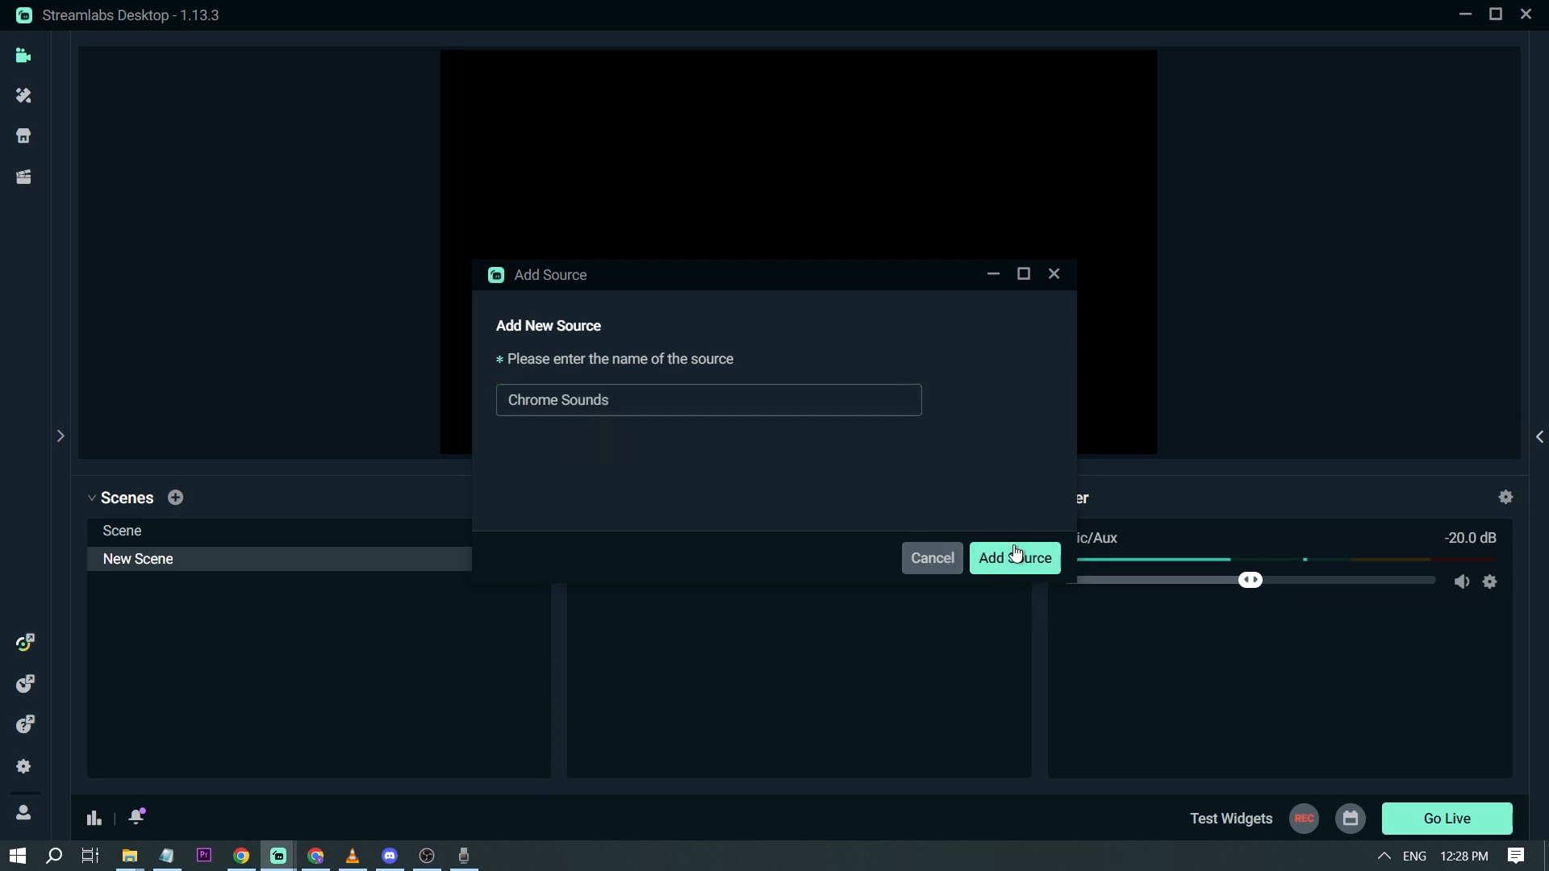
{"action": "left_click", "coordinate": [1013, 559]}
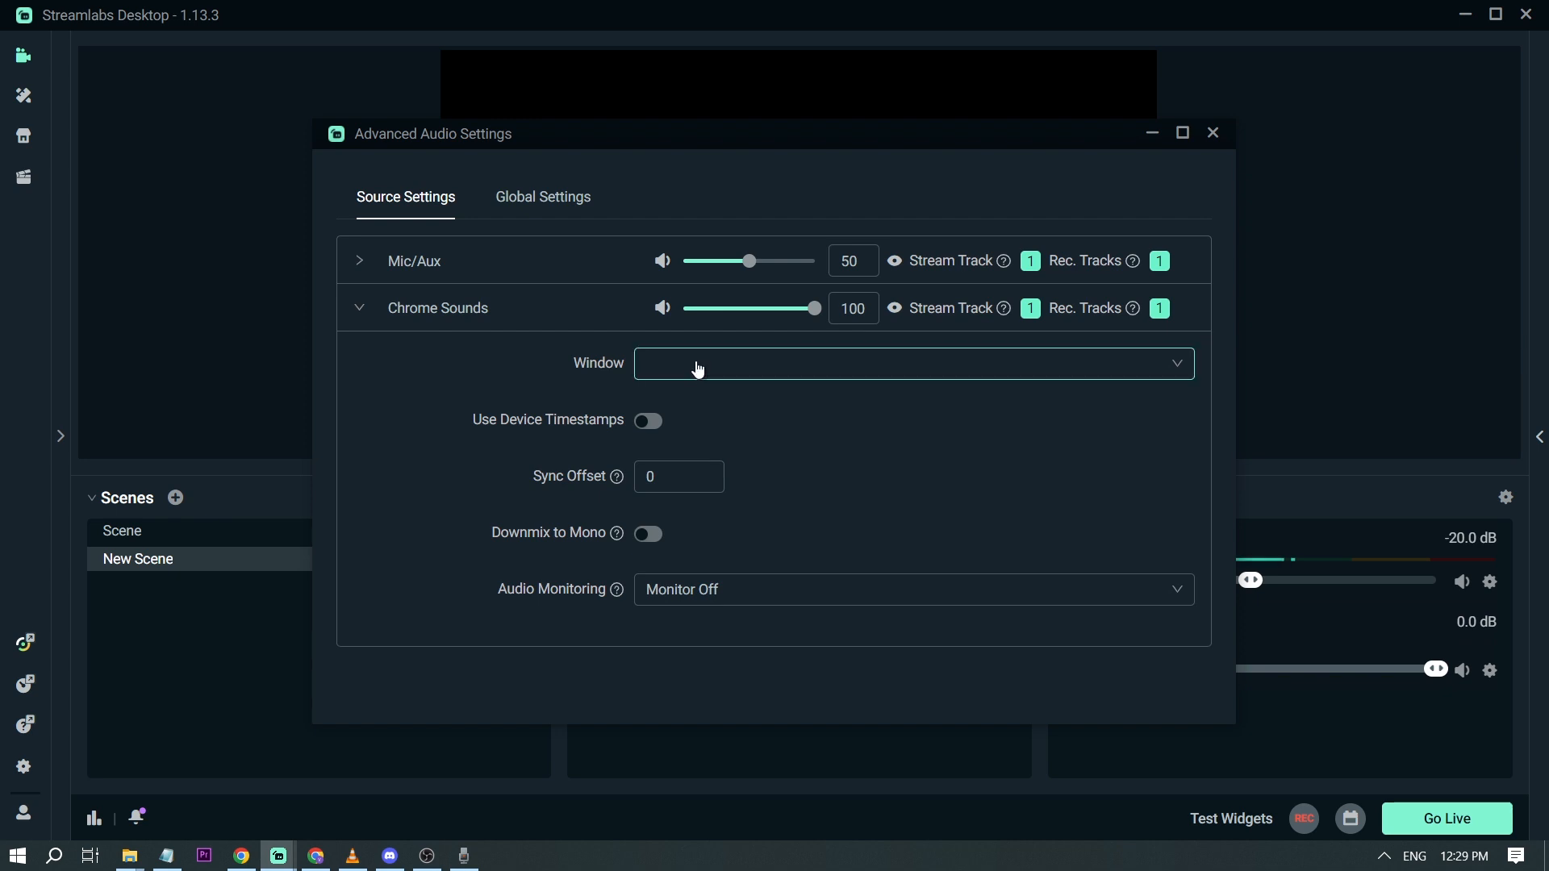
Step: Set Chrome Sounds to capture the Chrome window playing Dance Of The Gypsies
{"action": "left_click", "coordinate": [910, 362]}
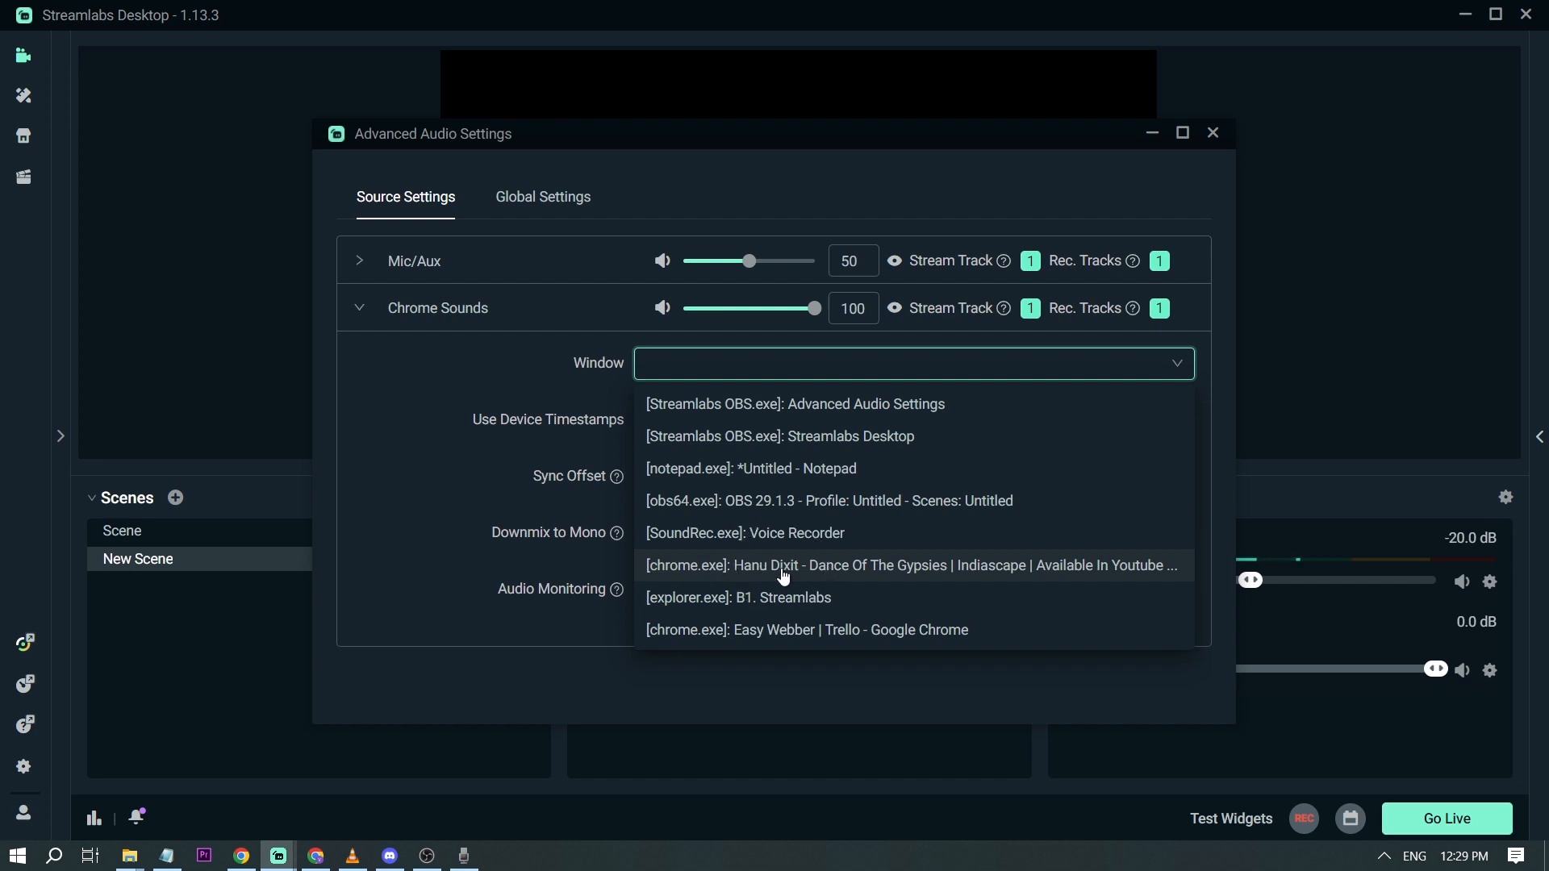
{"action": "left_click", "coordinate": [908, 565]}
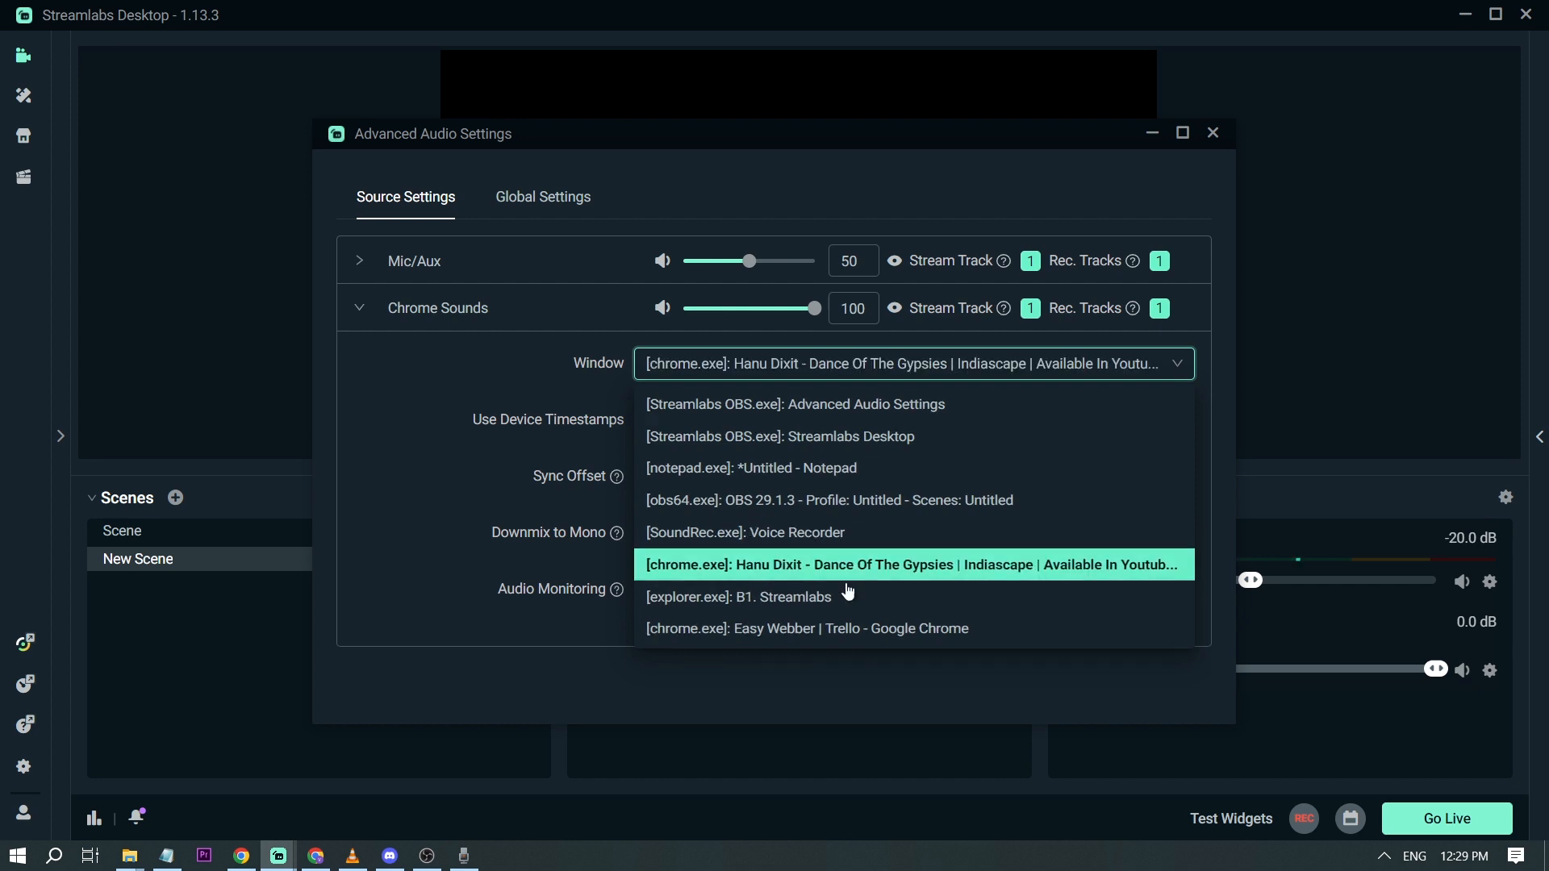
{"action": "left_click", "coordinate": [915, 564]}
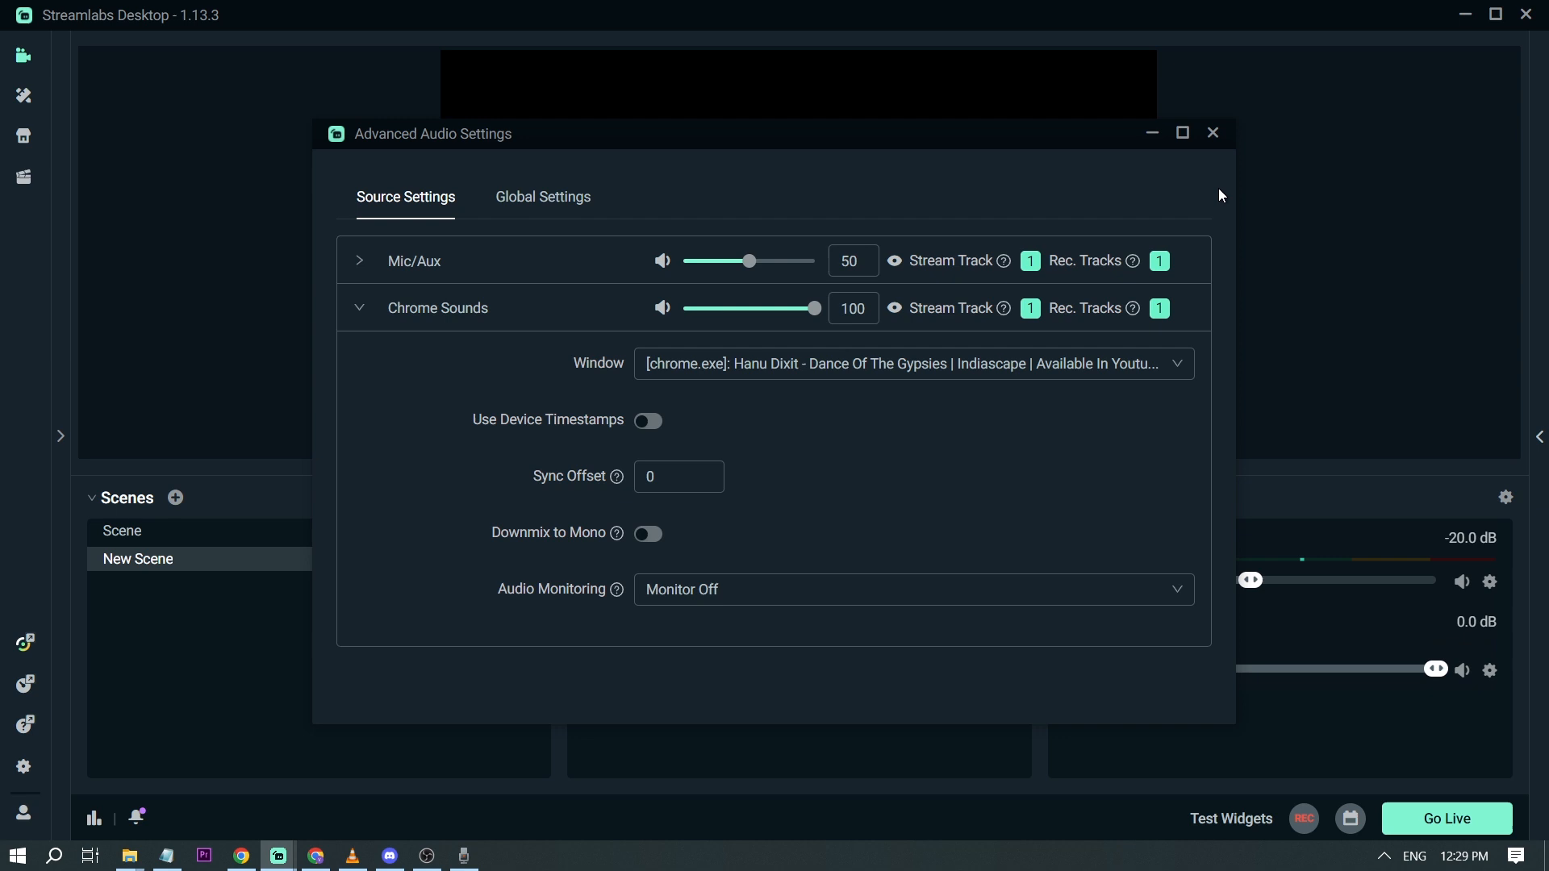
{"action": "left_click", "coordinate": [1214, 132]}
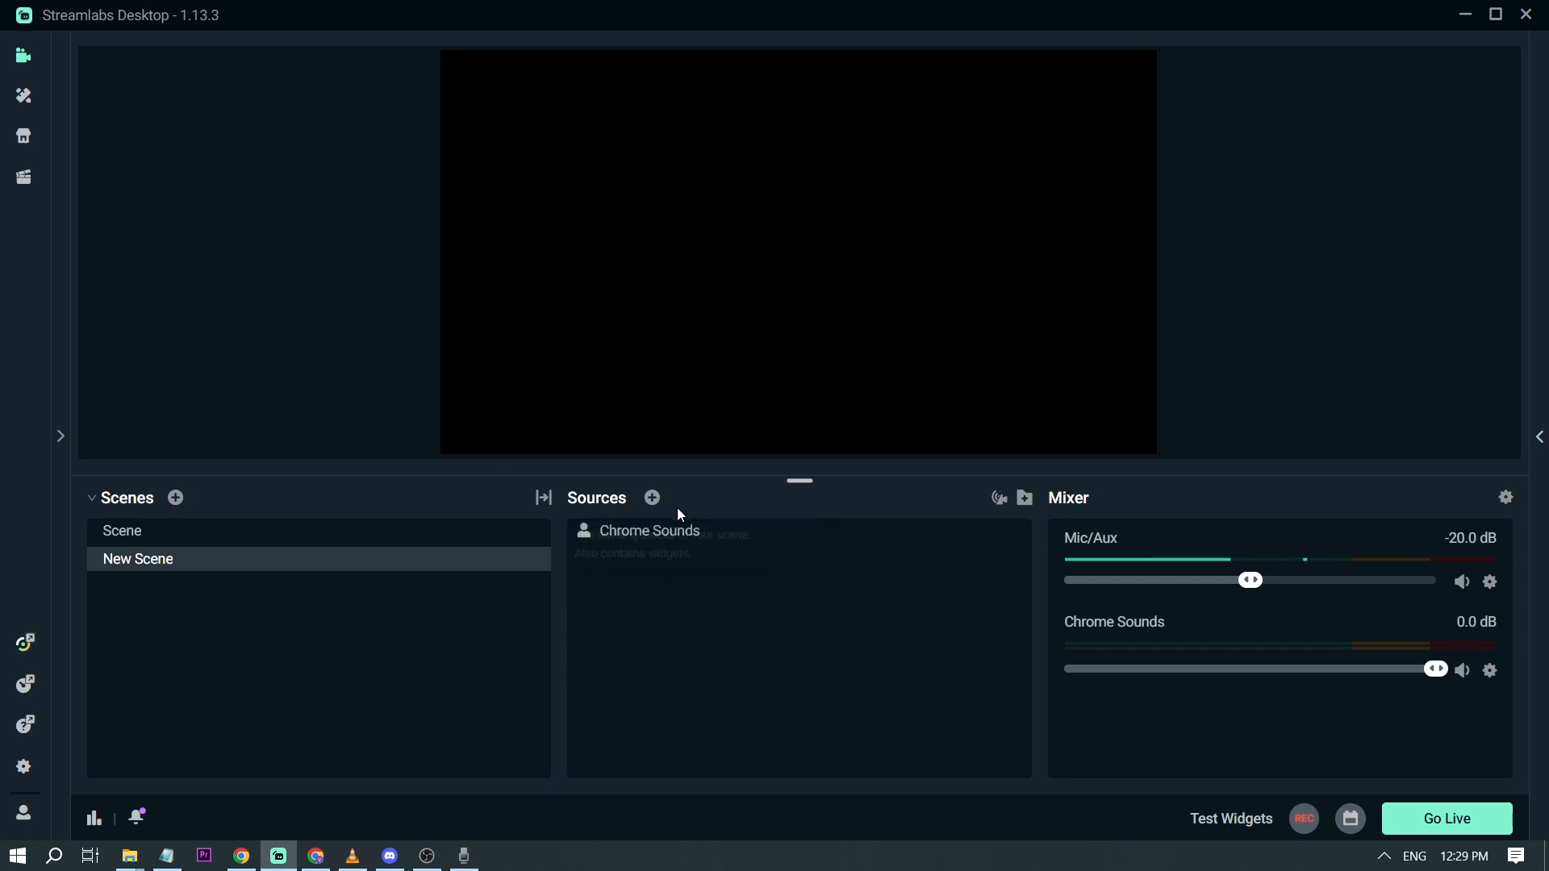
Step: Add a new Application Audio Capture source named 'VLC' instead of reusing Chrome Sounds
{"action": "left_click", "coordinate": [651, 497]}
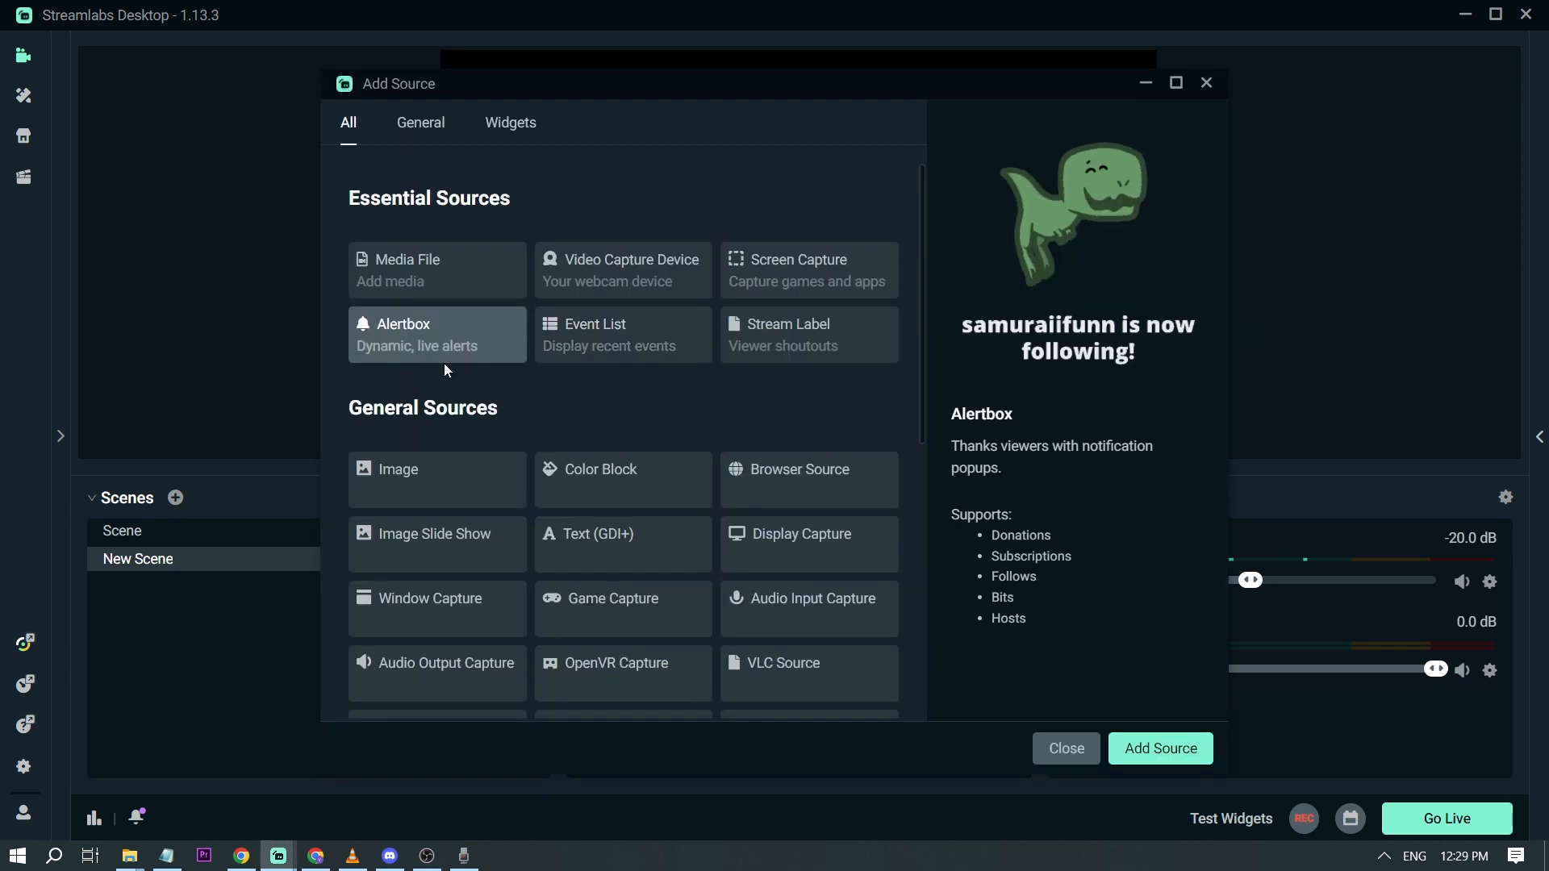
{"action": "scroll", "scroll_direction": "down", "scroll_amount": 3}
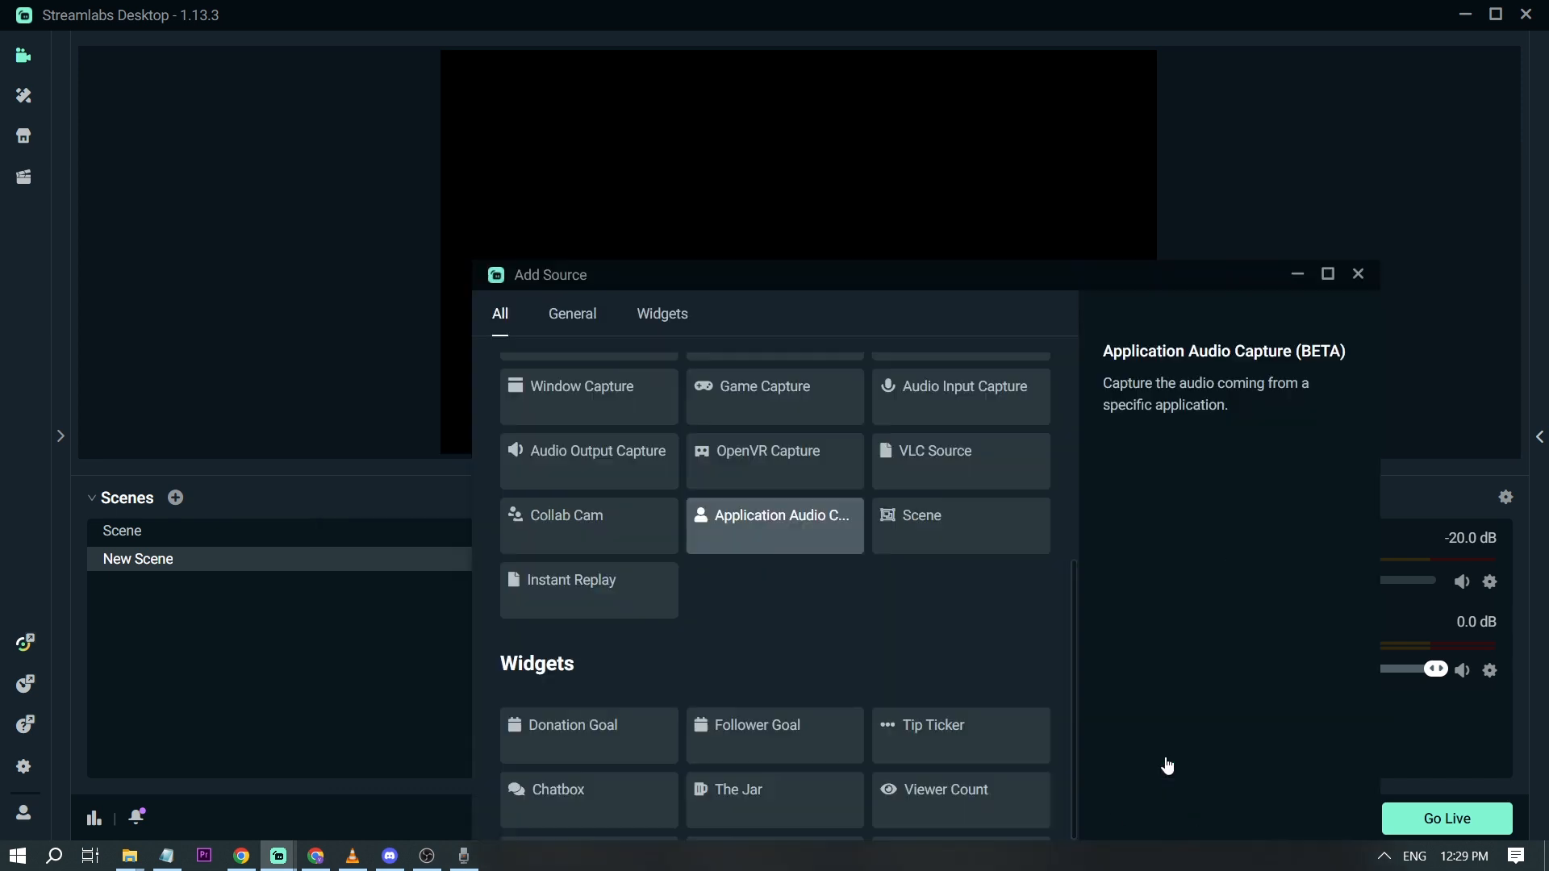
{"action": "left_click", "coordinate": [774, 515]}
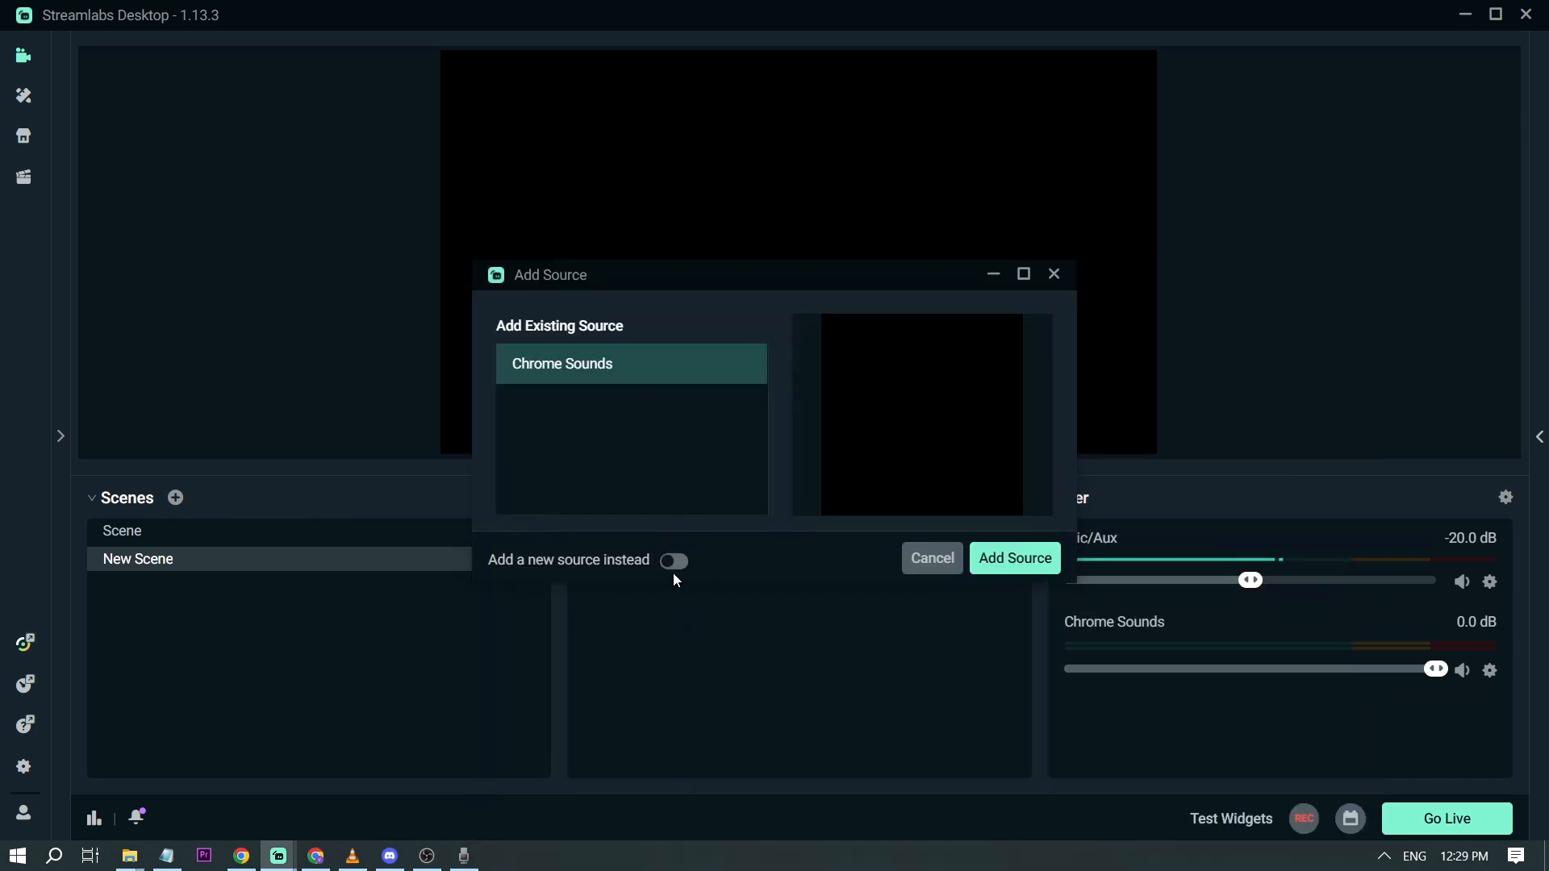
{"action": "left_click", "coordinate": [673, 560]}
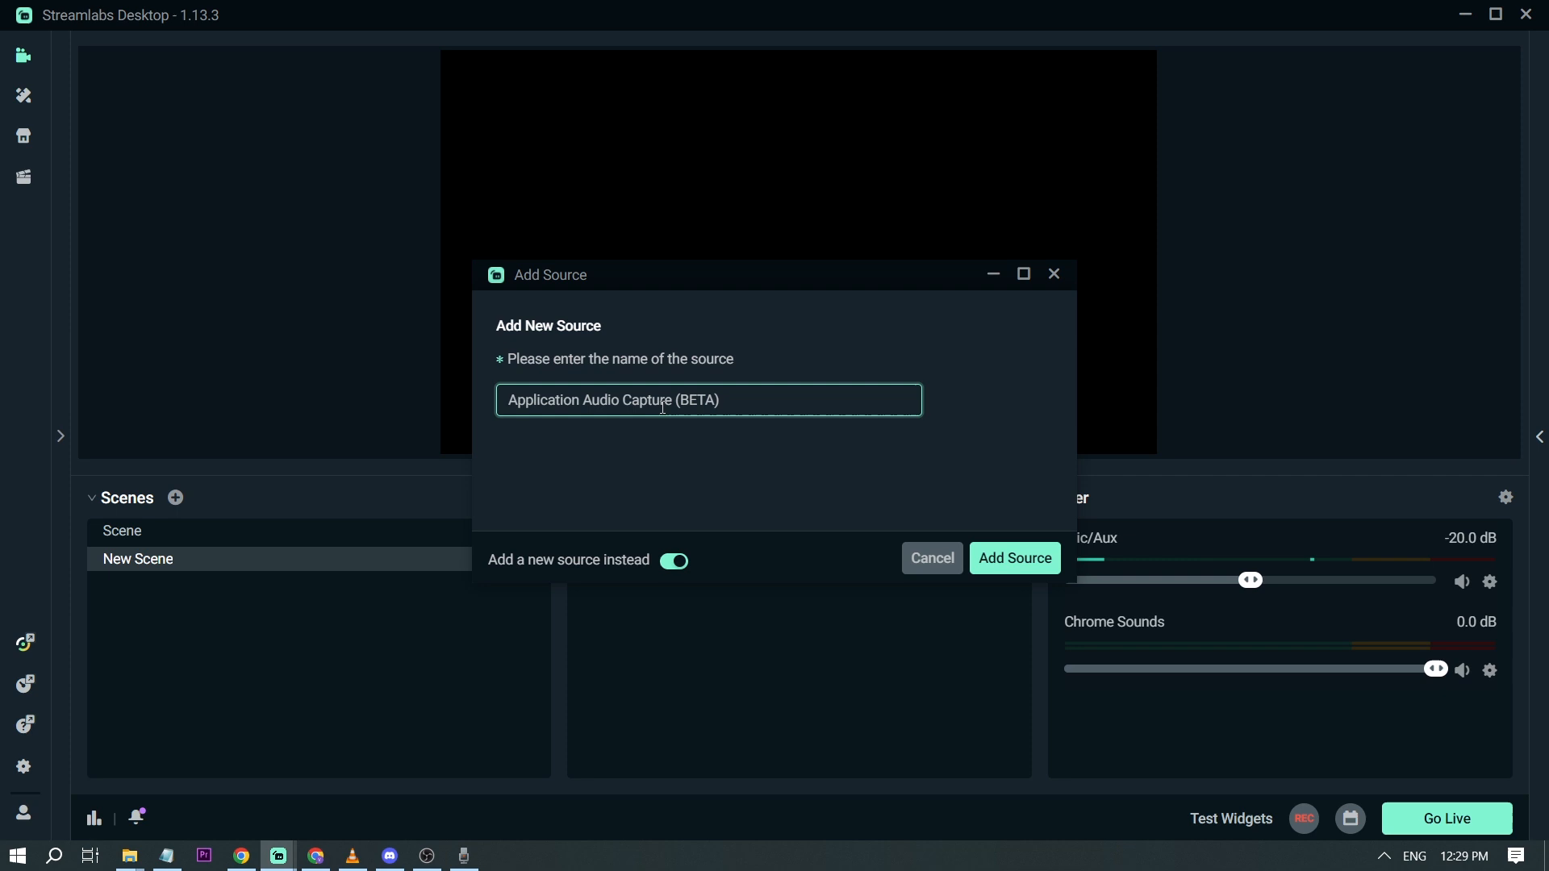
{"action": "type", "text": "VLC"}
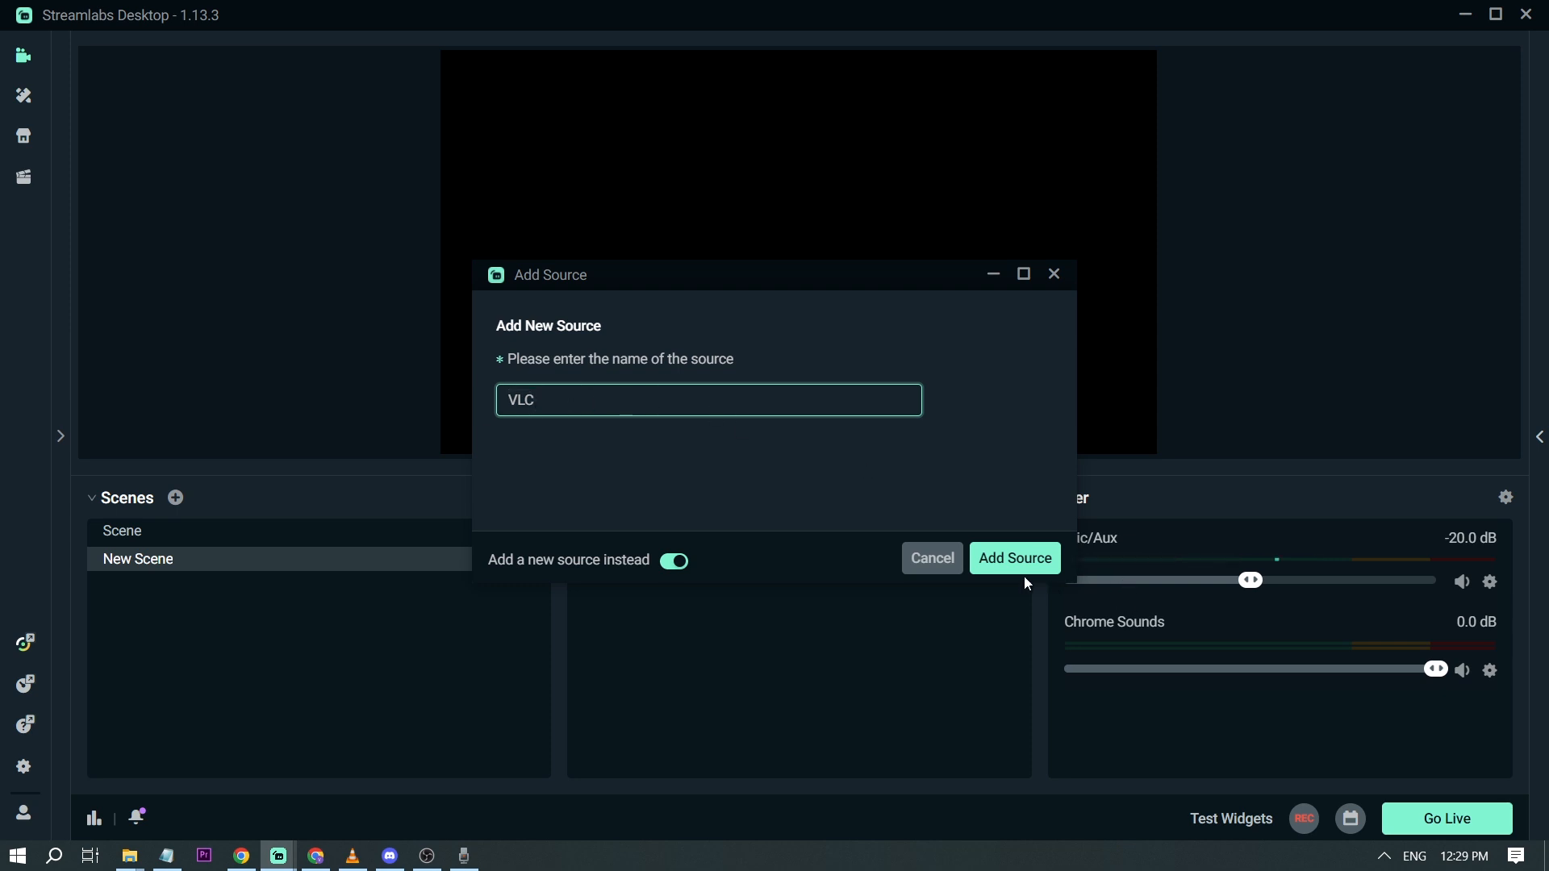
{"action": "left_click", "coordinate": [1014, 559]}
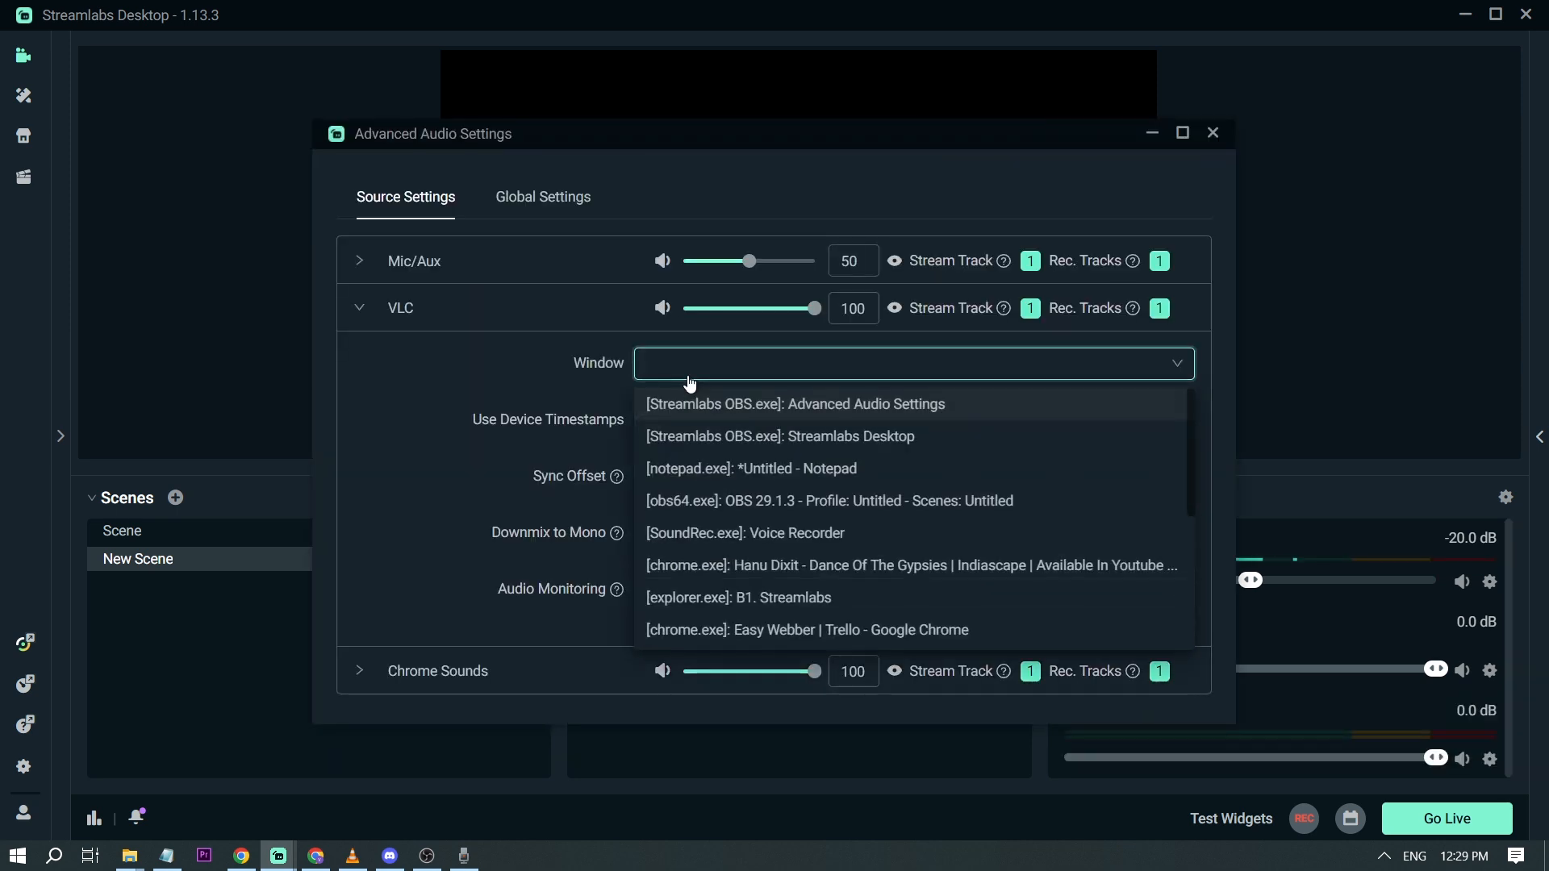
Step: Set the VLC source to capture the VLC media player window's audio
{"action": "scroll", "scroll_direction": "down", "scroll_amount": 3}
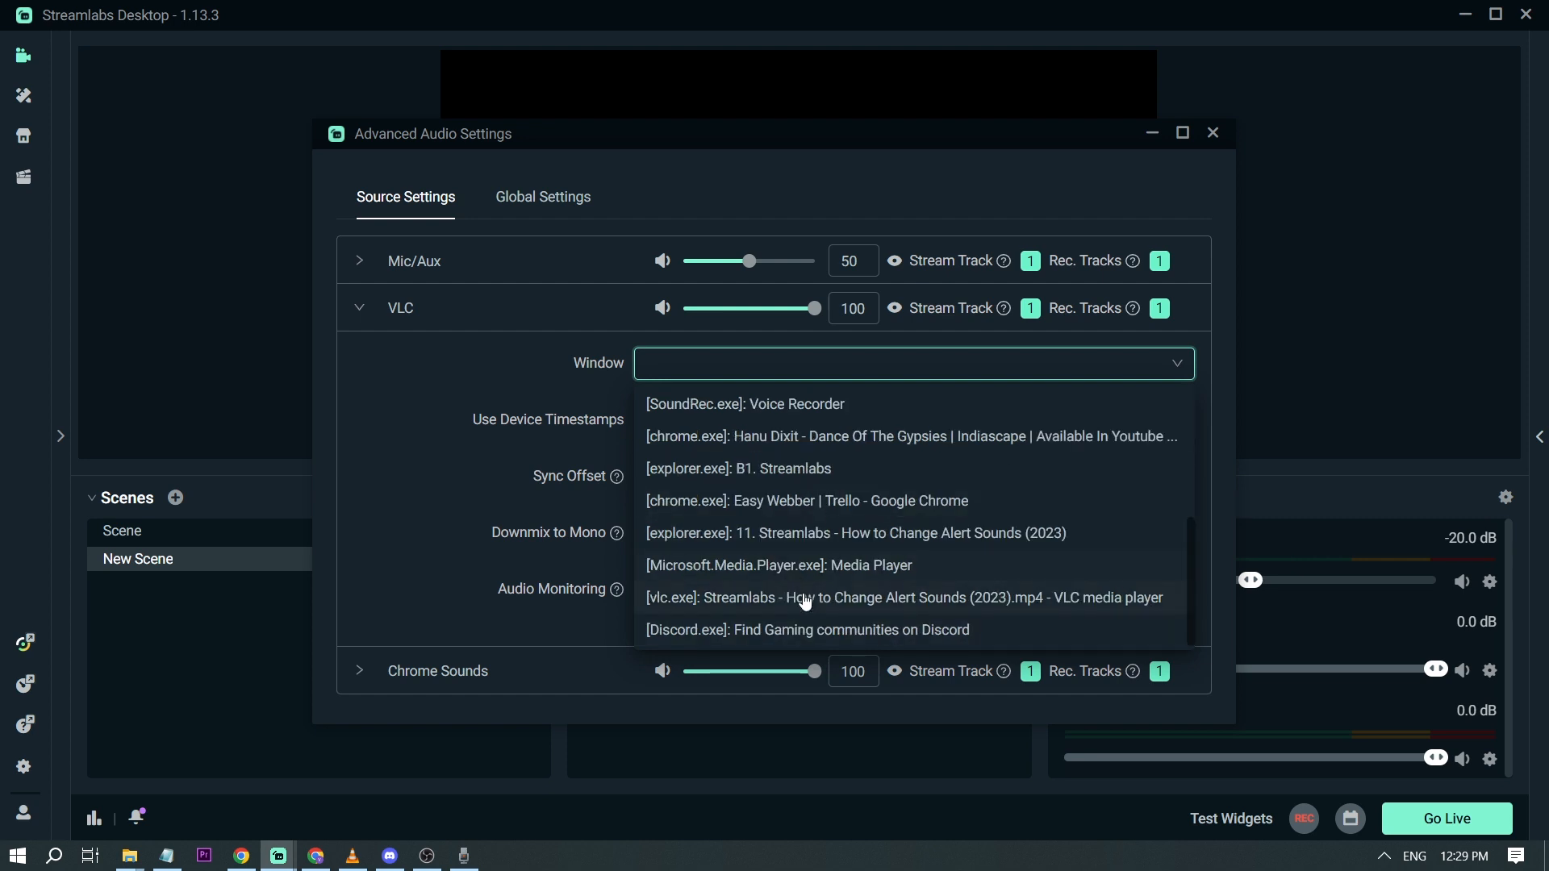
{"action": "left_click", "coordinate": [890, 598]}
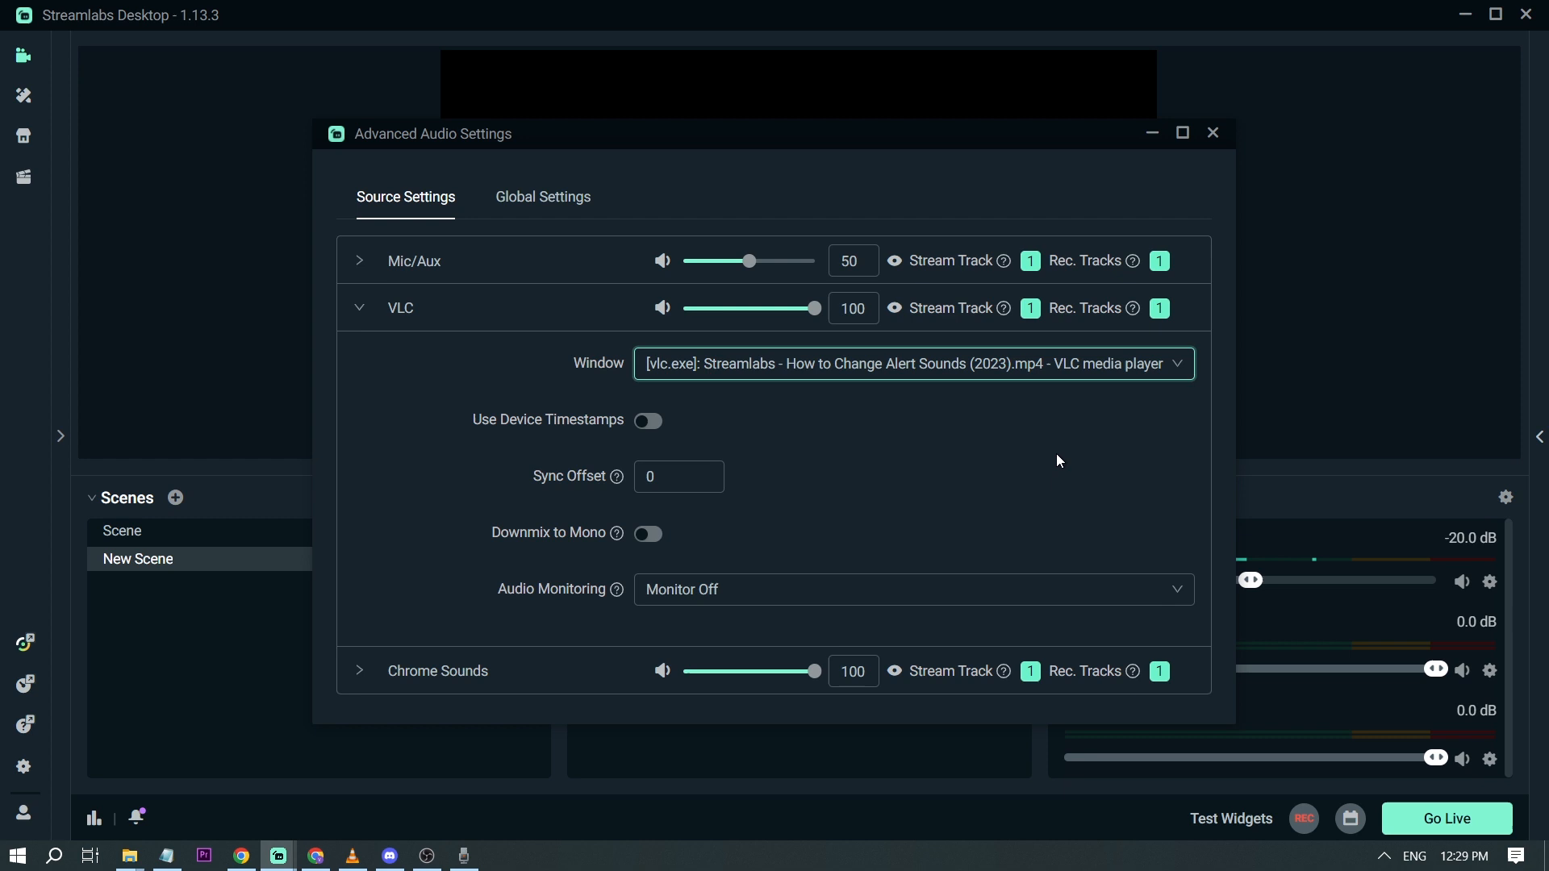
{"action": "left_click", "coordinate": [360, 308]}
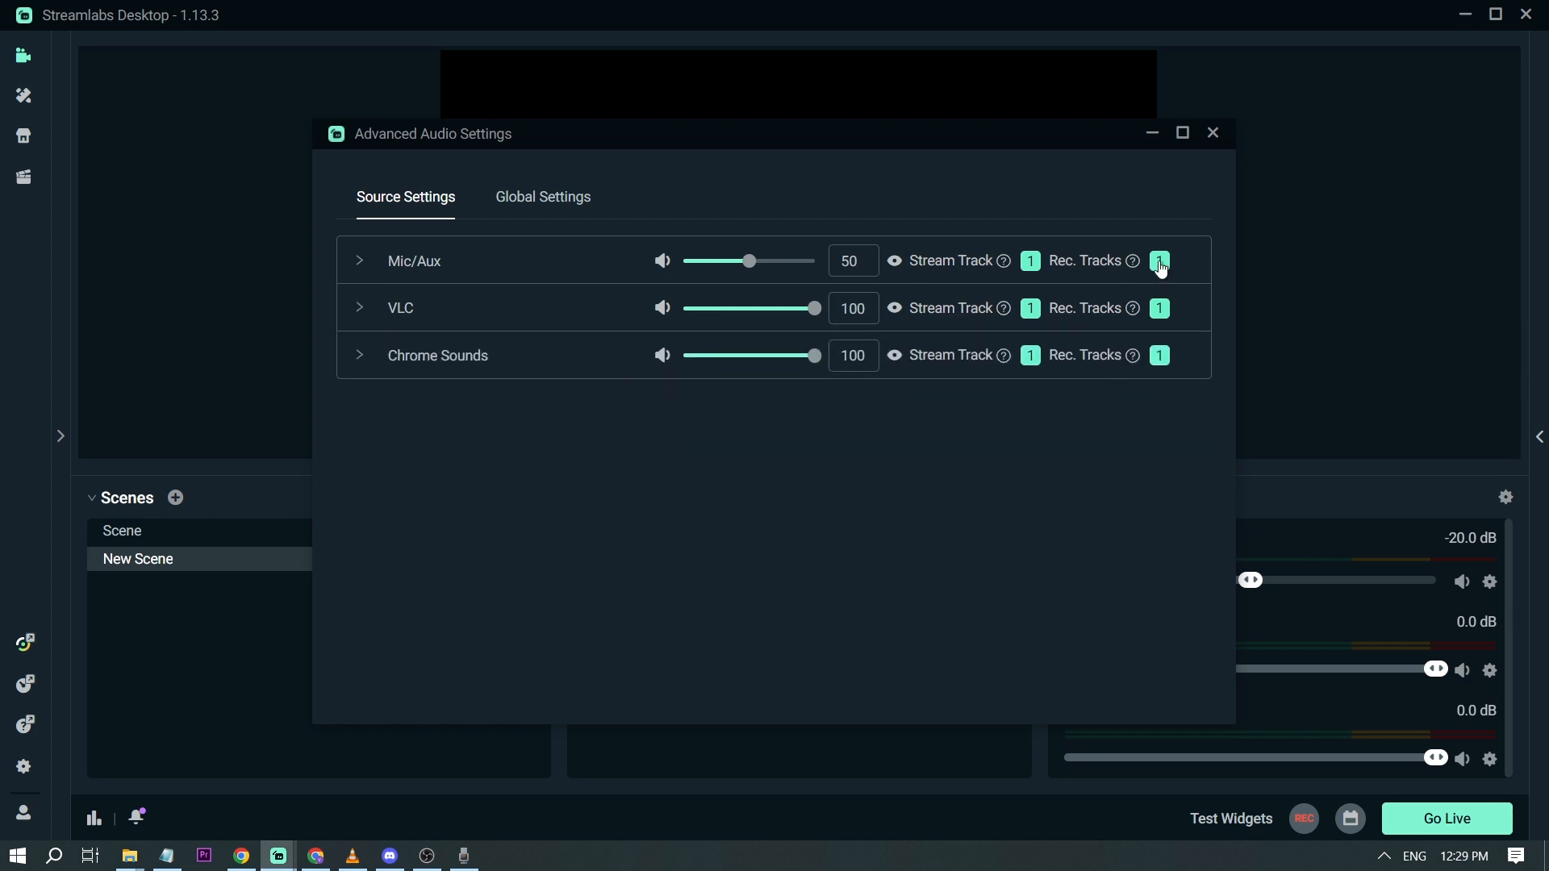
{"action": "left_click", "coordinate": [1214, 133]}
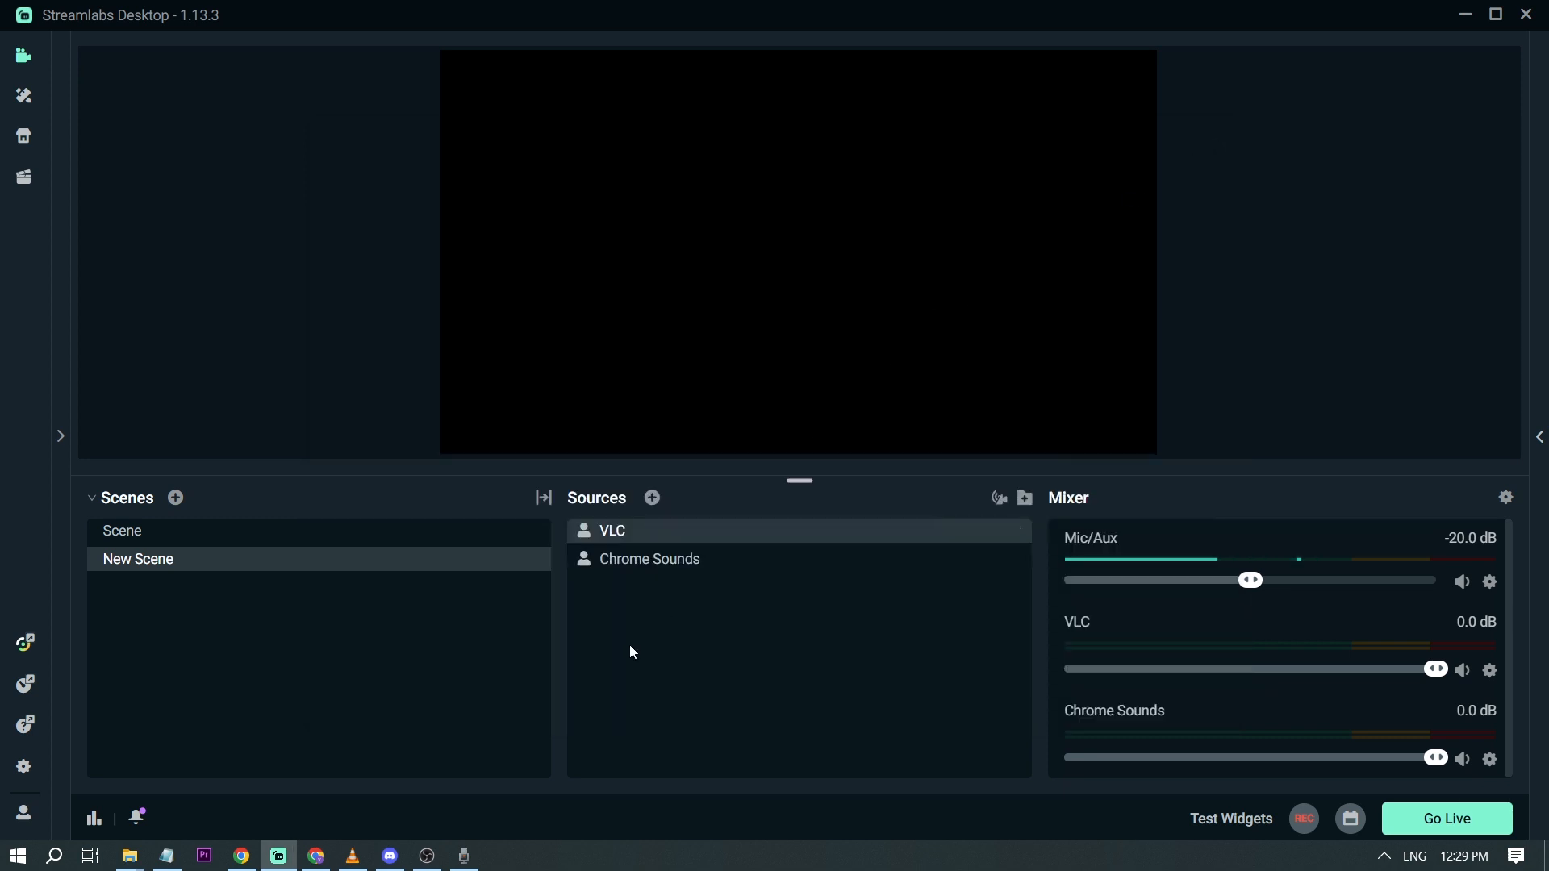
Step: Add a third app-audio source named 'Discord' capturing the Discord window
{"action": "left_click", "coordinate": [651, 497]}
{"action": "type", "text": "Discro"}
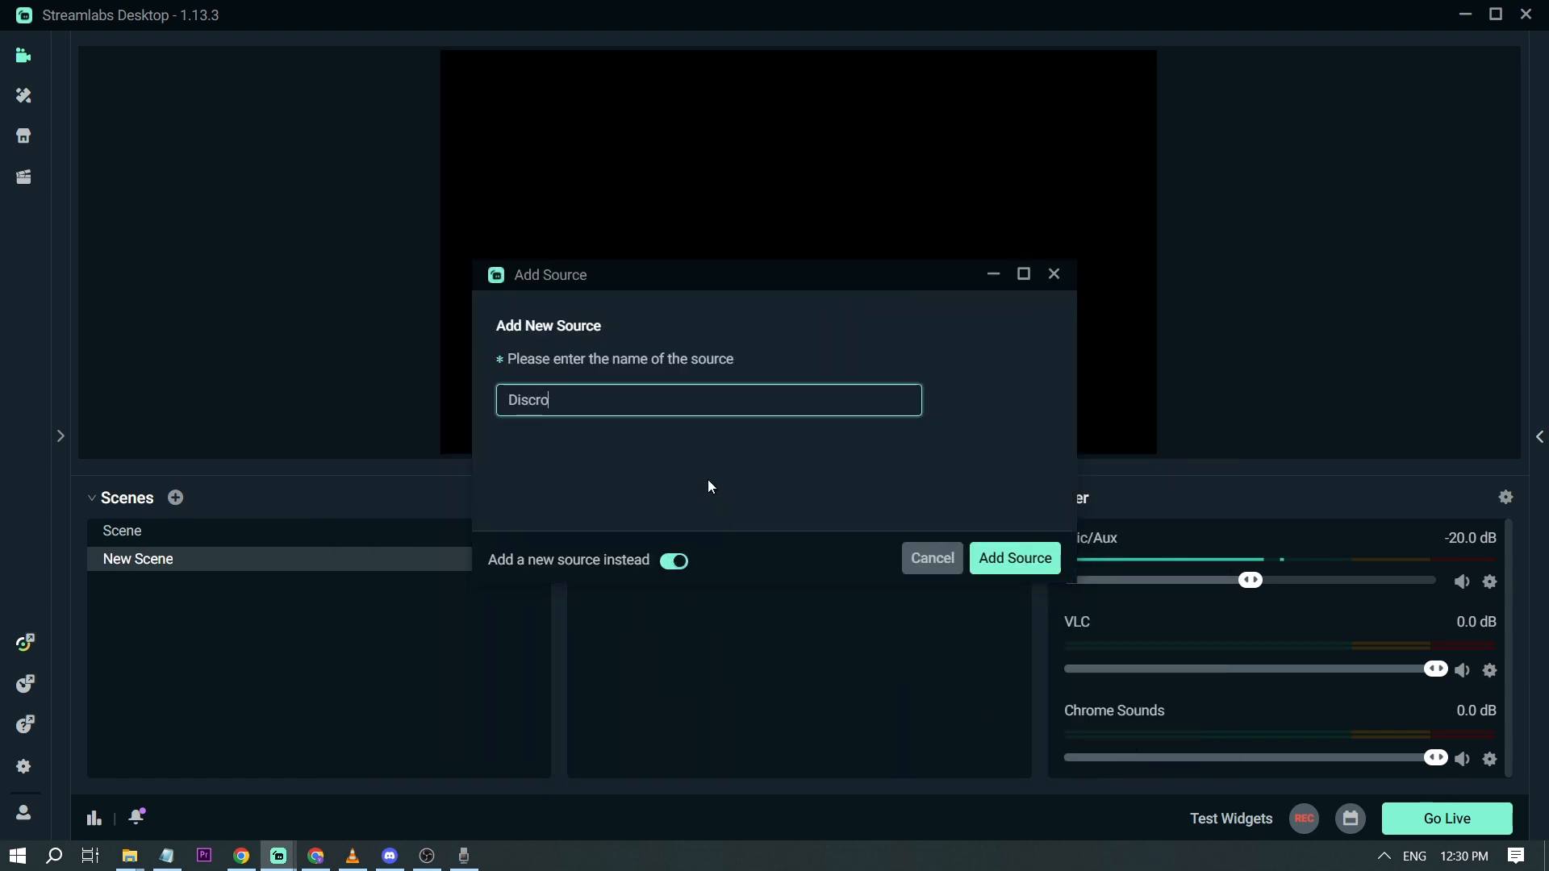
{"action": "left_click", "coordinate": [1014, 558]}
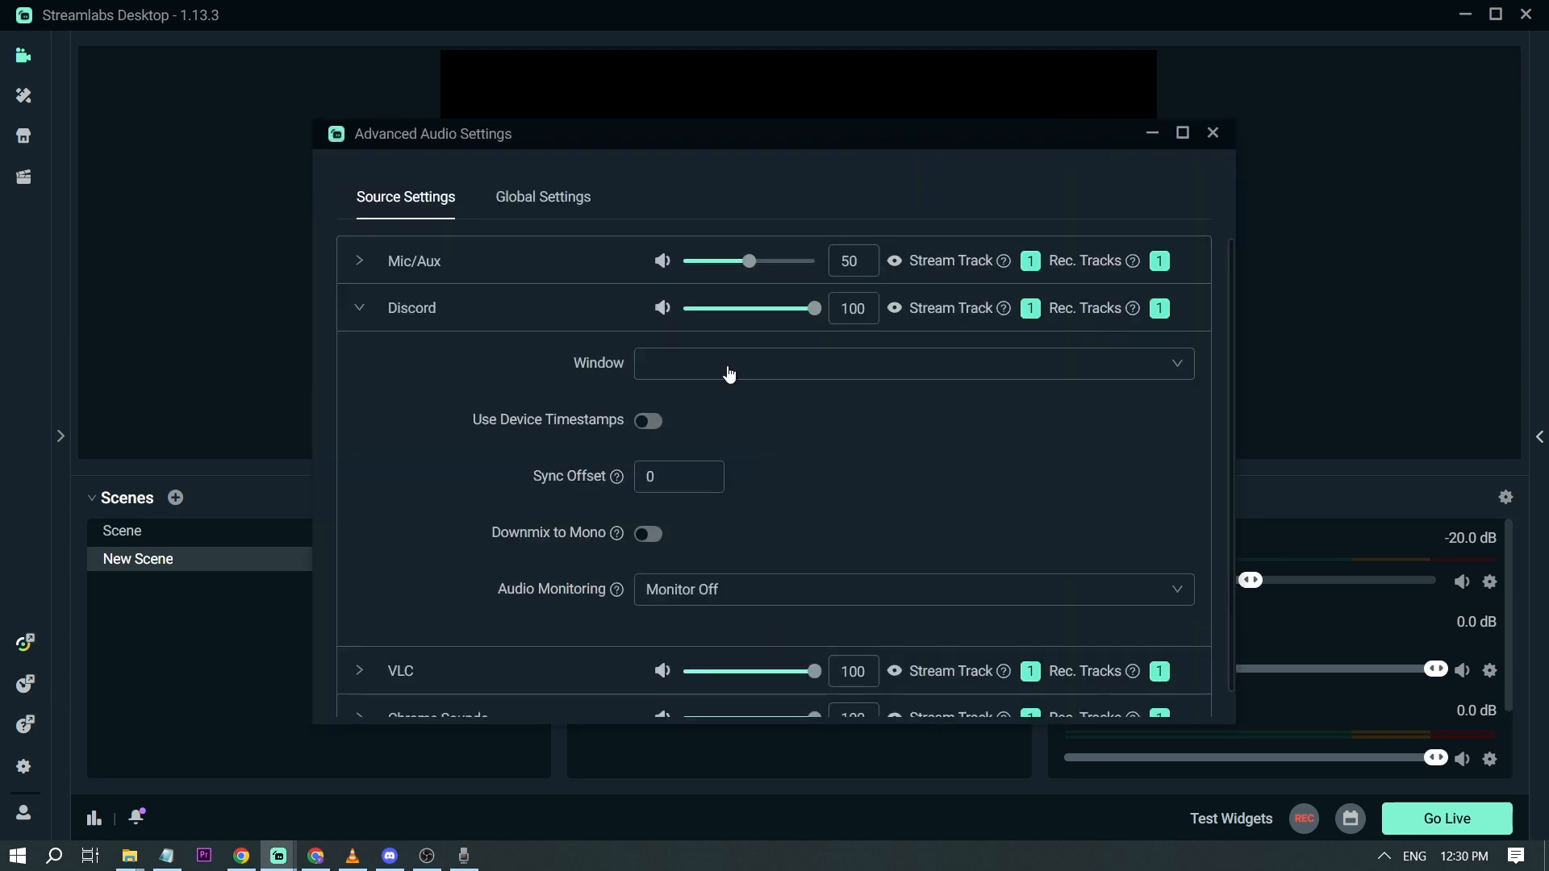
{"action": "left_click", "coordinate": [912, 362]}
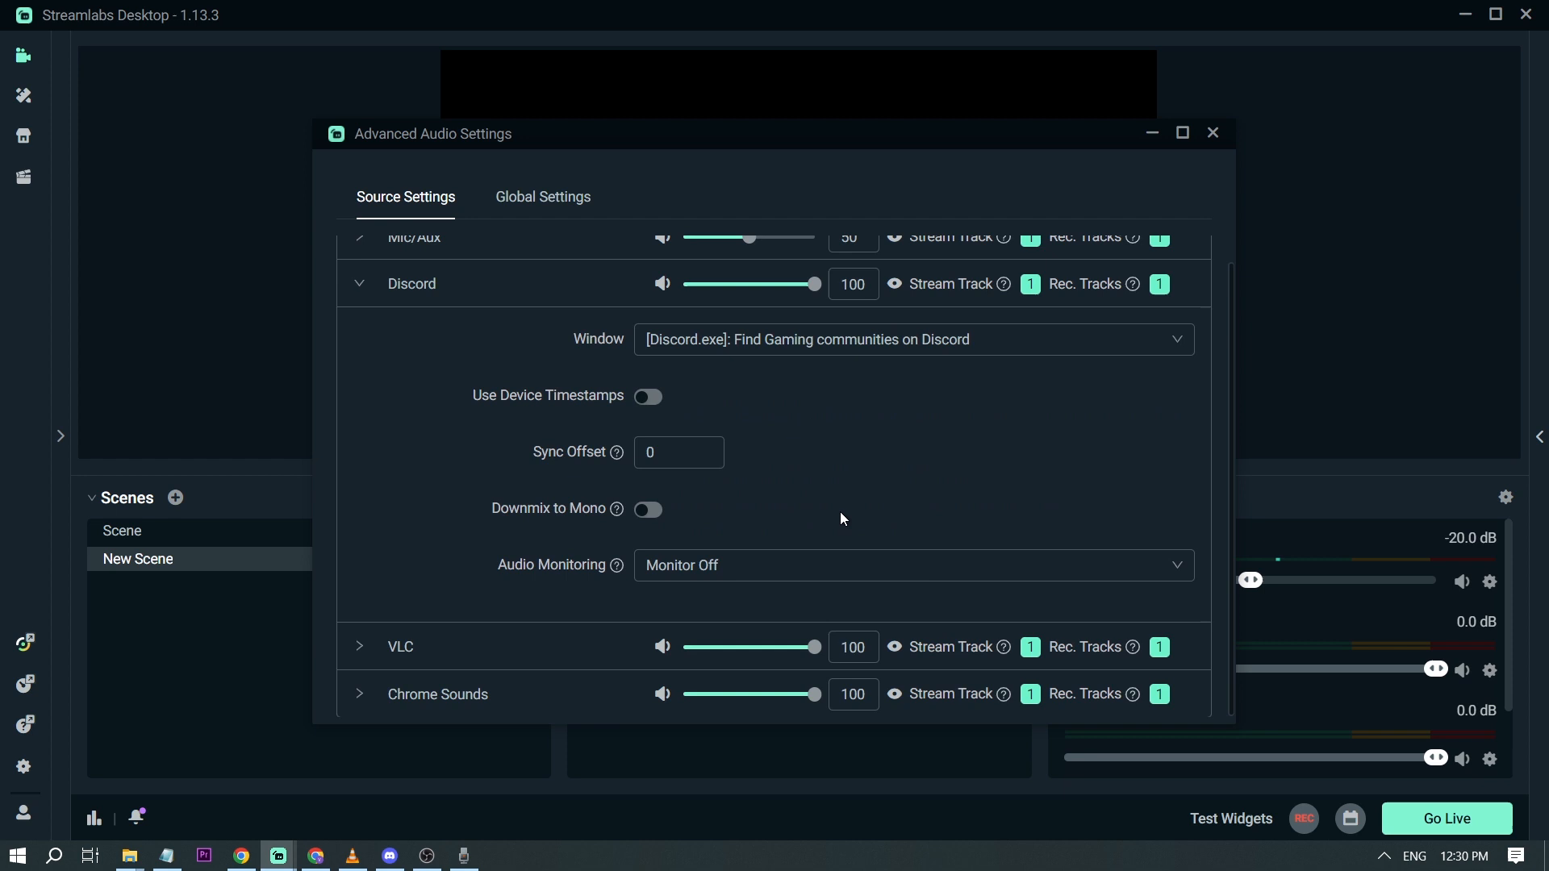
{"action": "left_click", "coordinate": [1212, 133]}
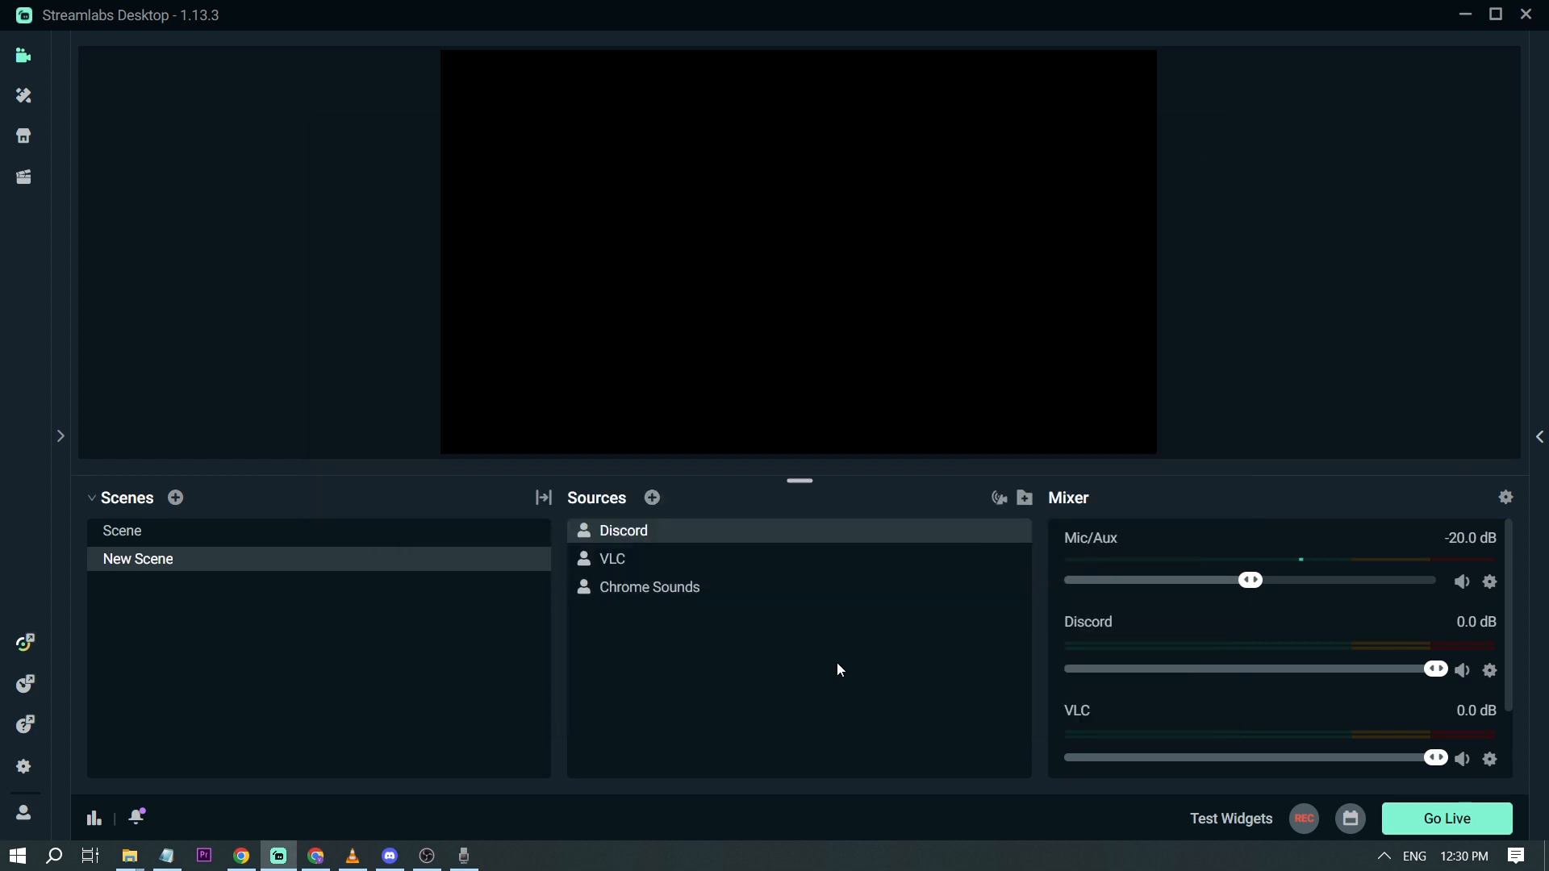
{"action": "mouse_move", "coordinate": [662, 624]}
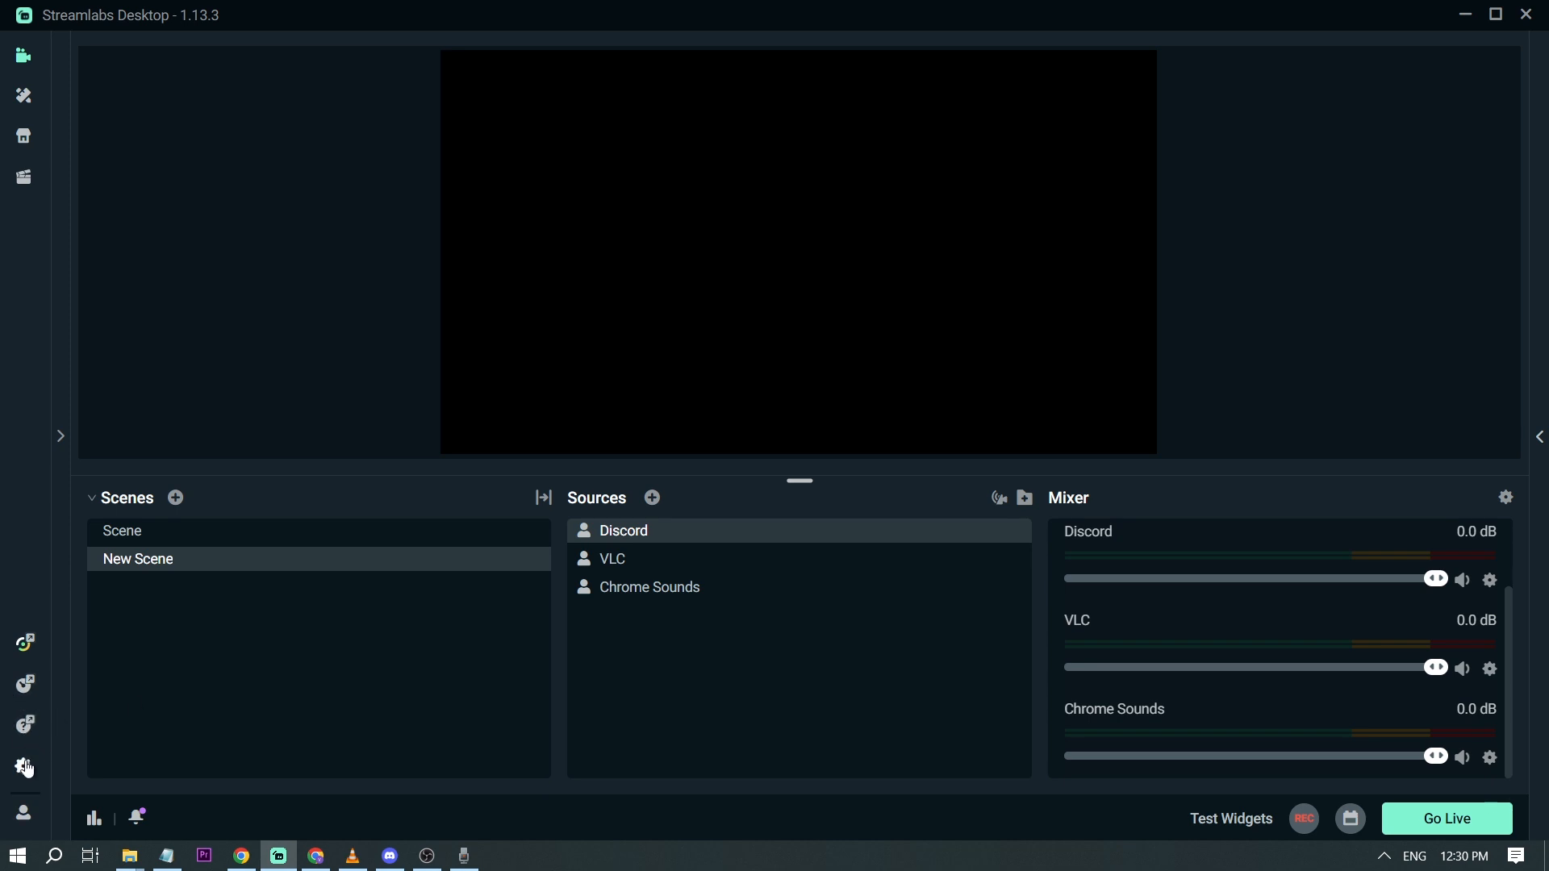
Step: In Output recording settings, disable audio track 1 and enable tracks 2, 3 and 4
{"action": "left_click", "coordinate": [23, 766]}
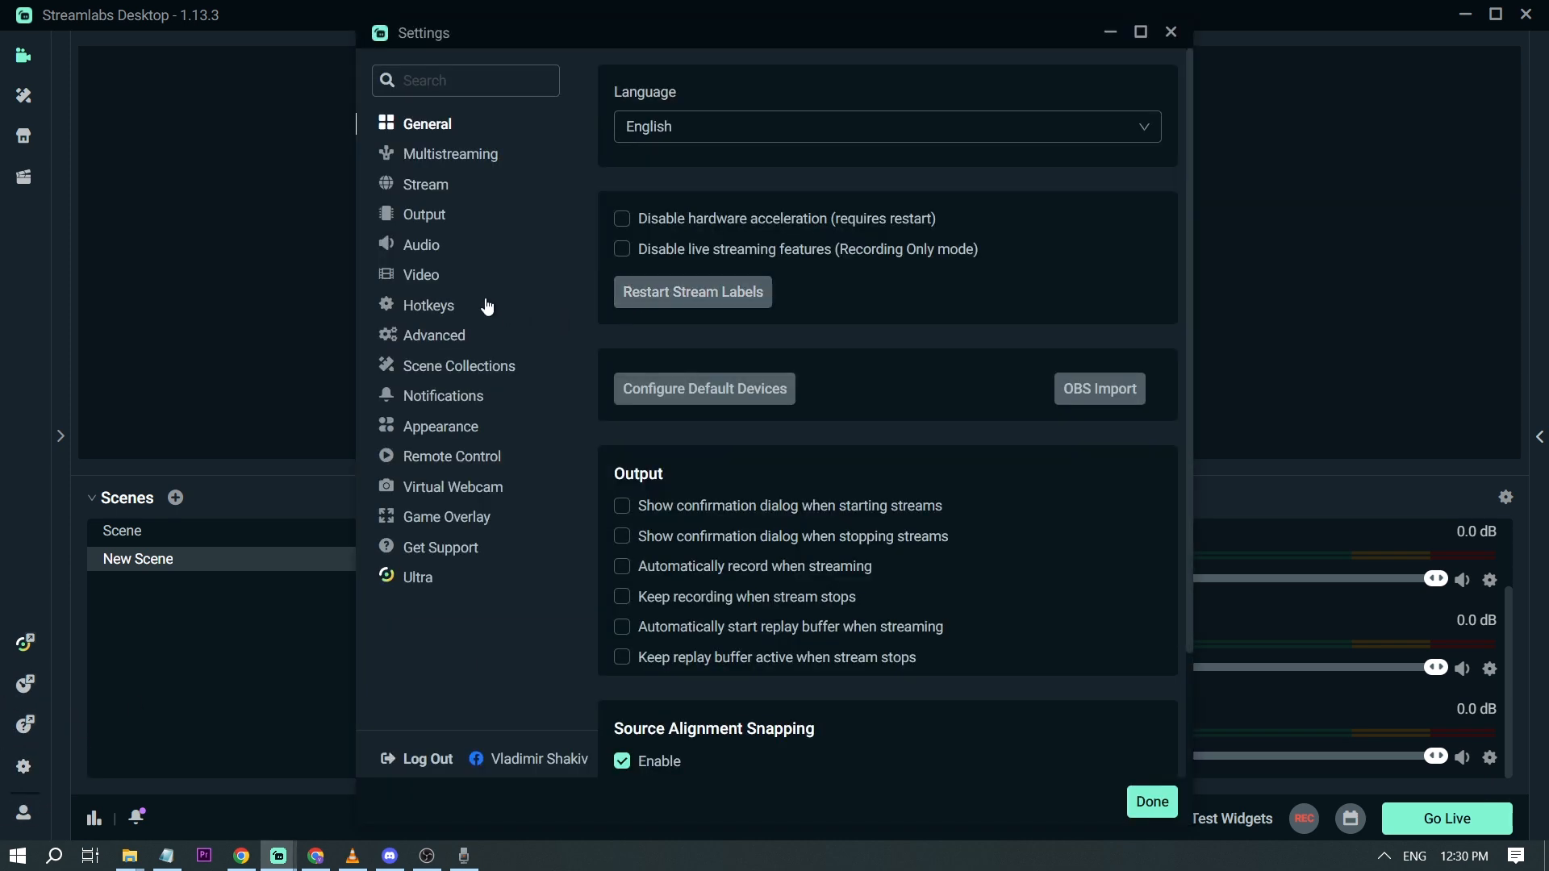
{"action": "mouse_move", "coordinate": [435, 221]}
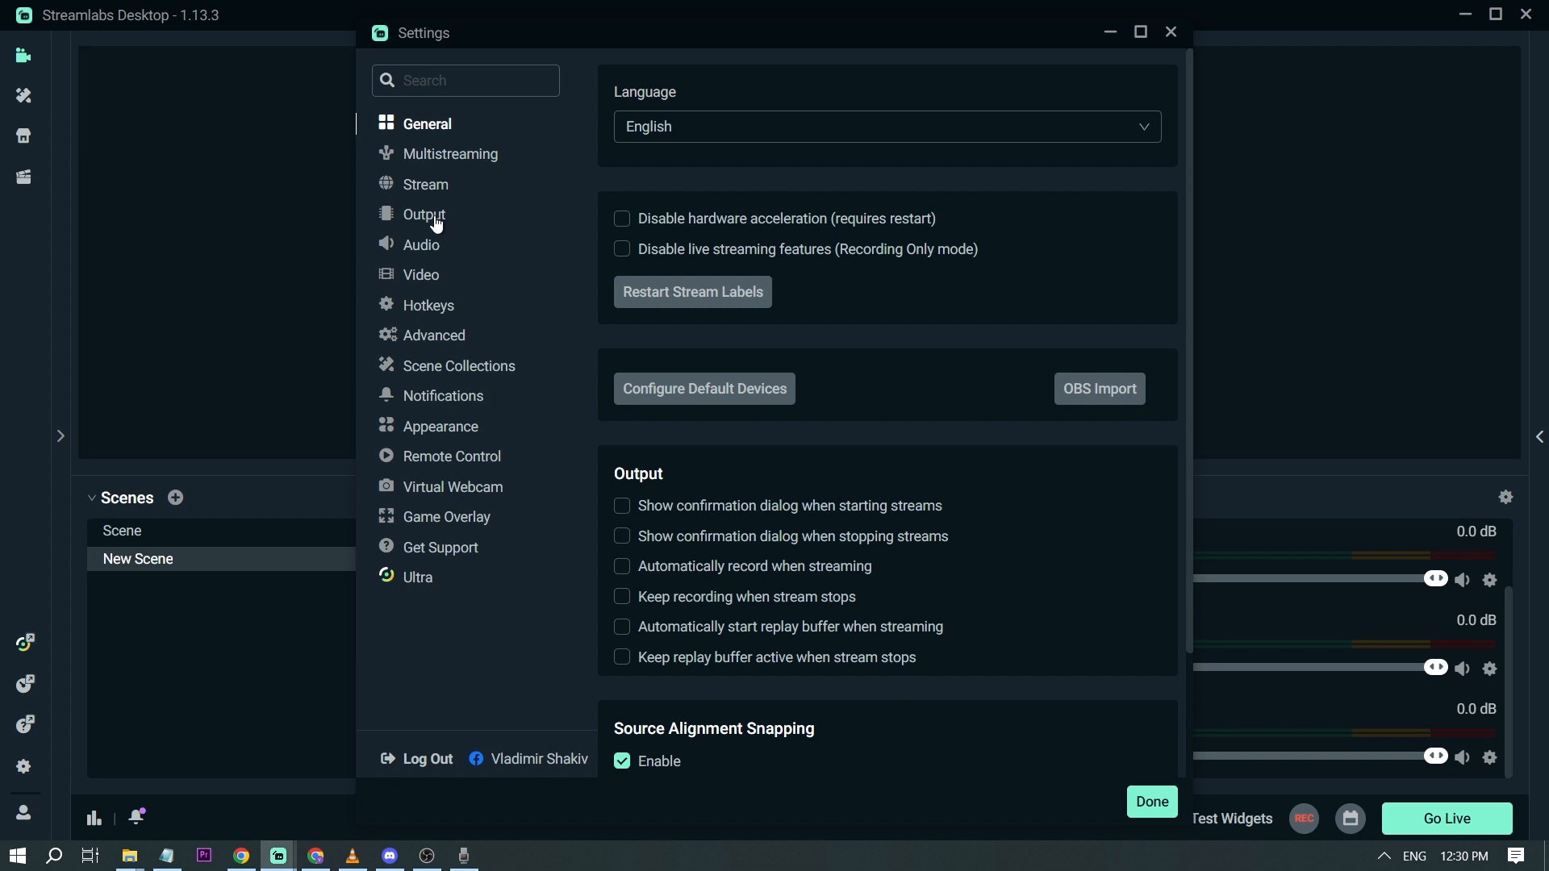
{"action": "left_click", "coordinate": [426, 215]}
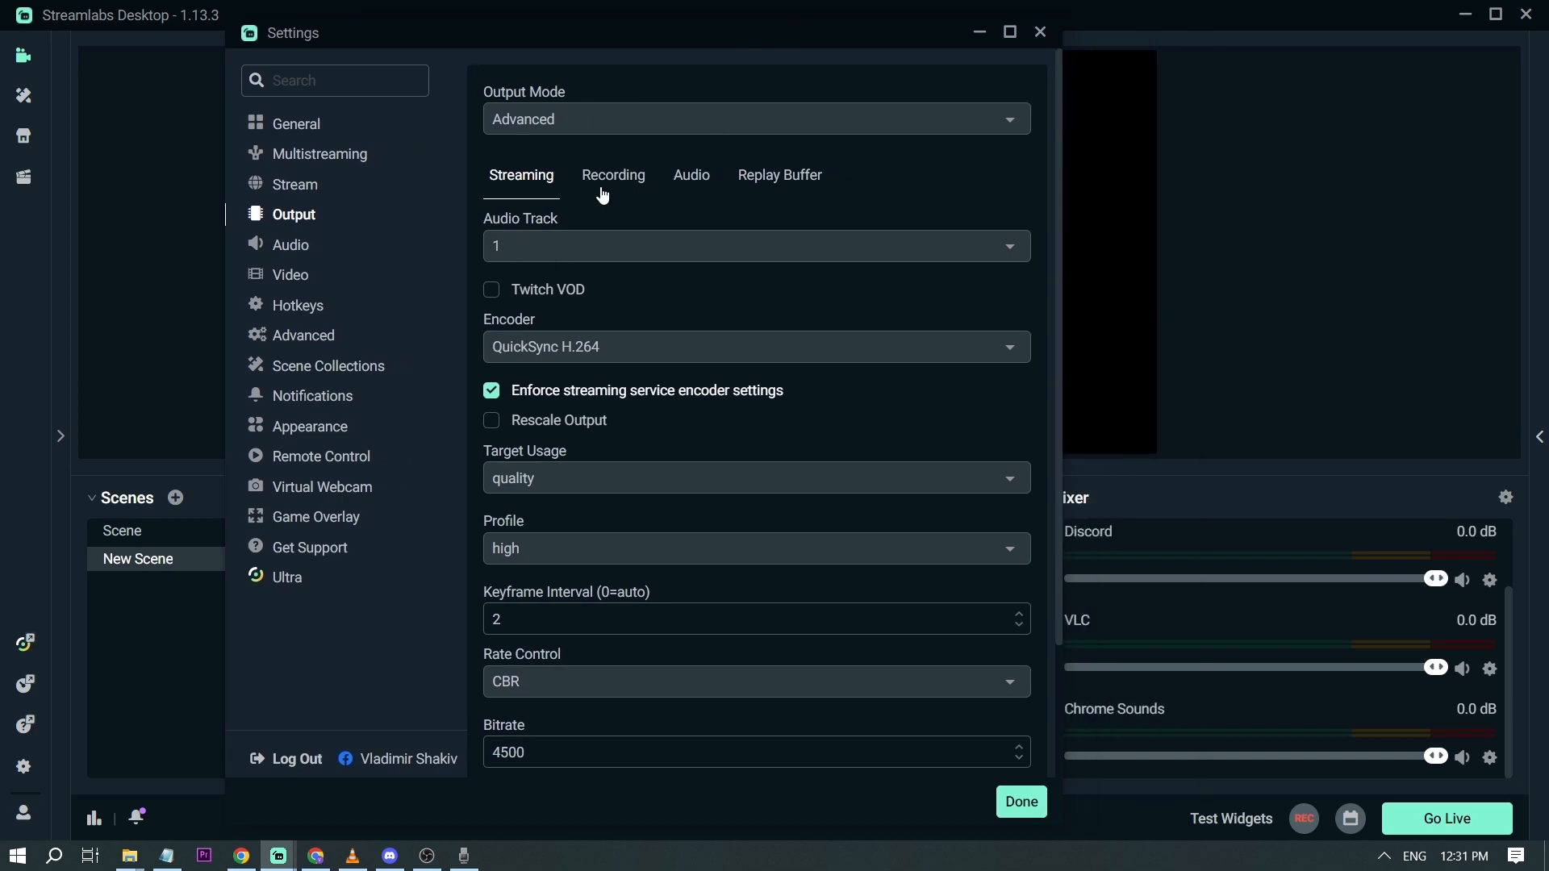
{"action": "left_click", "coordinate": [612, 176]}
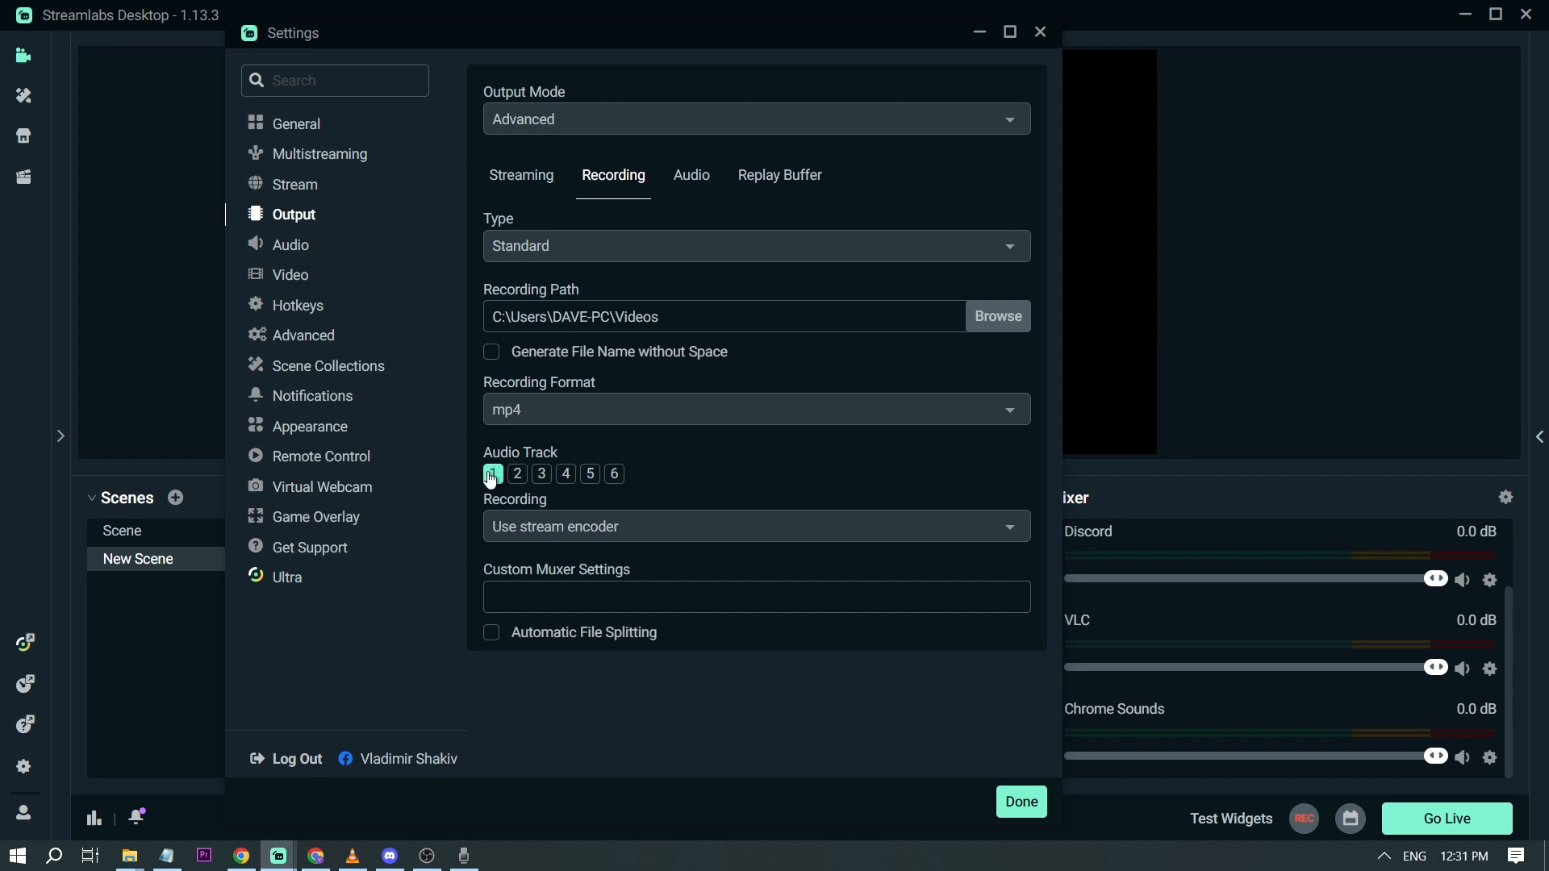
{"action": "left_click", "coordinate": [493, 475]}
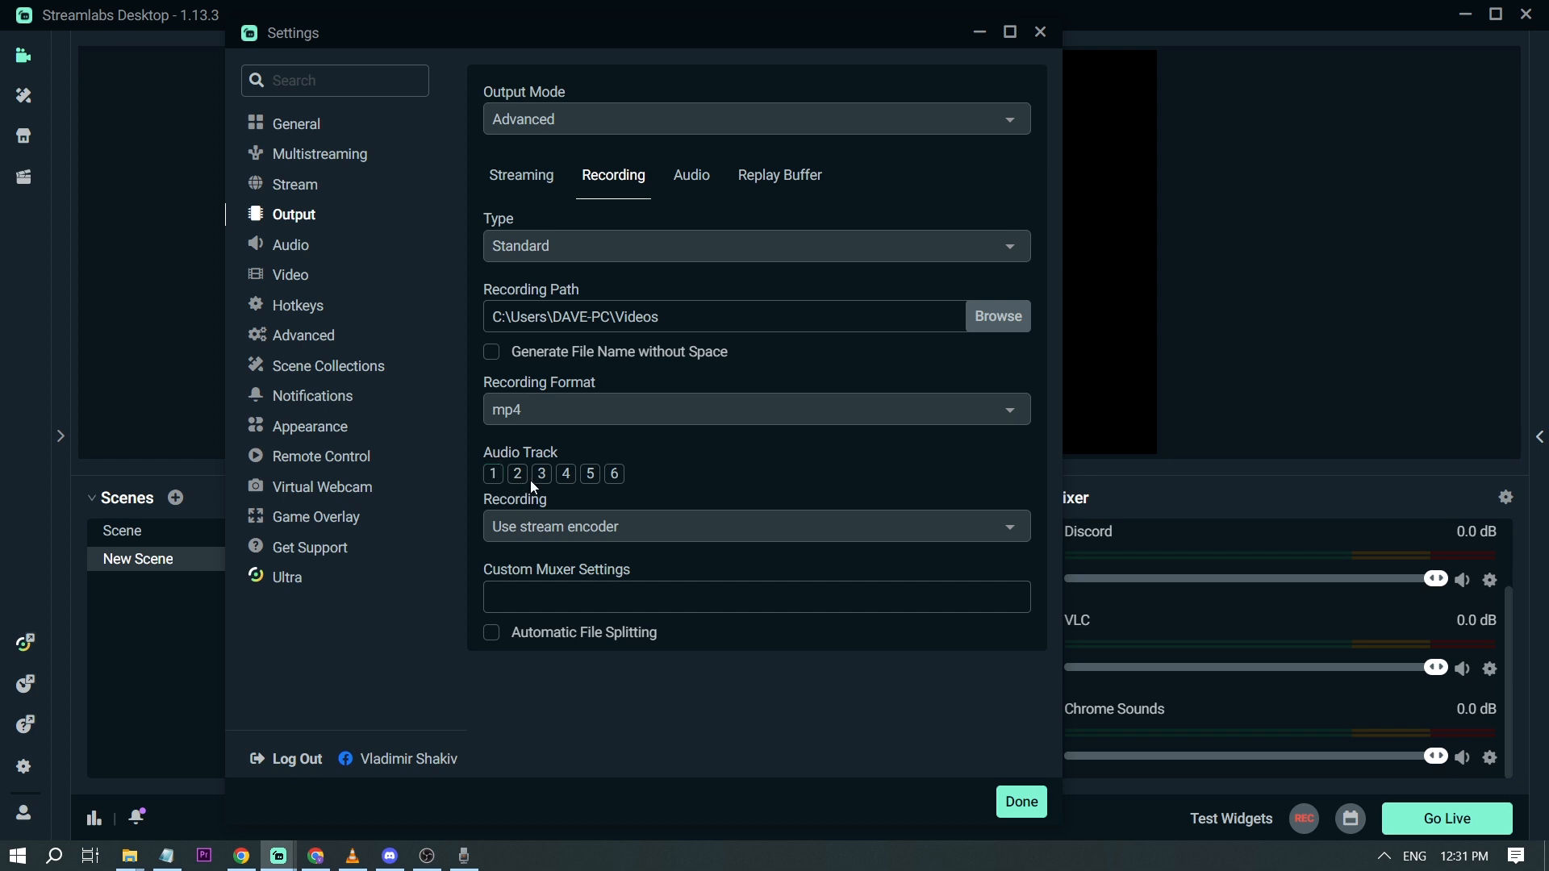
{"action": "left_click", "coordinate": [516, 474]}
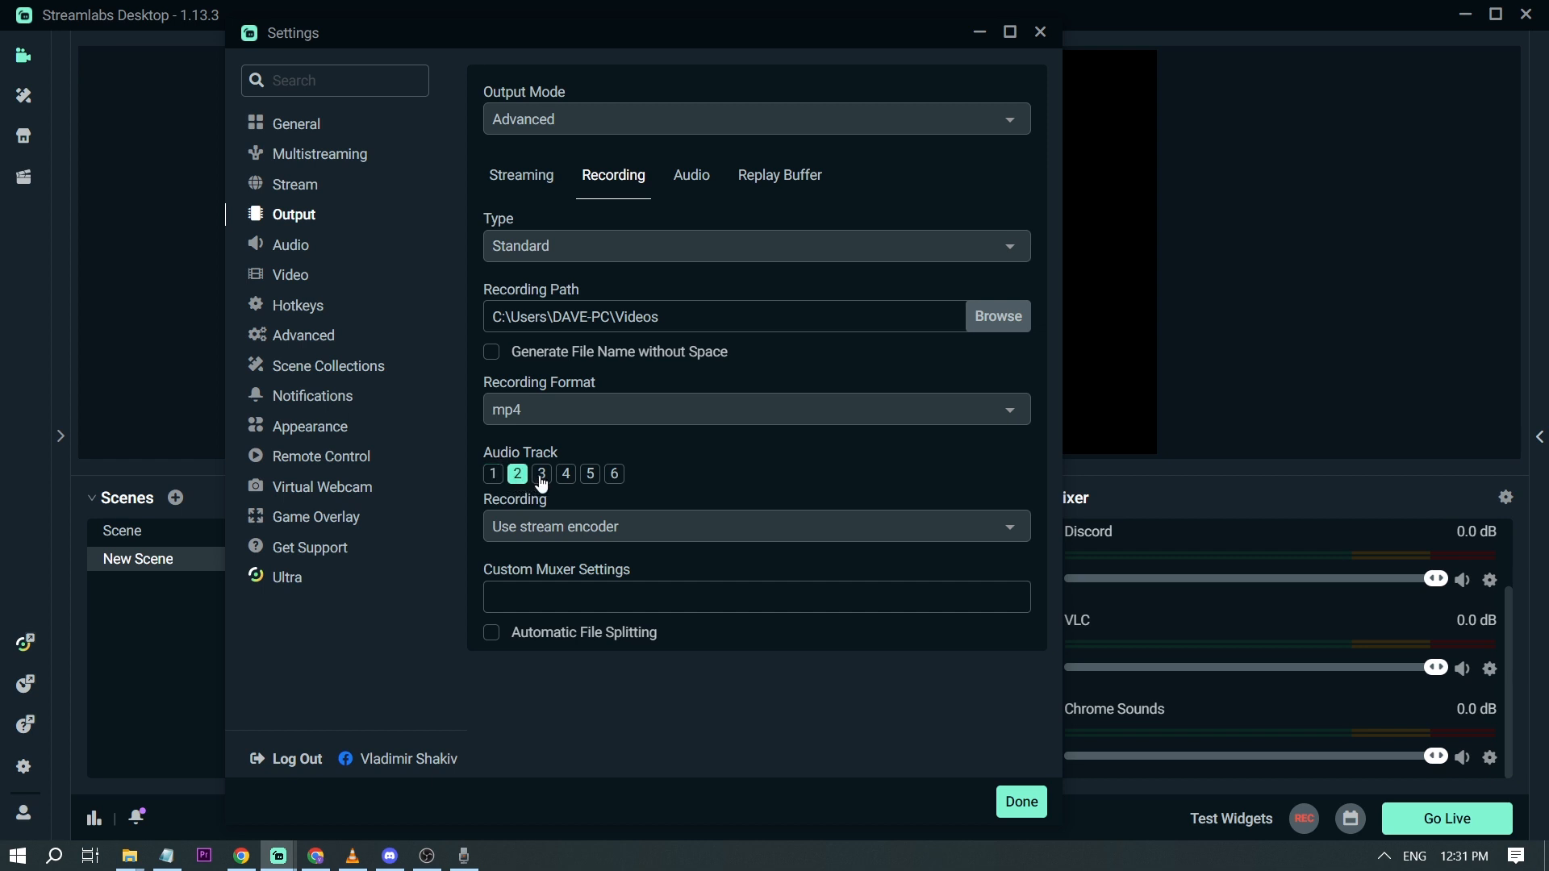
{"action": "left_click", "coordinate": [542, 473]}
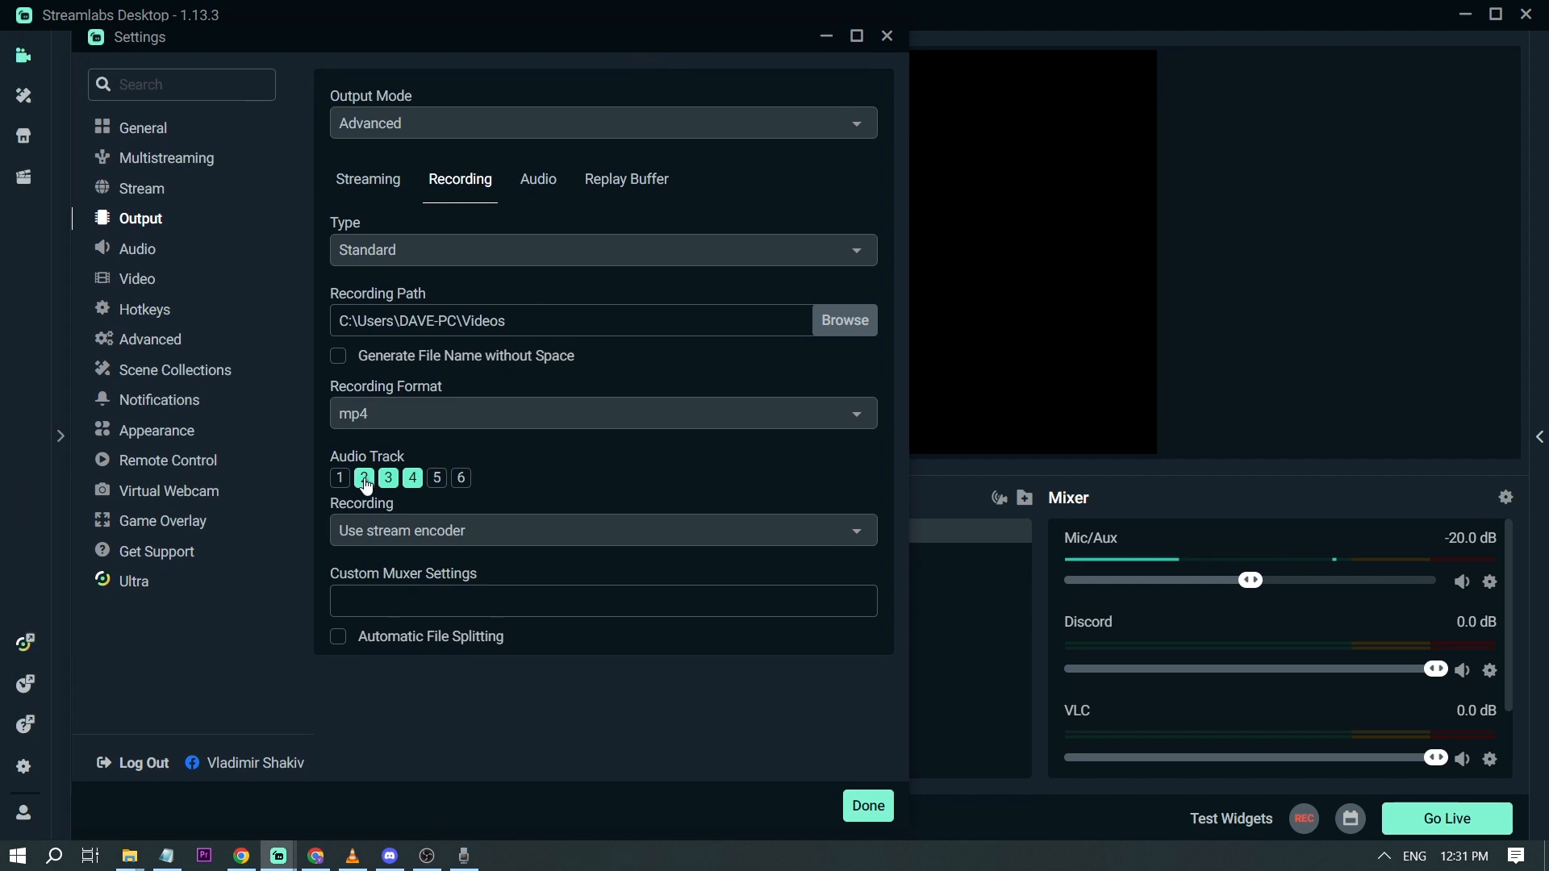
{"action": "left_click", "coordinate": [364, 478]}
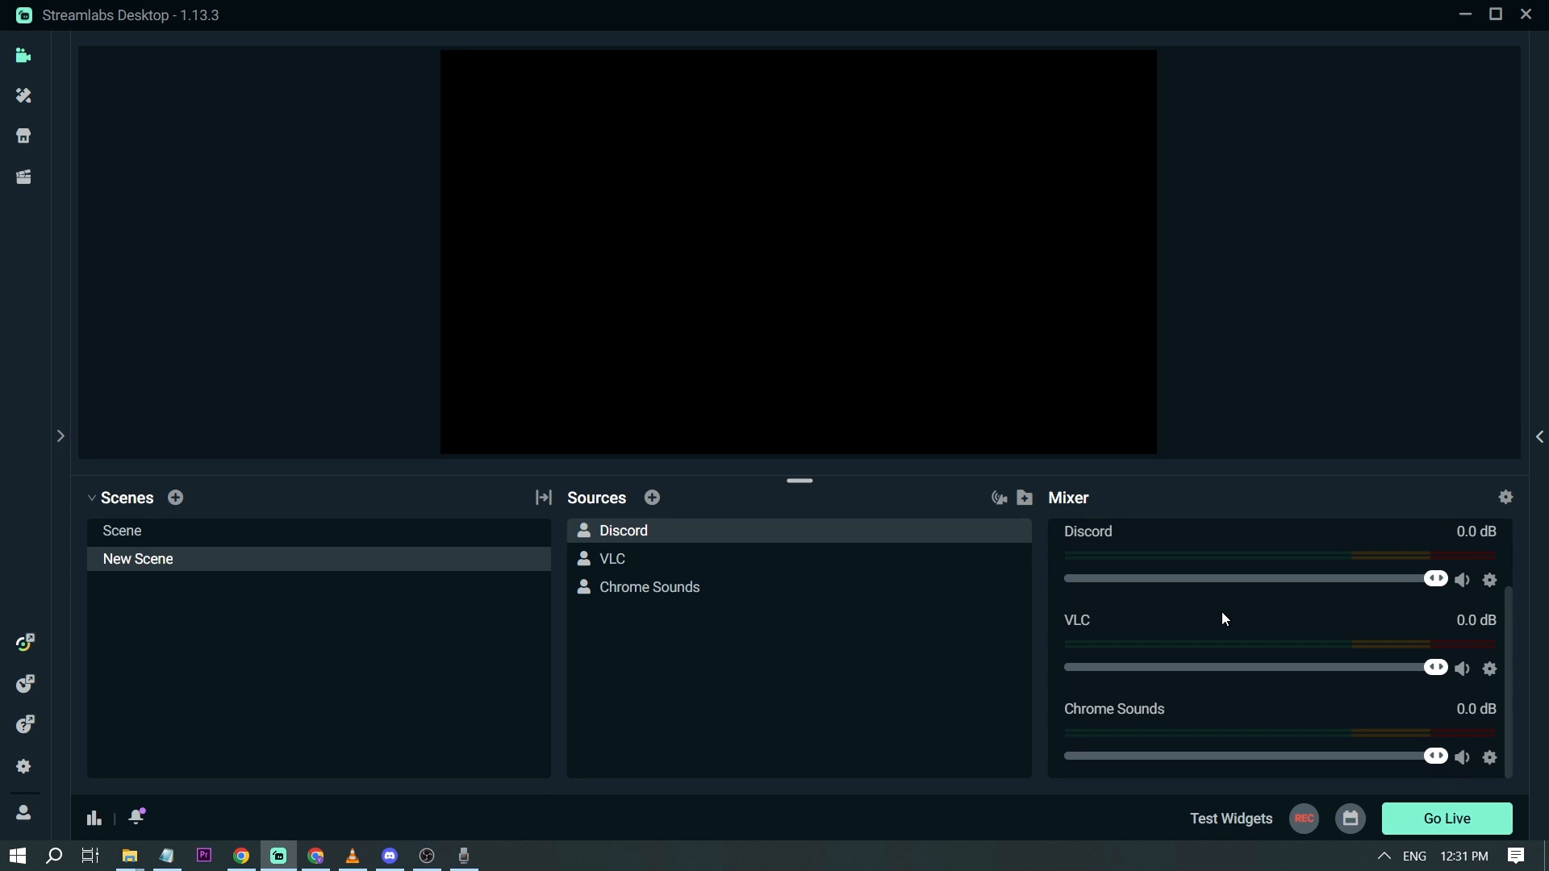
{"action": "mouse_move", "coordinate": [492, 710]}
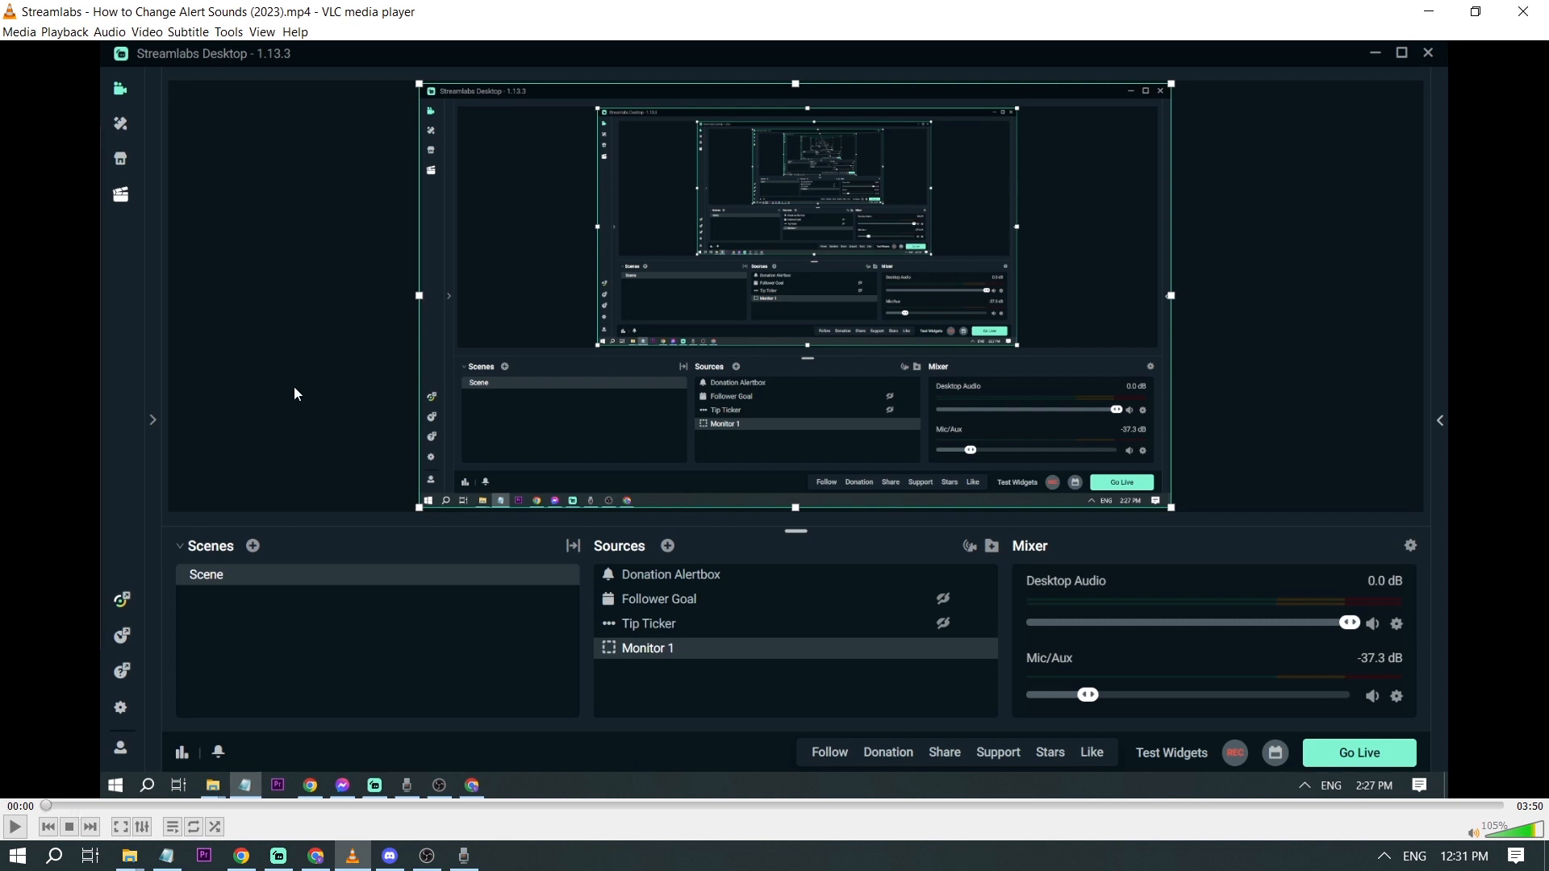
{"action": "mouse_move", "coordinate": [190, 283]}
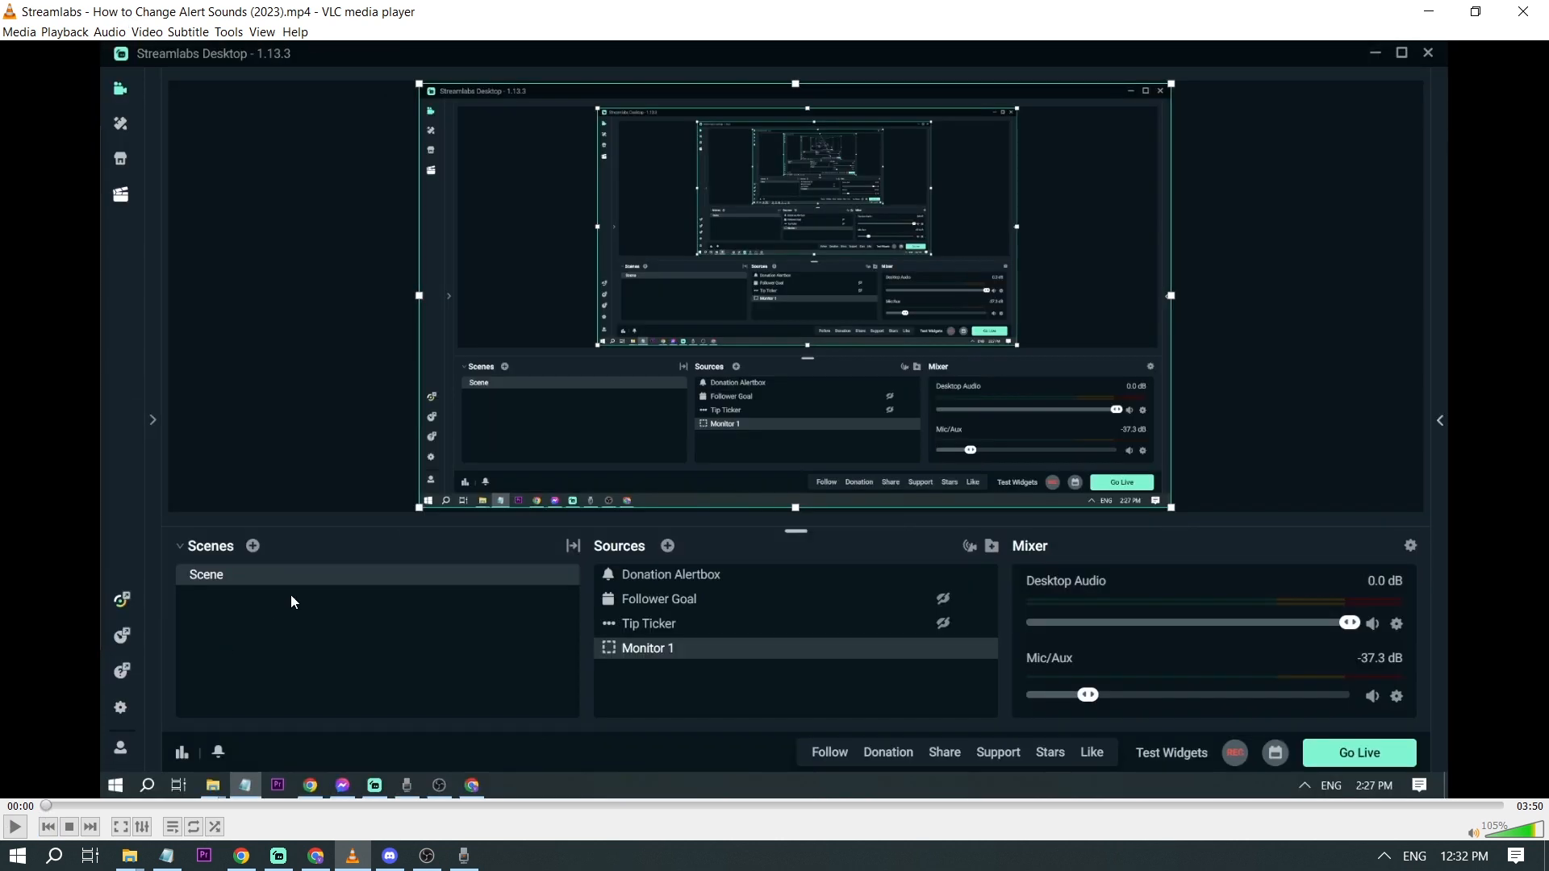
Step: Start playing the How to Change Alert Sounds (2023) video in VLC
{"action": "left_click", "coordinate": [14, 828]}
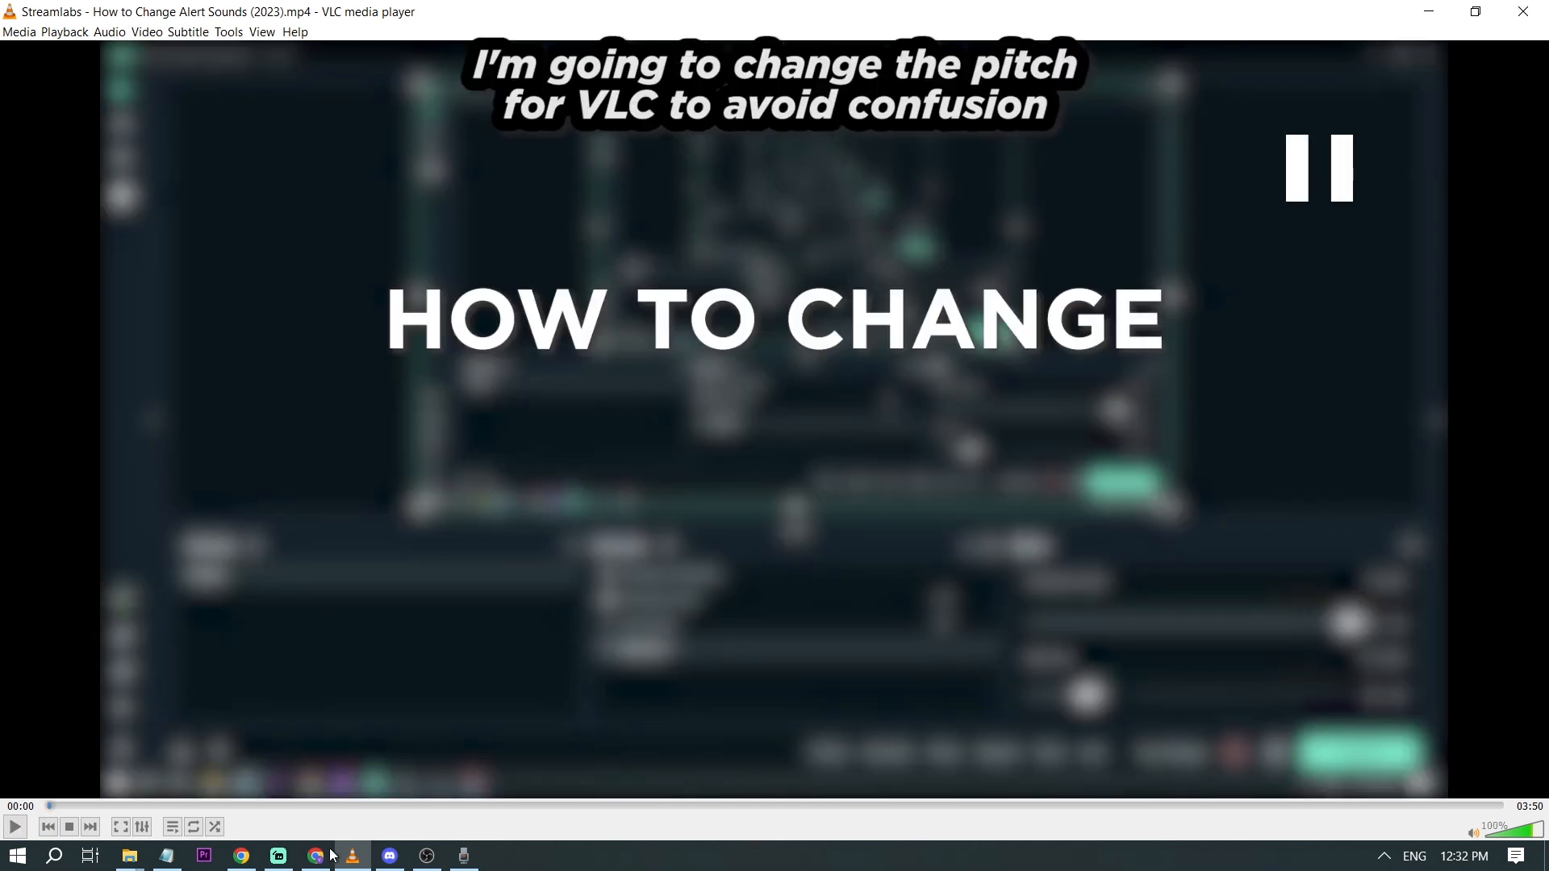
Step: Play Dance Of The Gypsies on YouTube, then return to Streamlabs Desktop
{"action": "left_click", "coordinate": [314, 855]}
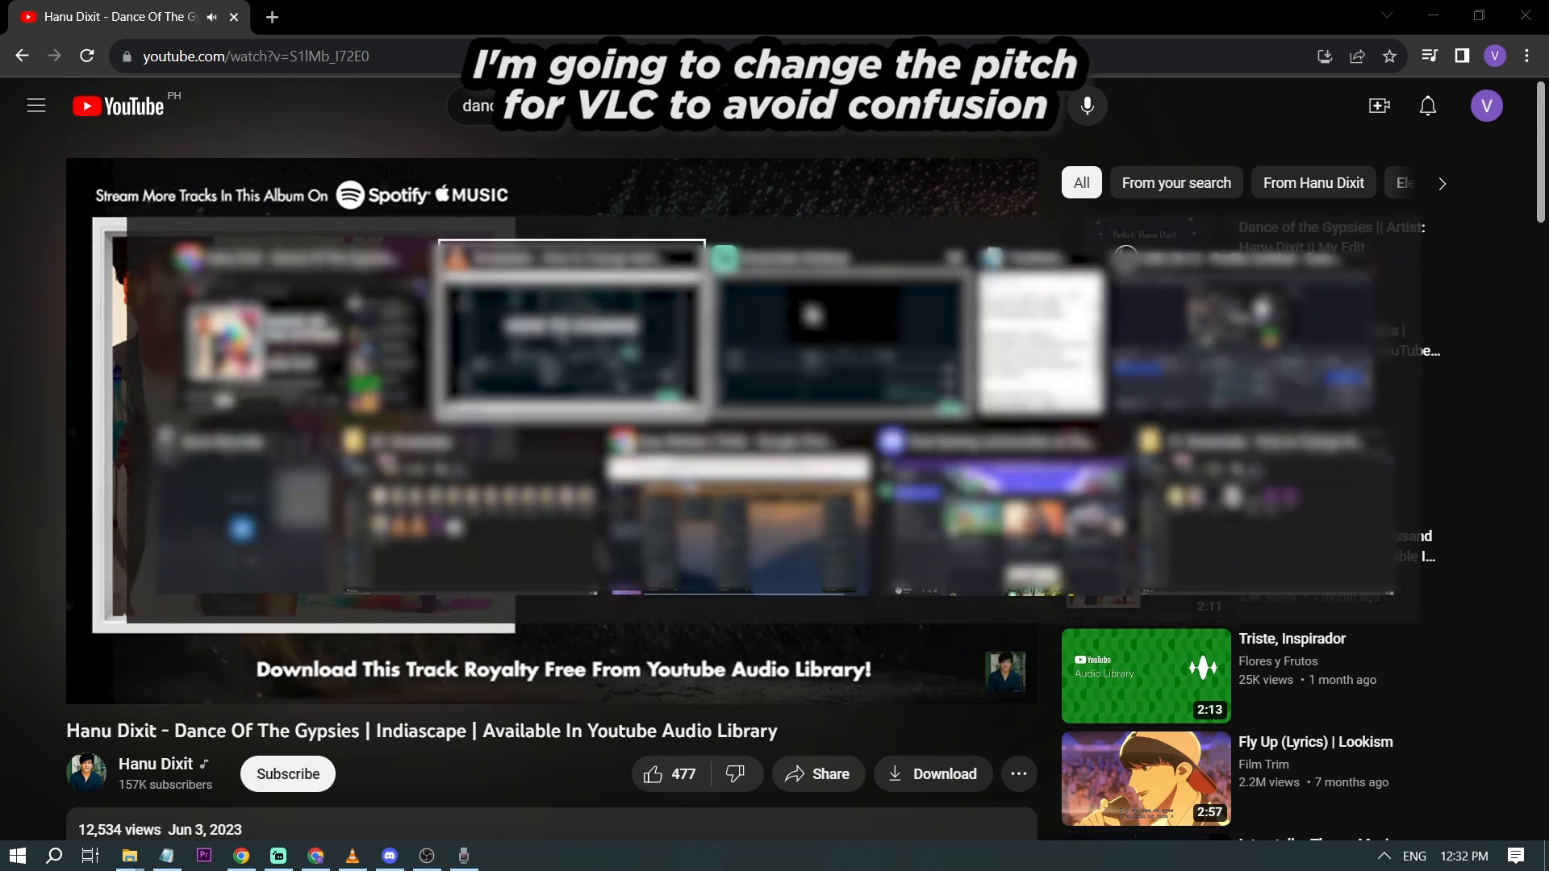
{"action": "left_click", "coordinate": [278, 855]}
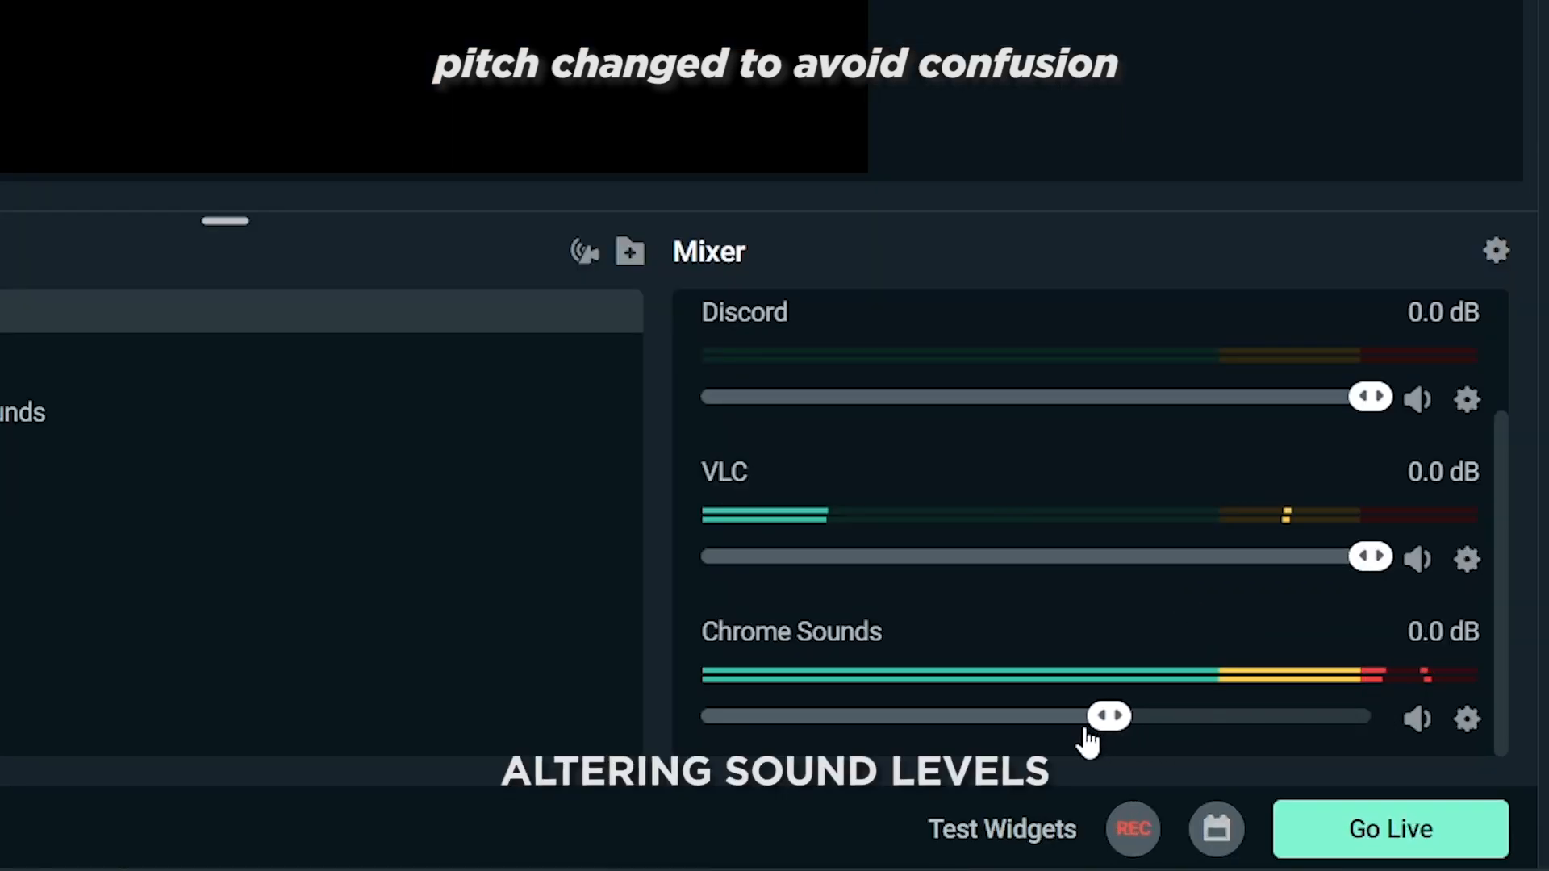
Step: Lower Chrome Sounds in the mixer to -44.0 dB, then bring YouTube to the front
{"action": "left_click_drag", "start_coordinate": [1109, 716], "coordinate": [909, 716]}
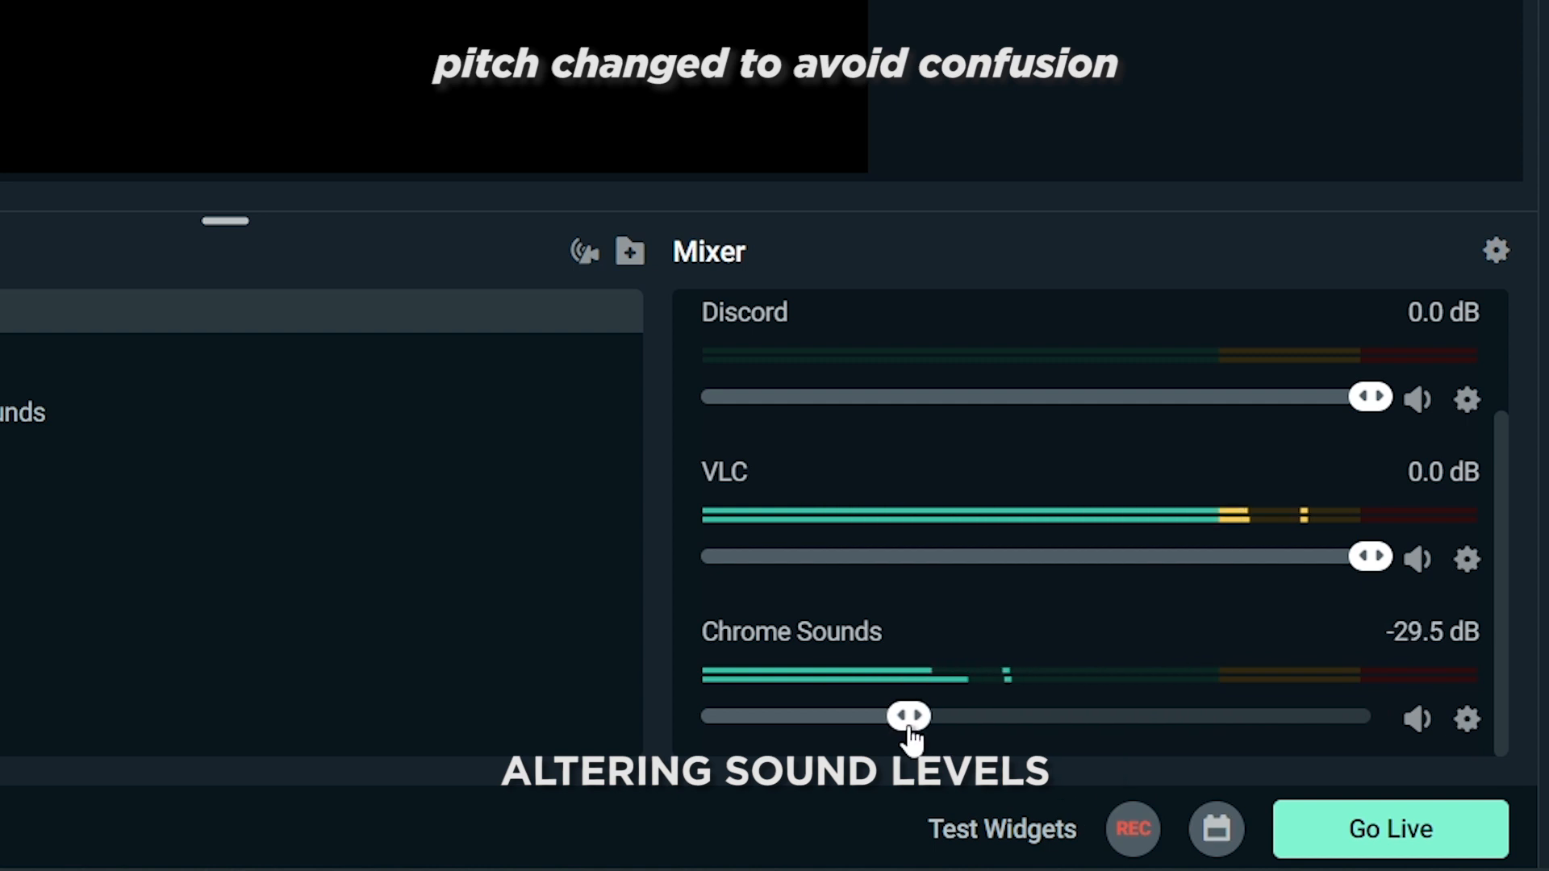
{"action": "left_click_drag", "start_coordinate": [905, 716], "coordinate": [822, 715]}
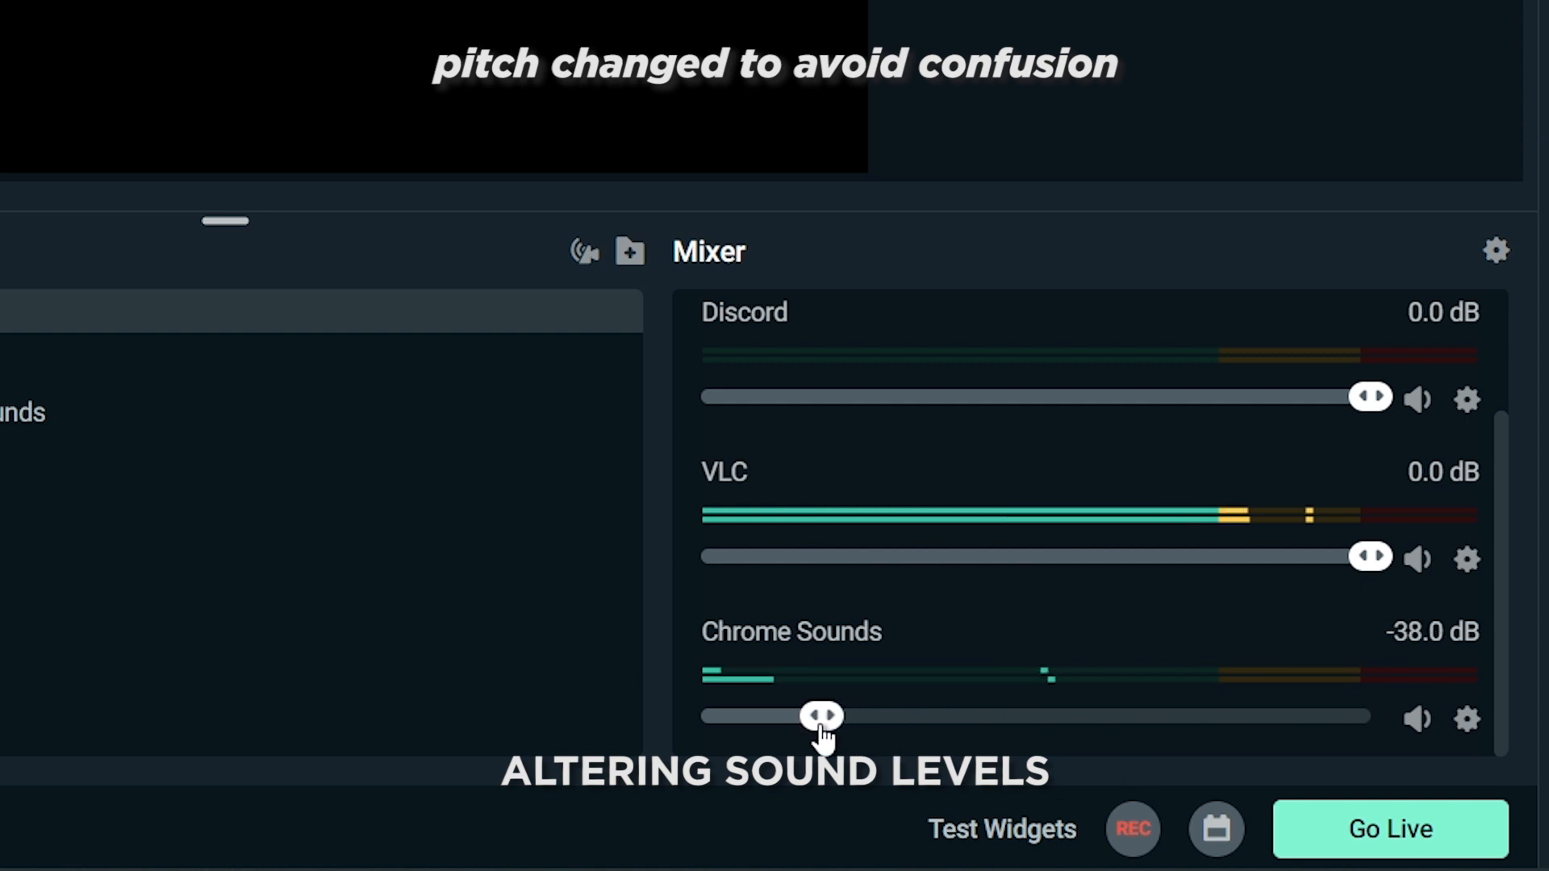
{"action": "left_click_drag", "start_coordinate": [823, 716], "coordinate": [783, 716]}
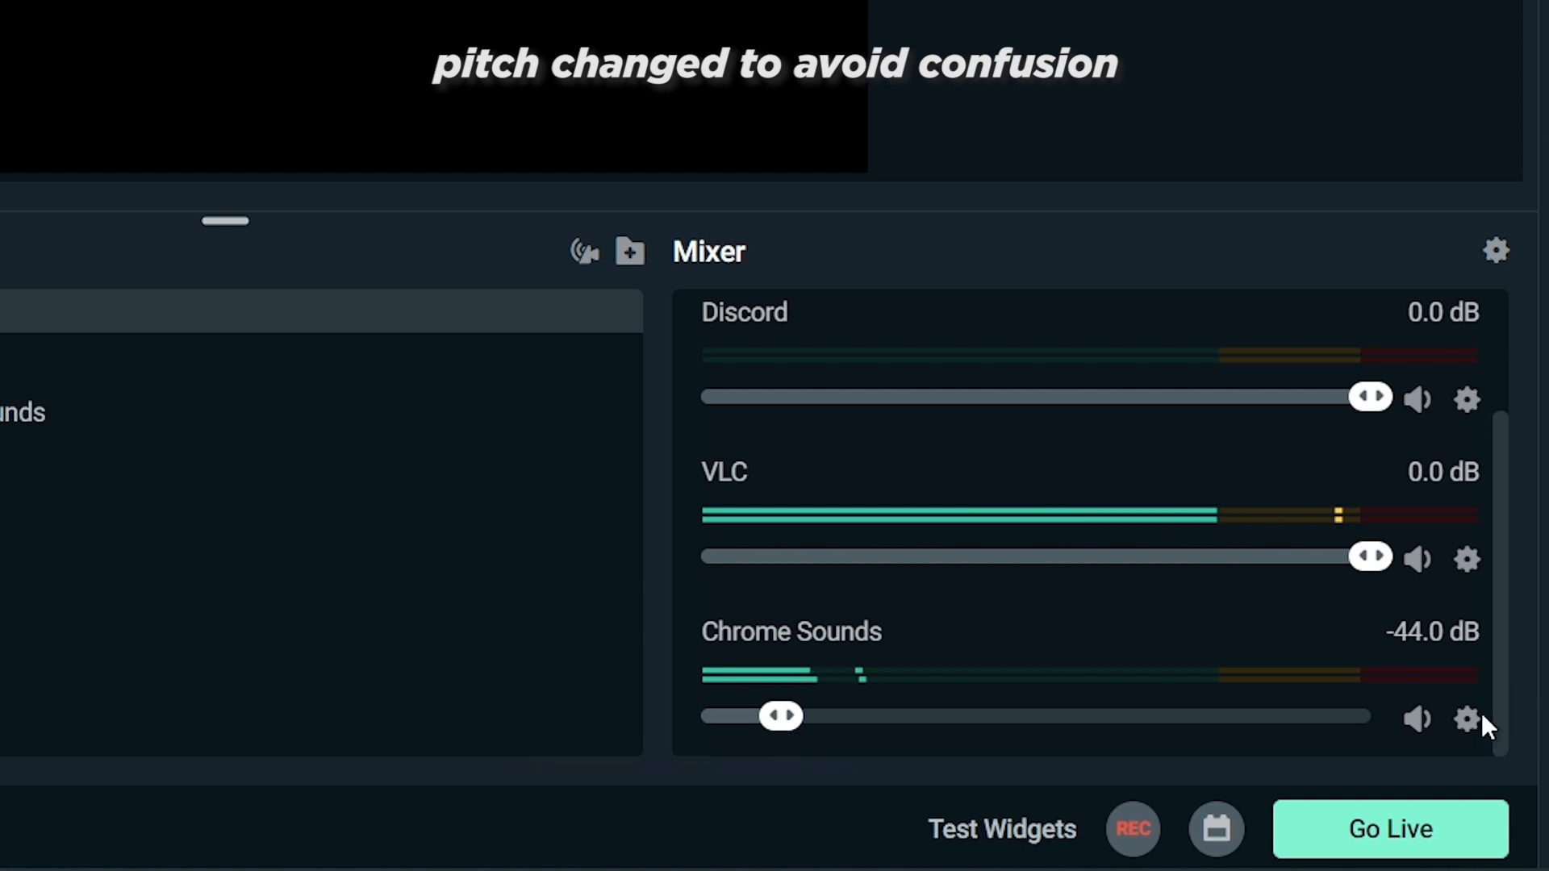
{"action": "left_click", "coordinate": [1416, 719]}
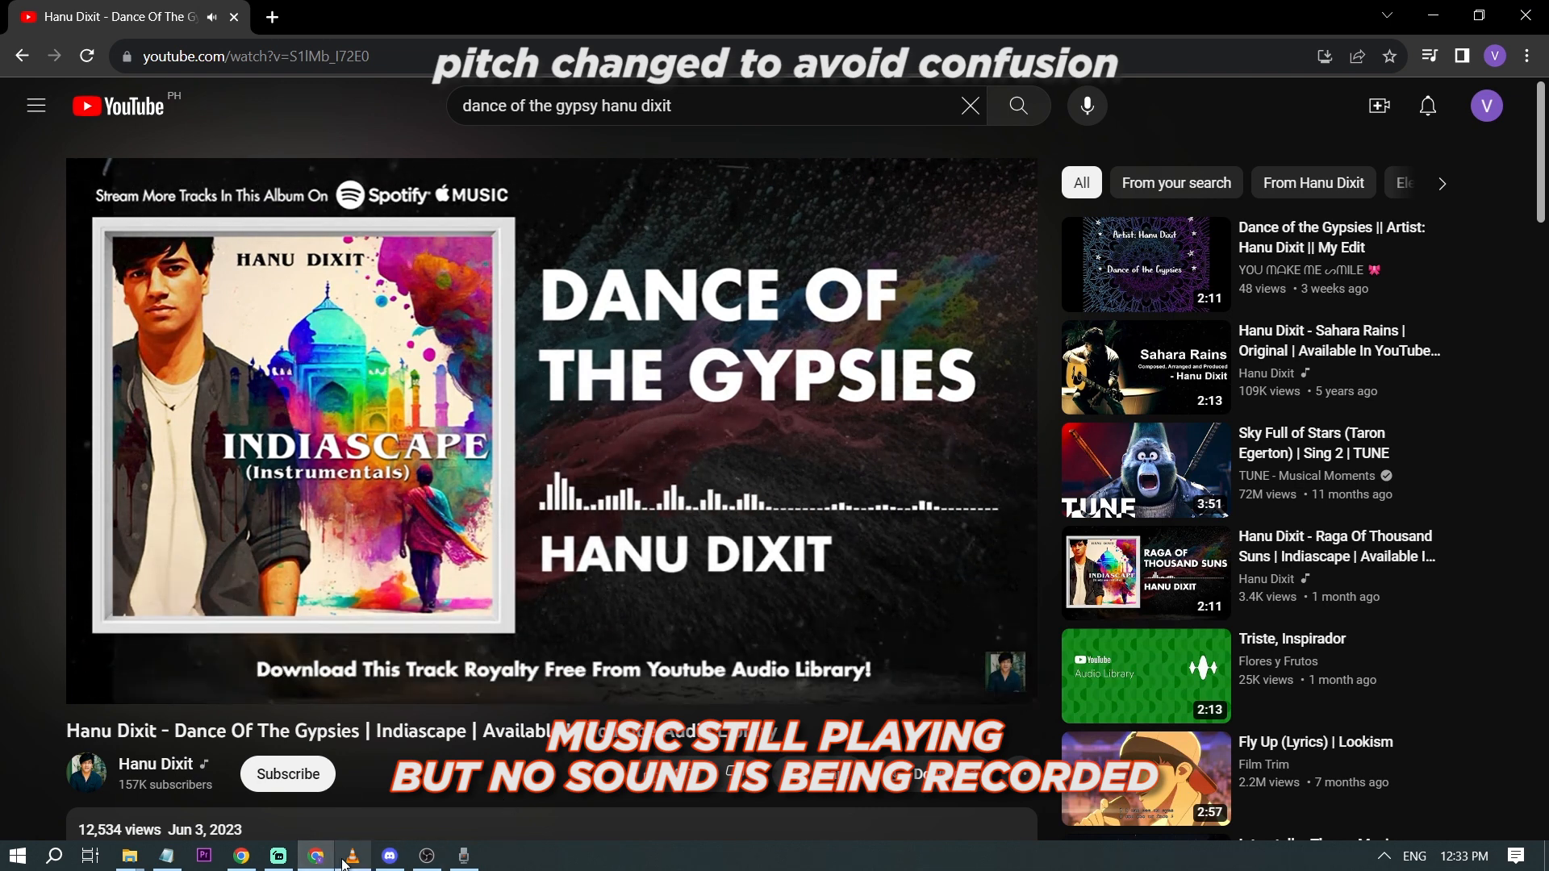
Step: Switch briefly to VLC, then raise Chrome Sounds in the mixer back to -18.7 dB
{"action": "left_click", "coordinate": [351, 855]}
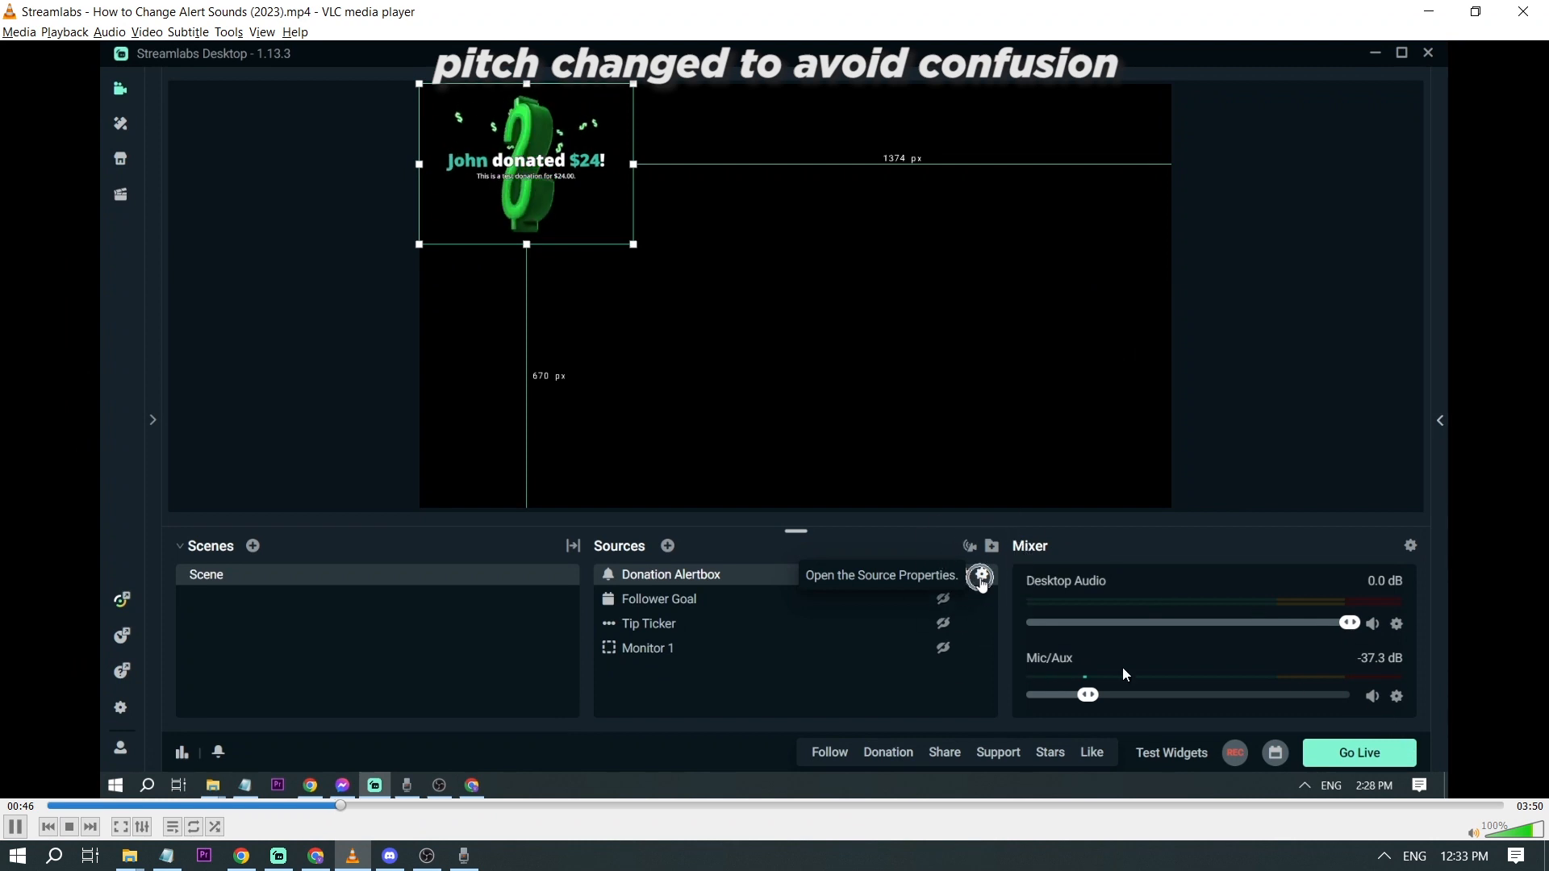
{"action": "left_click", "coordinate": [979, 576]}
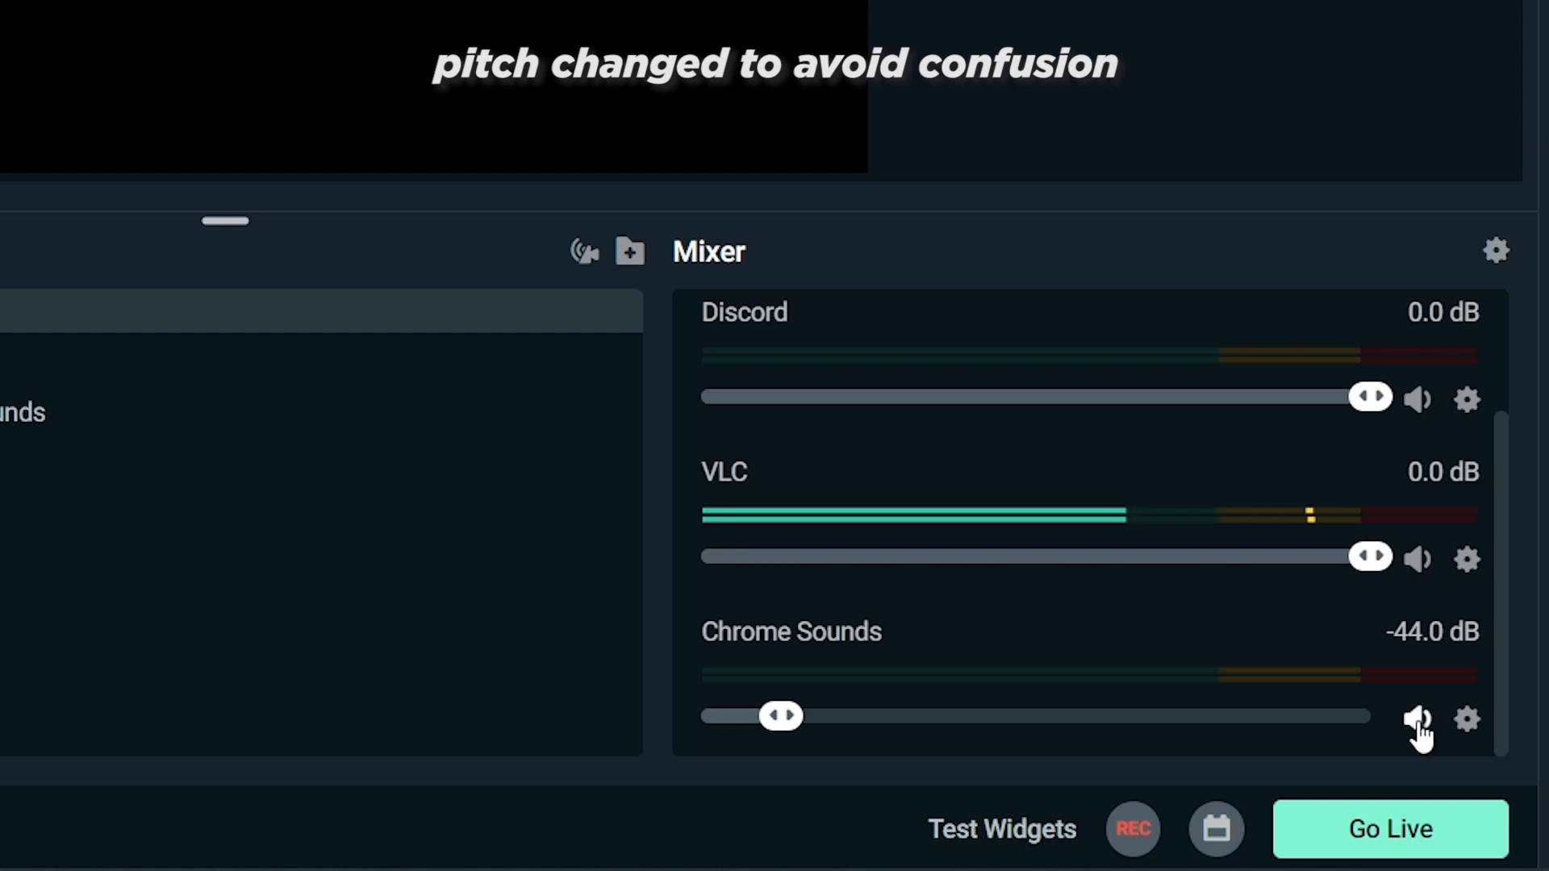
{"action": "left_click_drag", "start_coordinate": [782, 716], "coordinate": [1055, 716]}
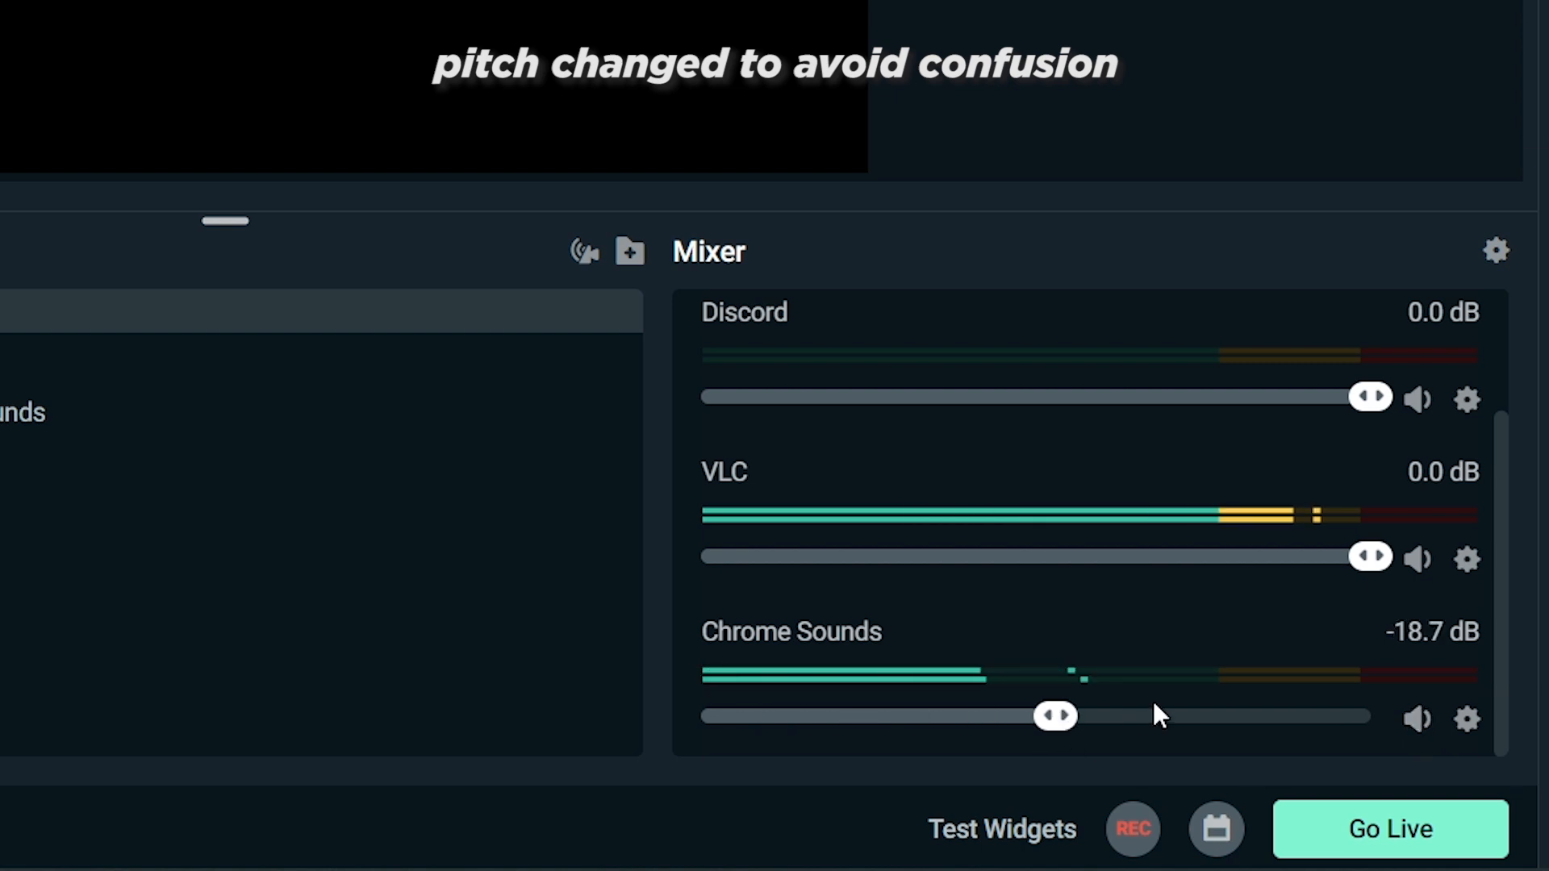
{"action": "mouse_move", "coordinate": [1416, 558]}
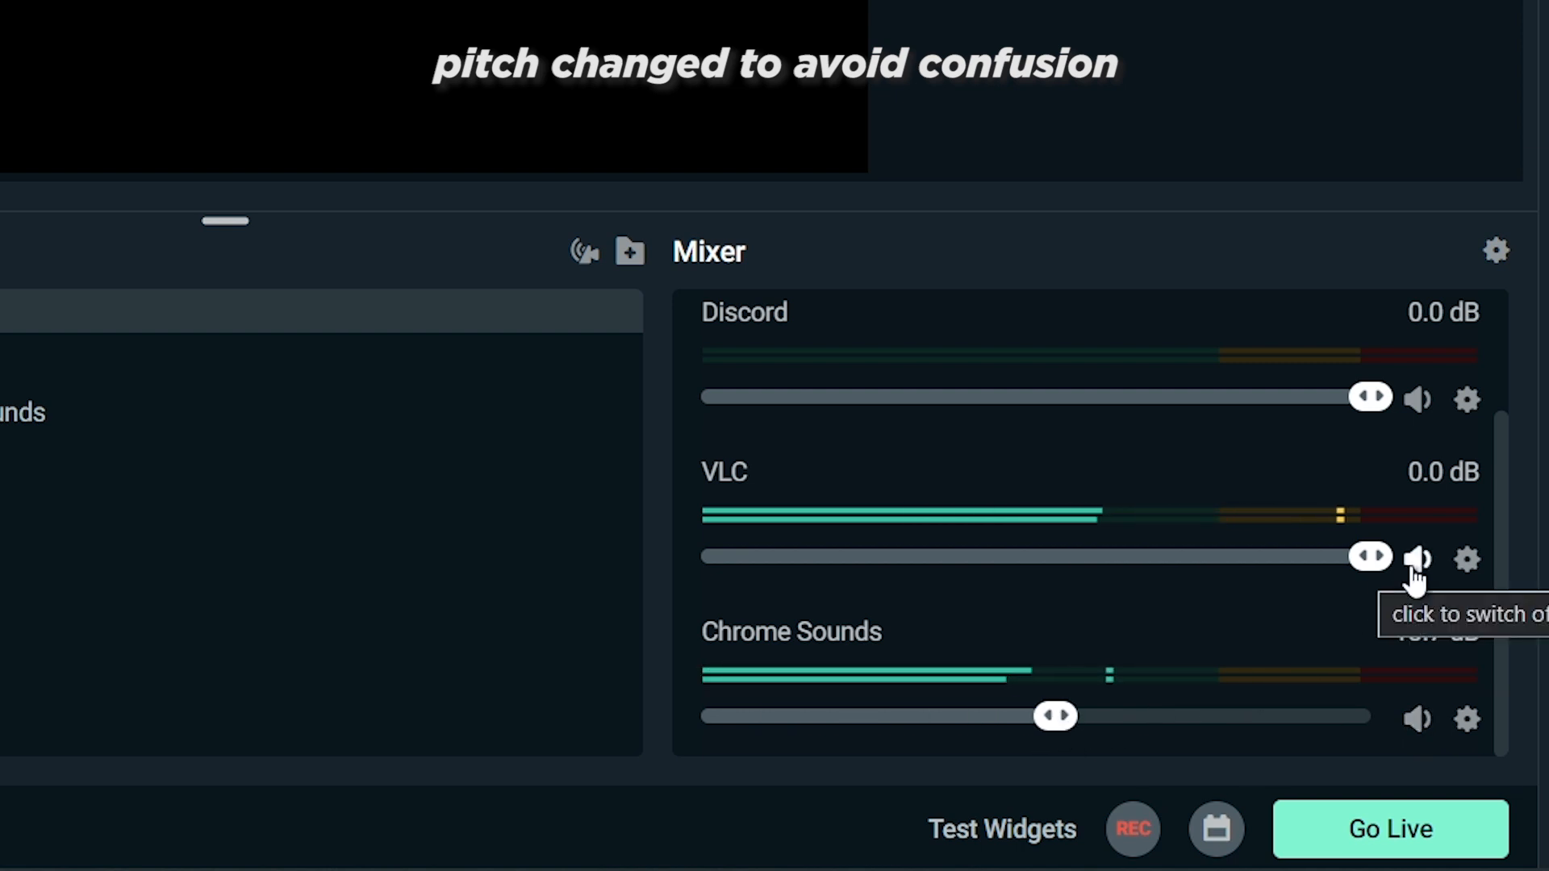
{"action": "left_click", "coordinate": [1417, 558]}
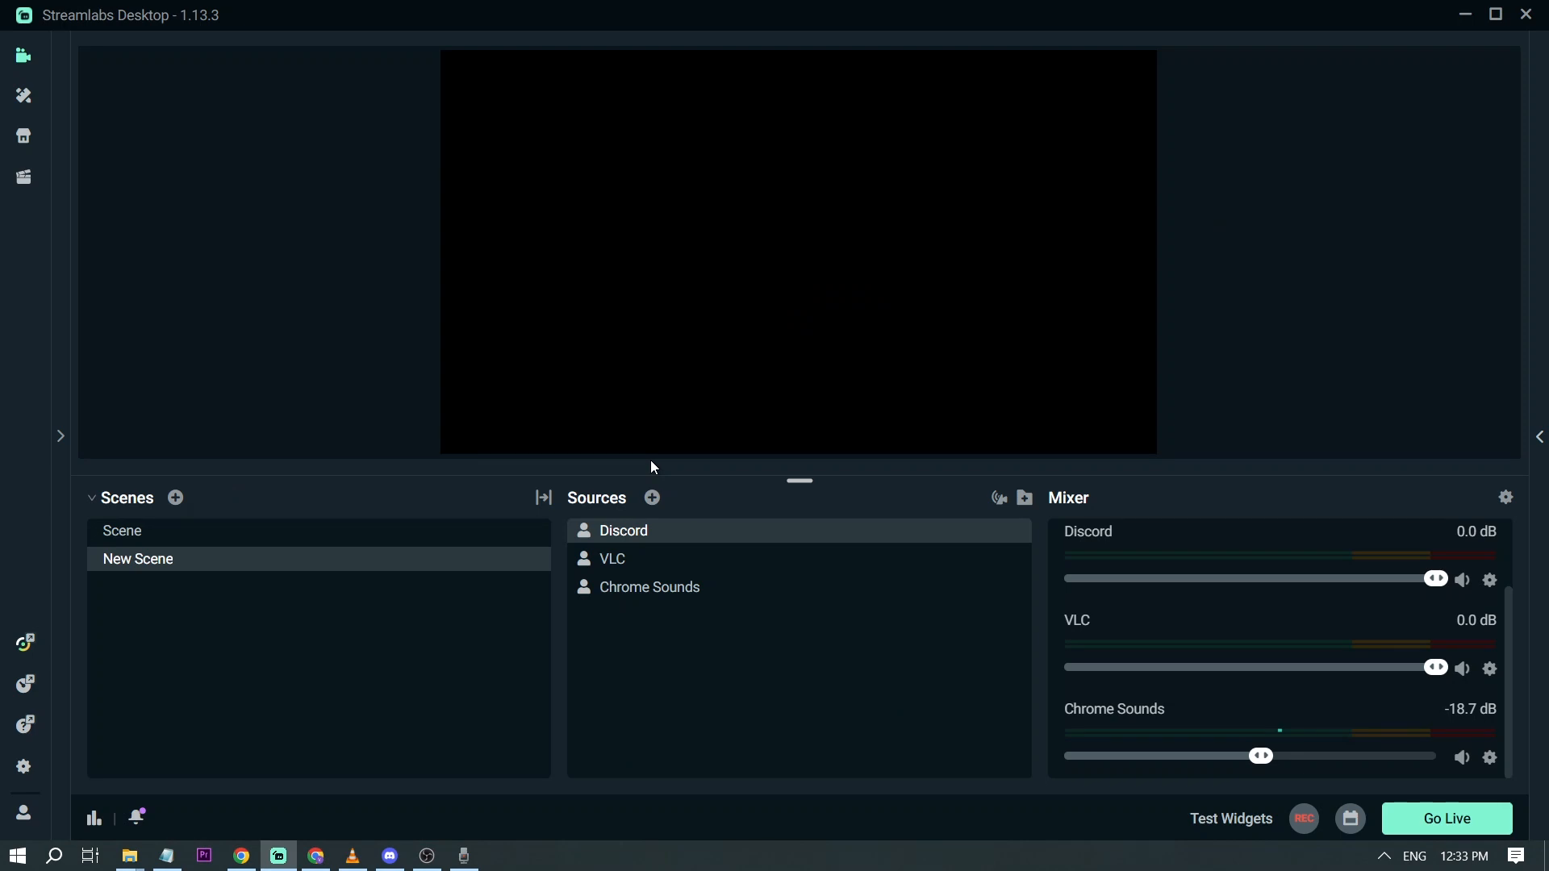
{"action": "mouse_move", "coordinate": [687, 702]}
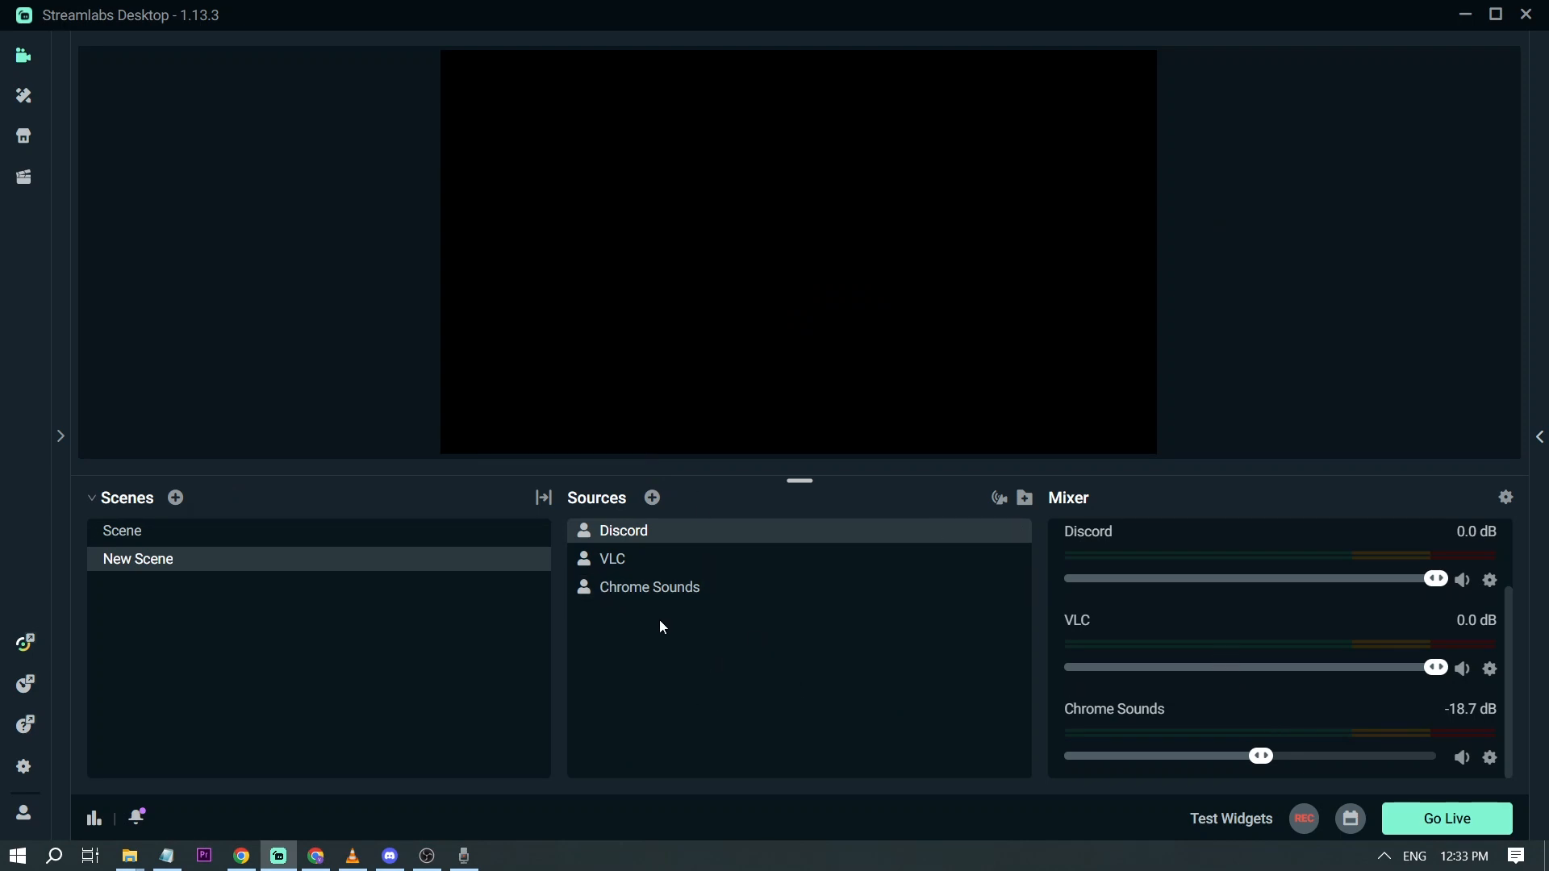
{"action": "left_click_drag", "start_coordinate": [1260, 756], "coordinate": [1434, 756]}
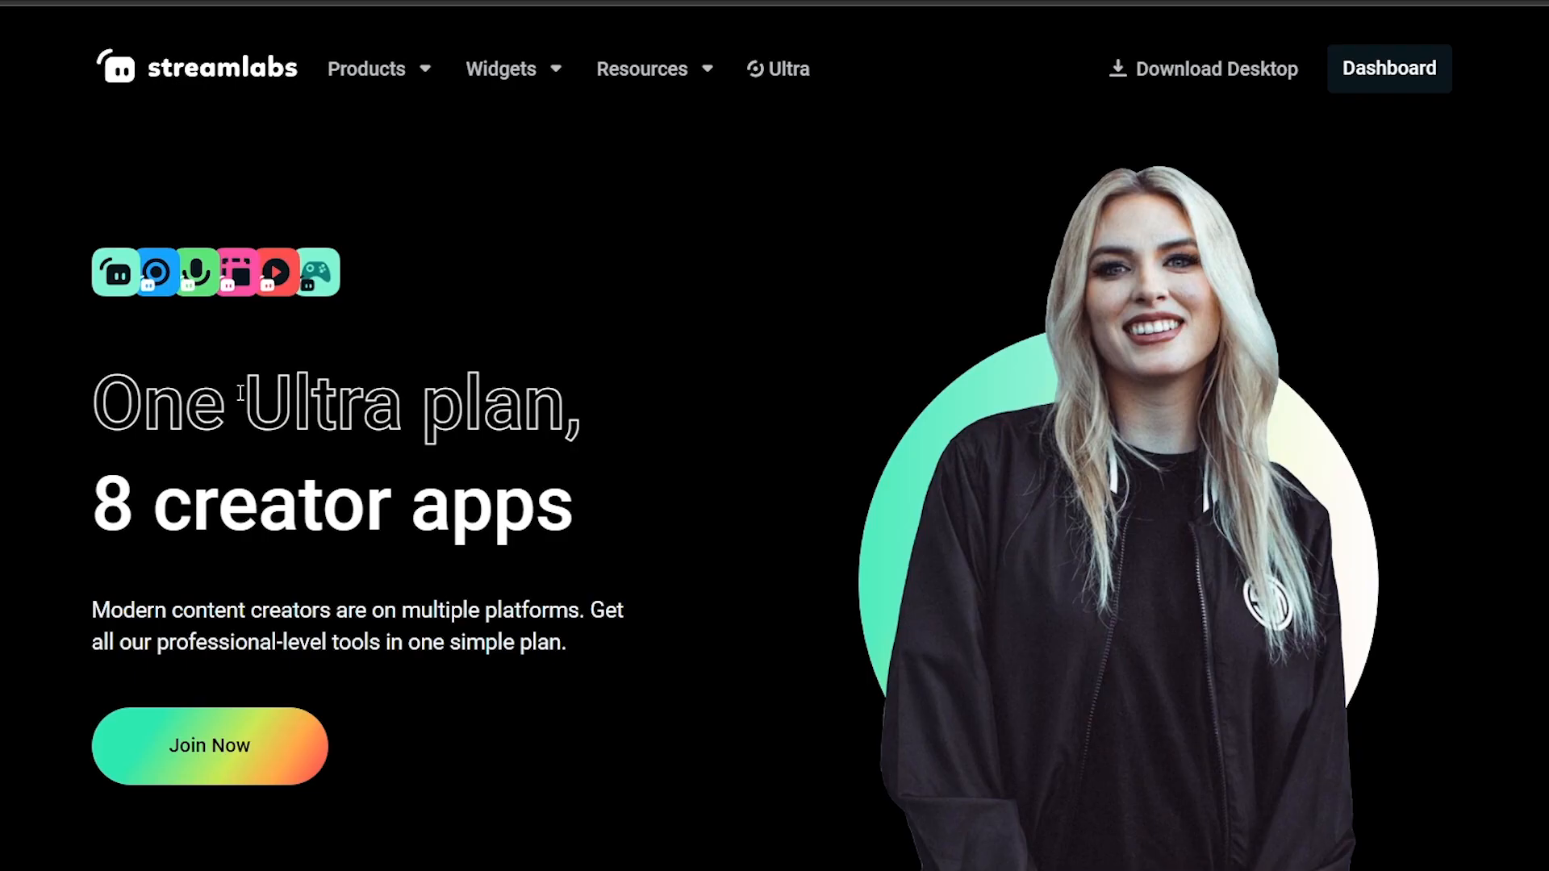
Step: Scroll the Streamlabs podcast editor page down to its clip editing and customization section
{"action": "scroll", "scroll_direction": "down", "scroll_amount": 3}
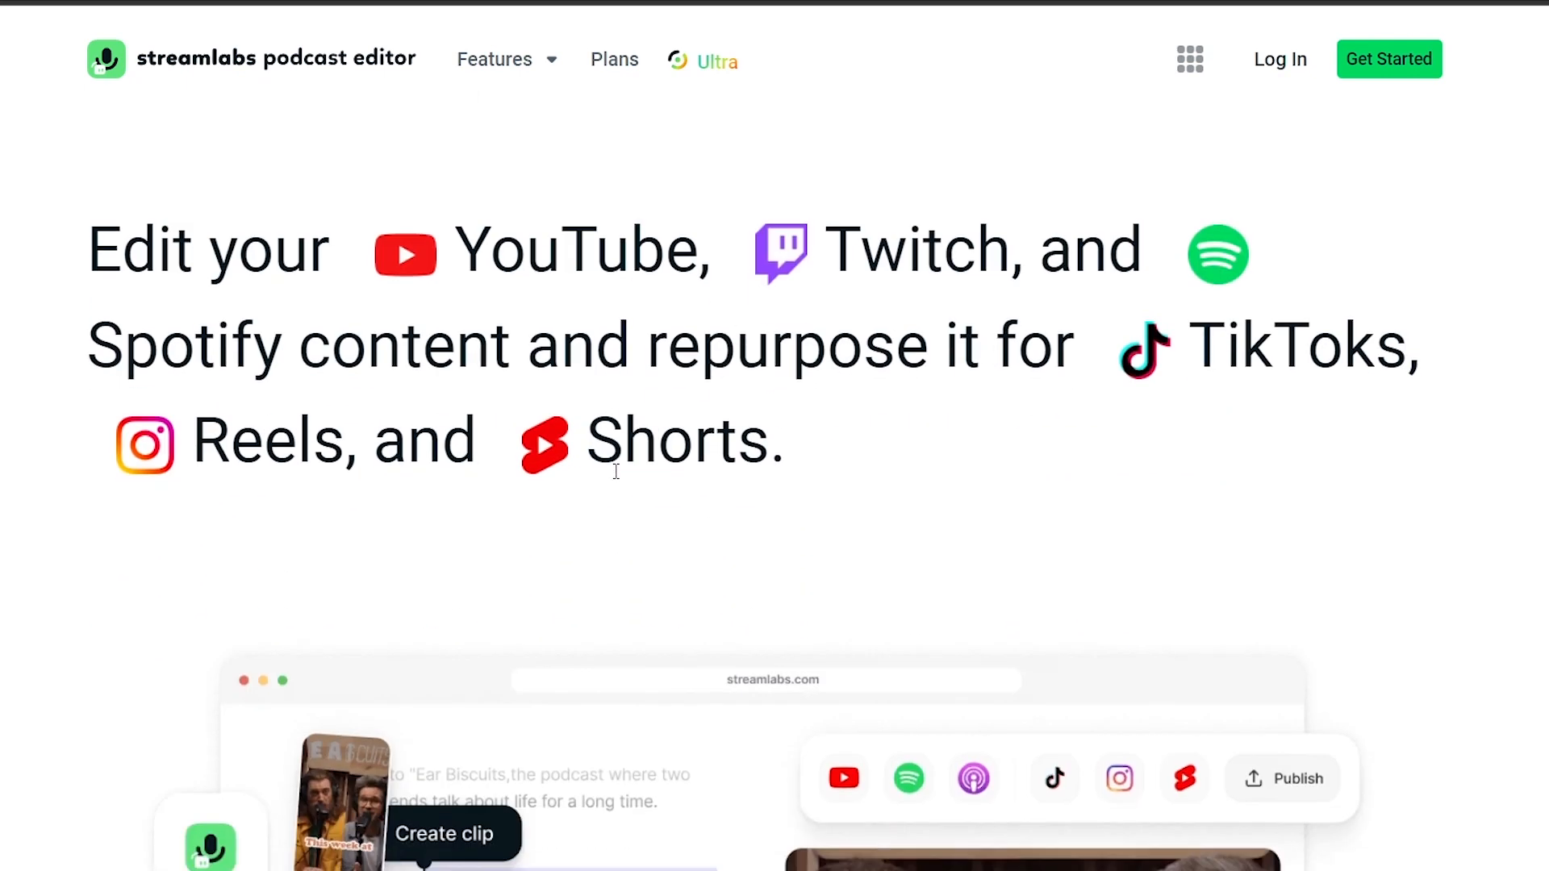
{"action": "scroll", "scroll_direction": "down", "scroll_amount": 3}
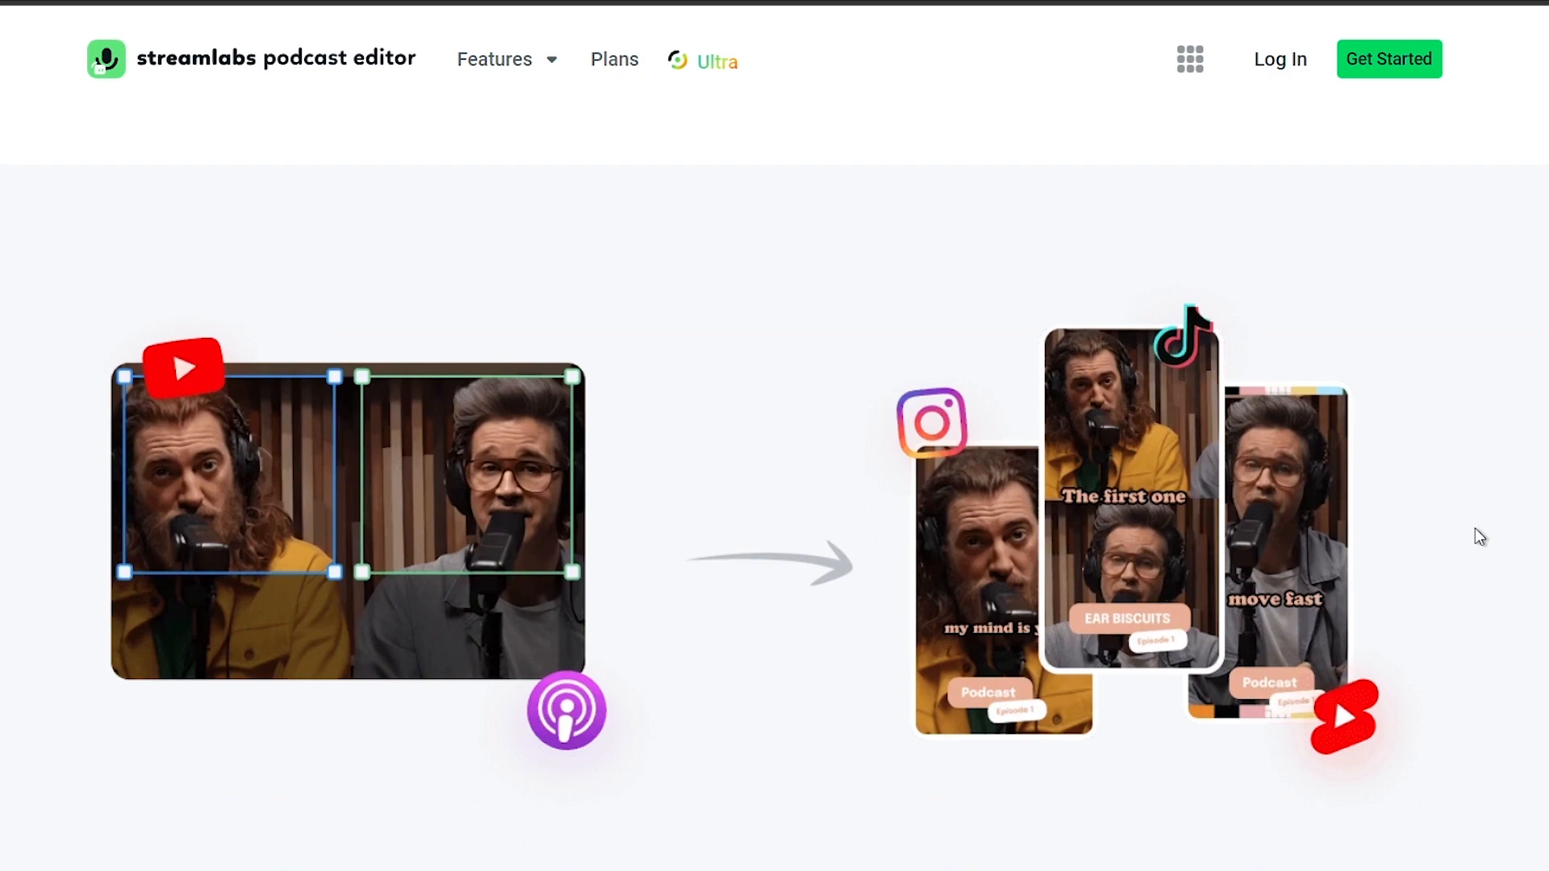
{"action": "scroll", "scroll_direction": "down", "scroll_amount": 3}
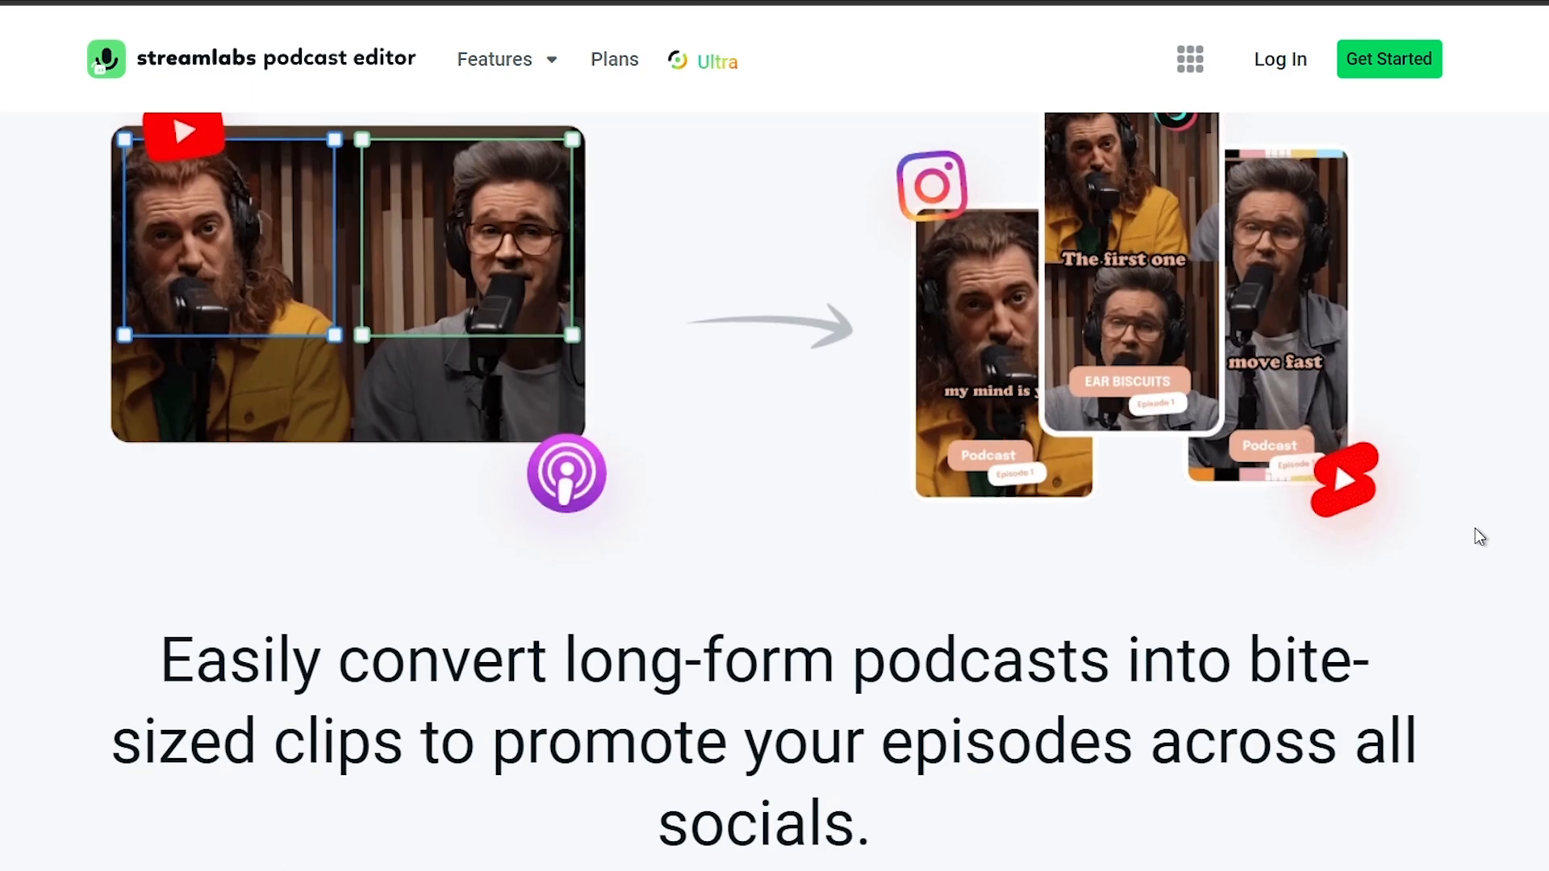
{"action": "scroll", "scroll_direction": "down", "scroll_amount": 3}
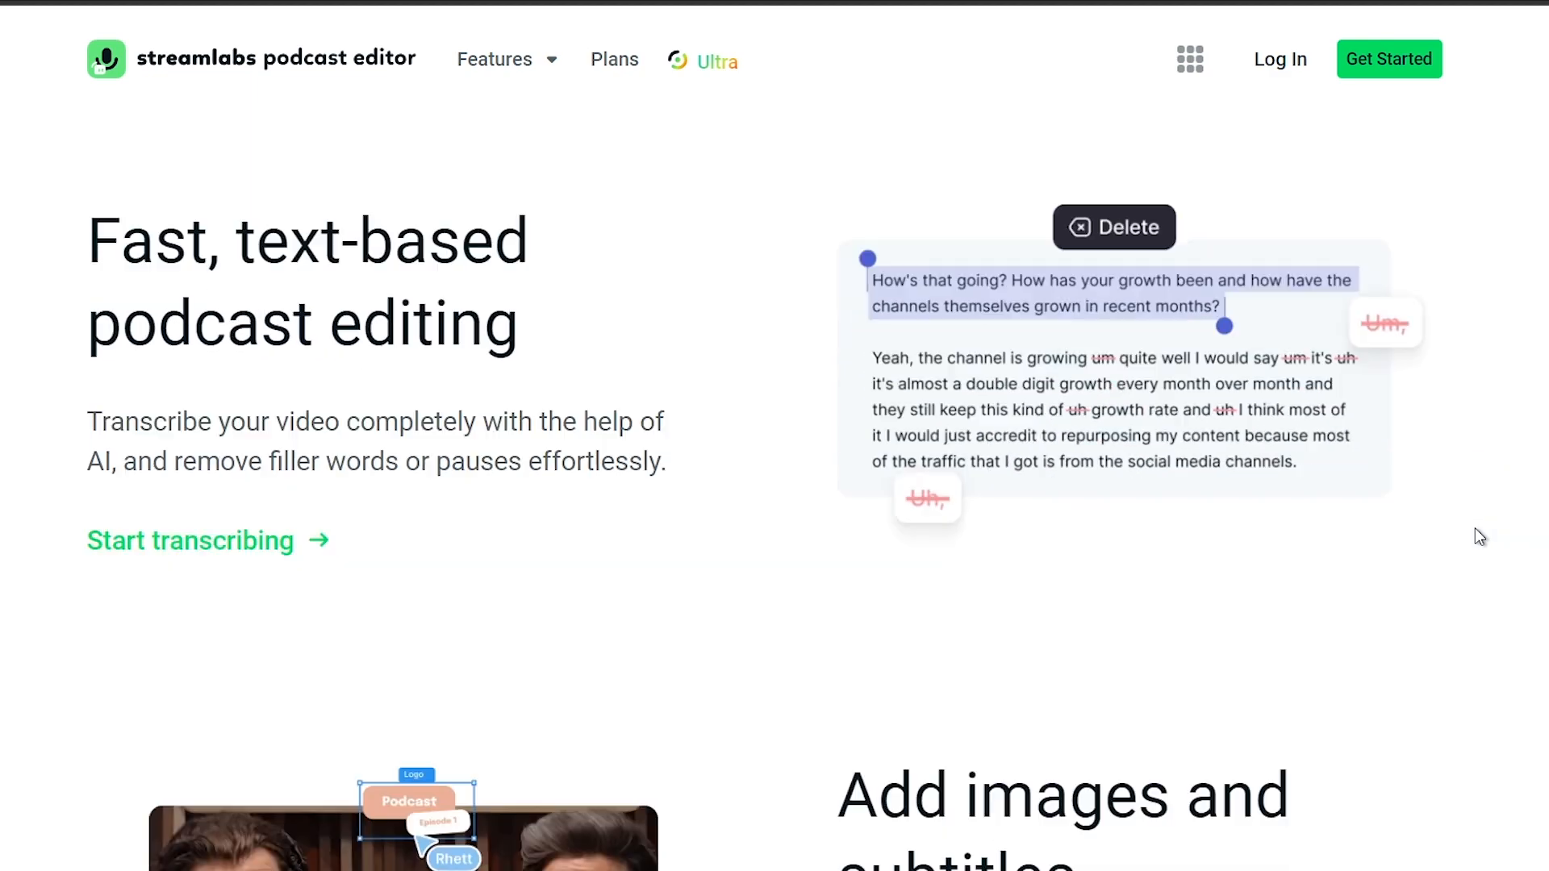
{"action": "scroll", "scroll_direction": "down", "scroll_amount": 3}
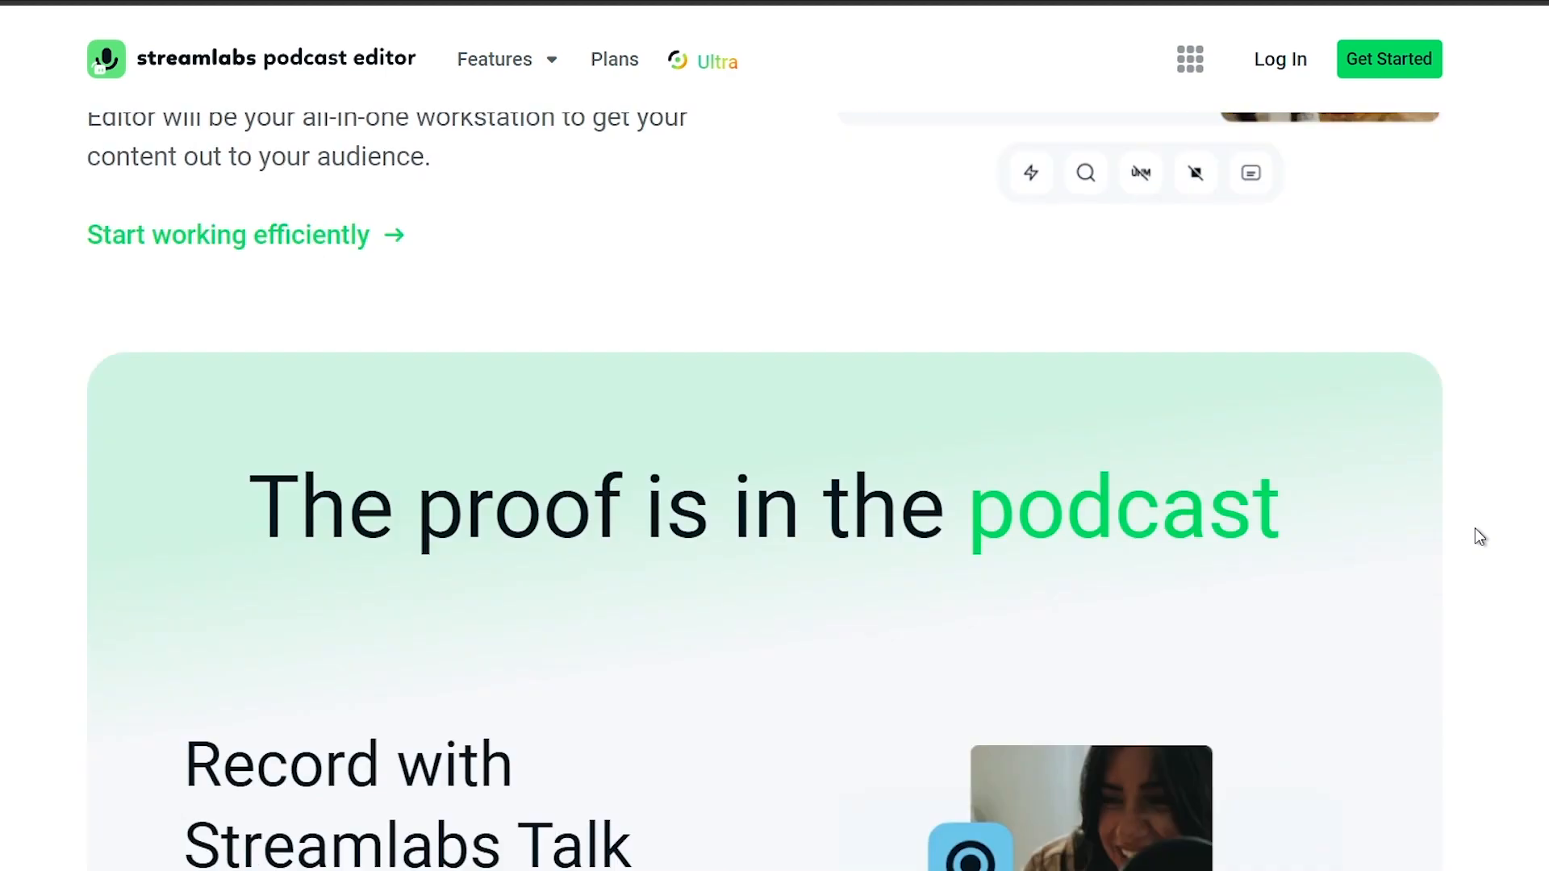
{"action": "scroll", "scroll_direction": "down", "scroll_amount": 3}
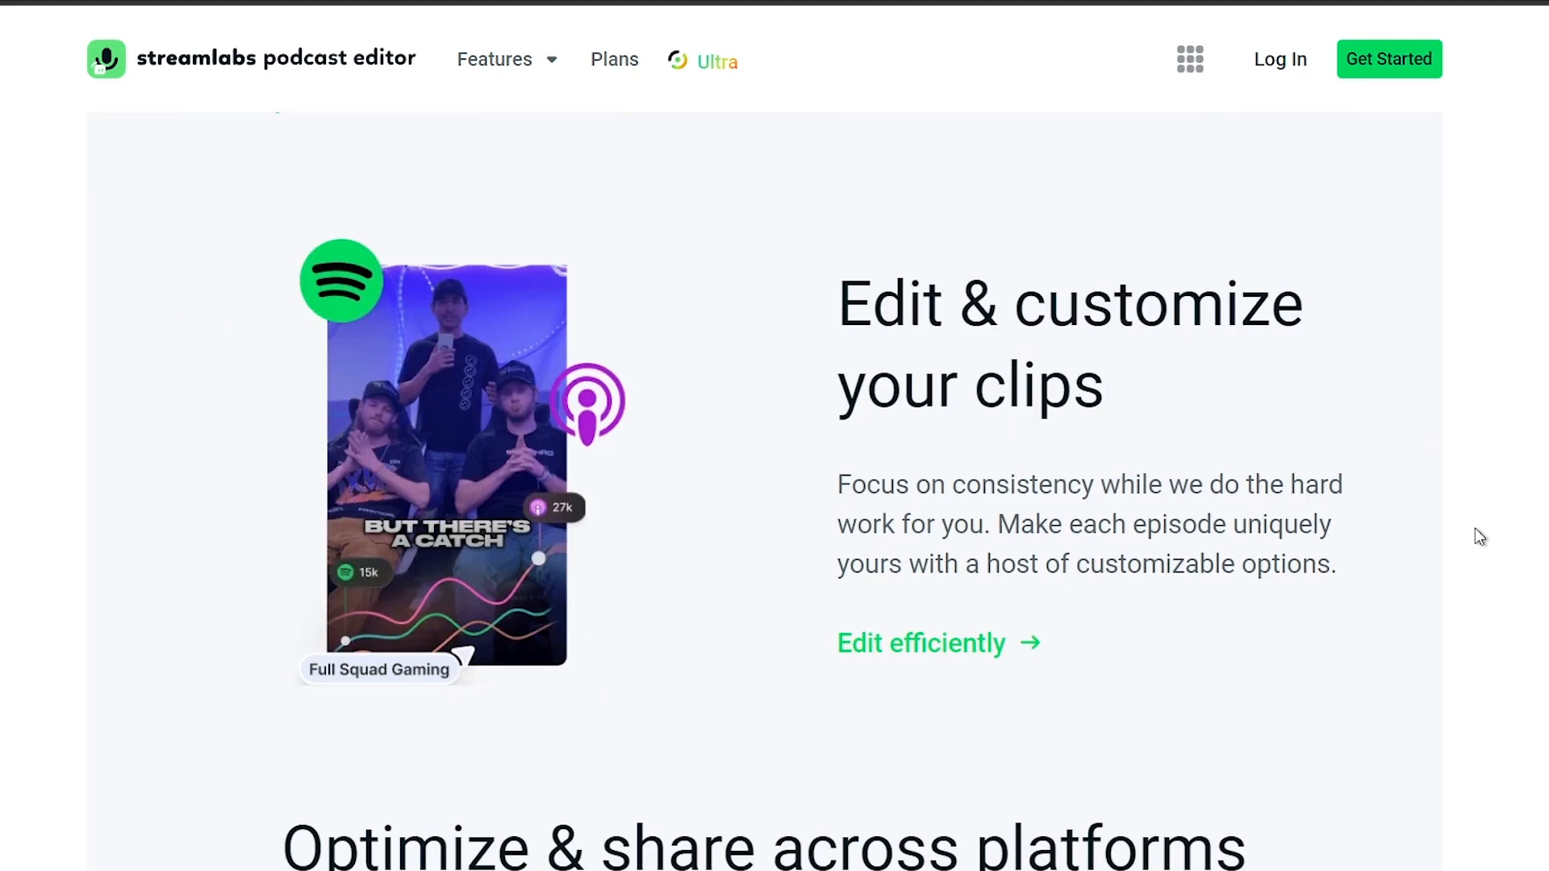